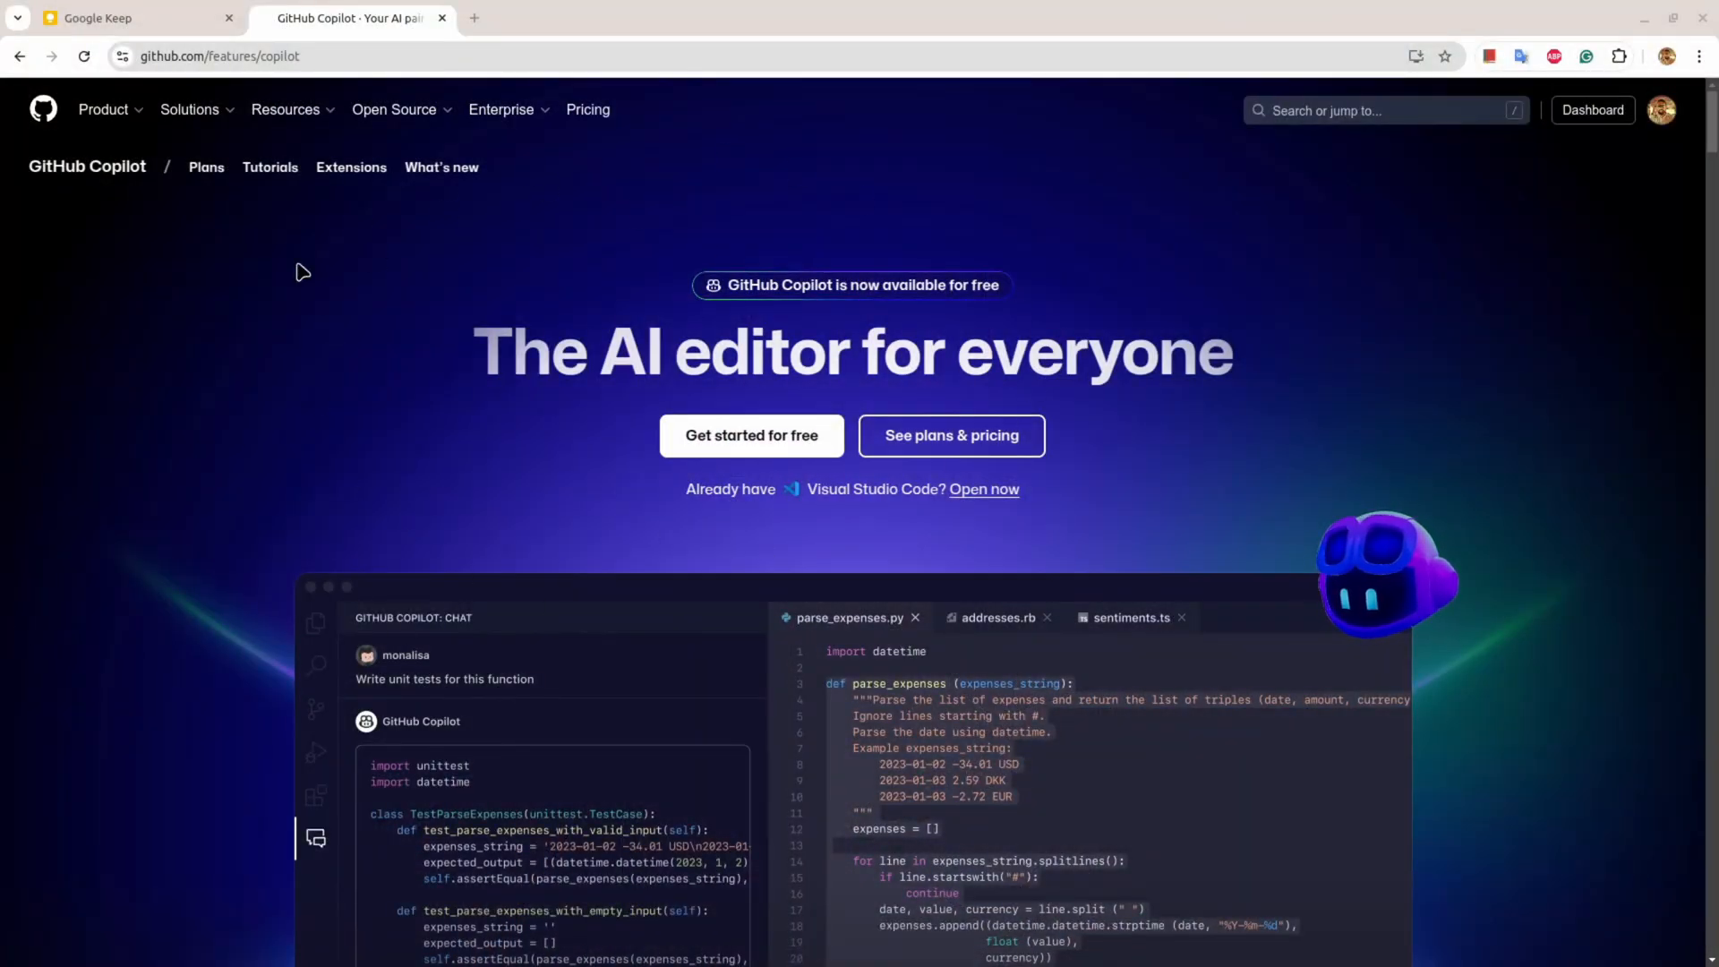
mouse_move(360, 464)
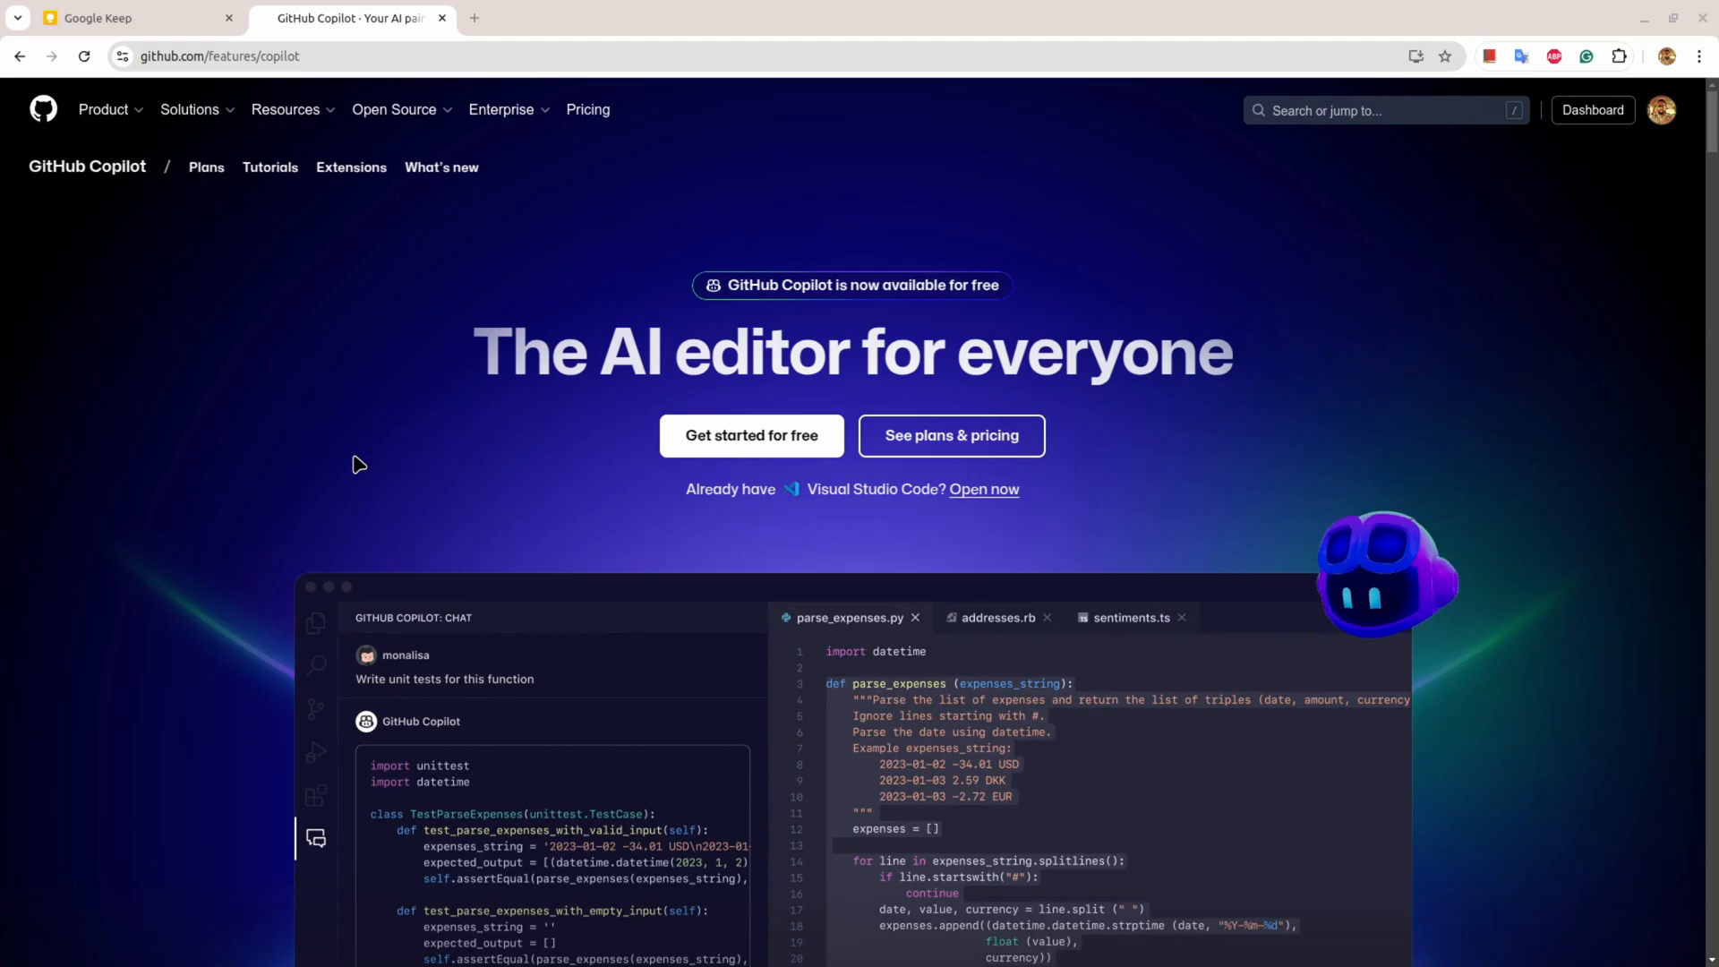
mouse_move(227, 356)
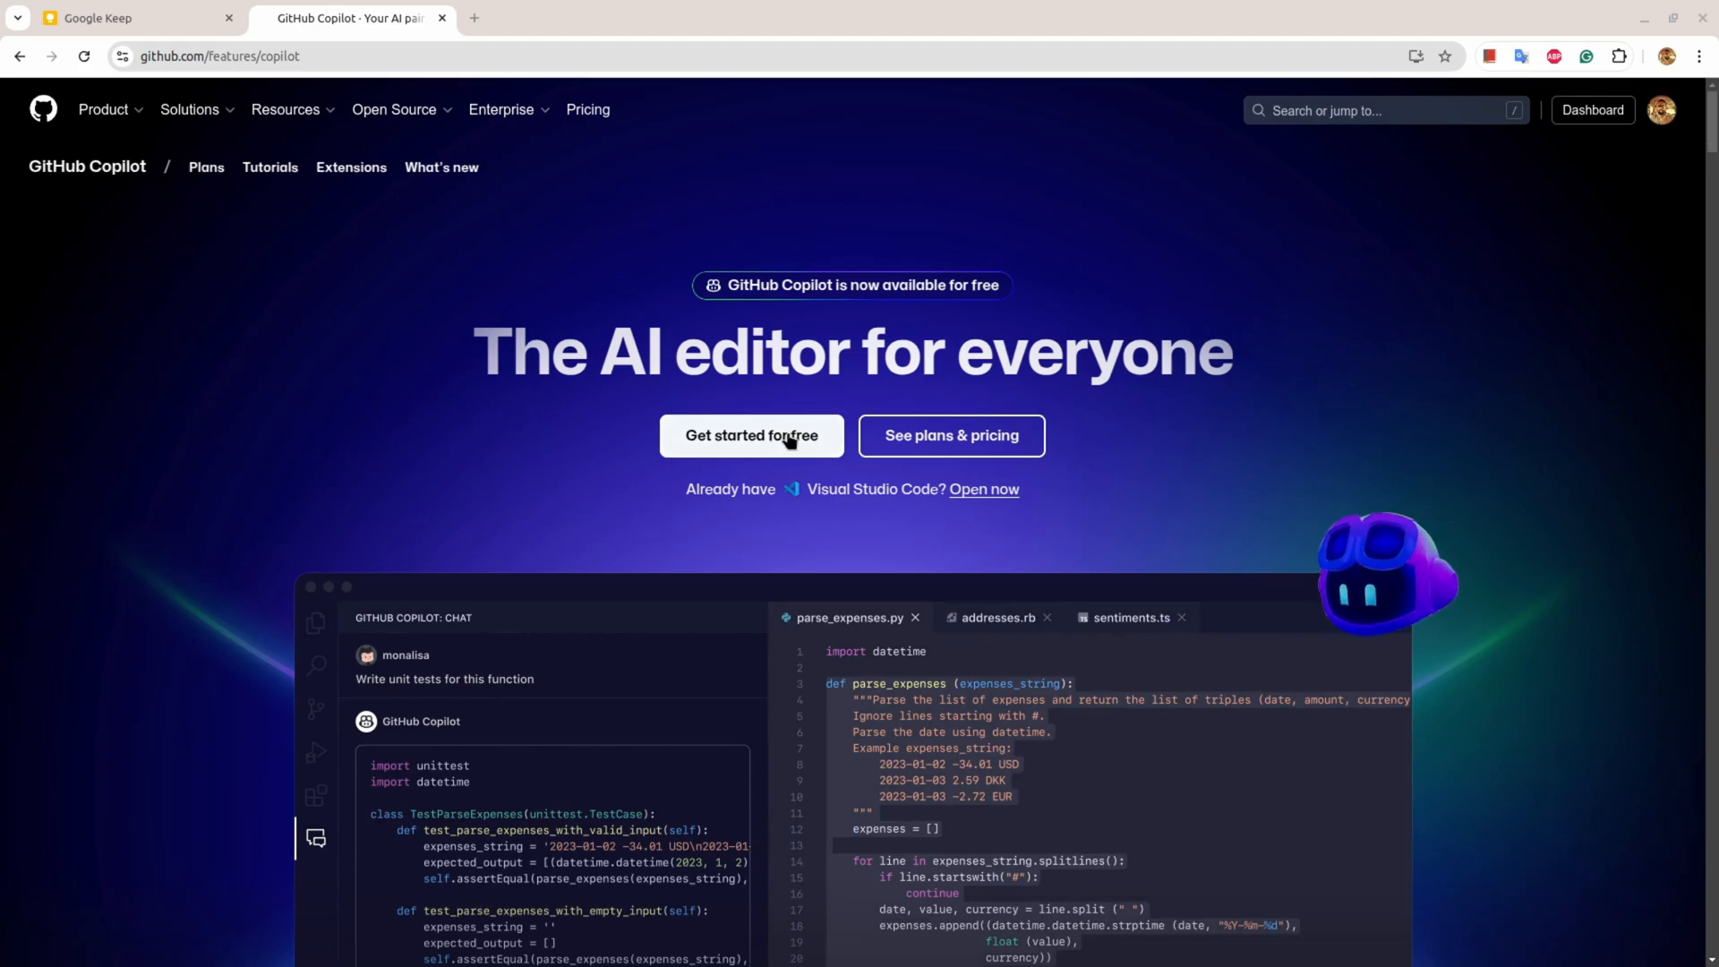
- Choose 'Get started for free' on the GitHub Copilot features page
left_click(753, 435)
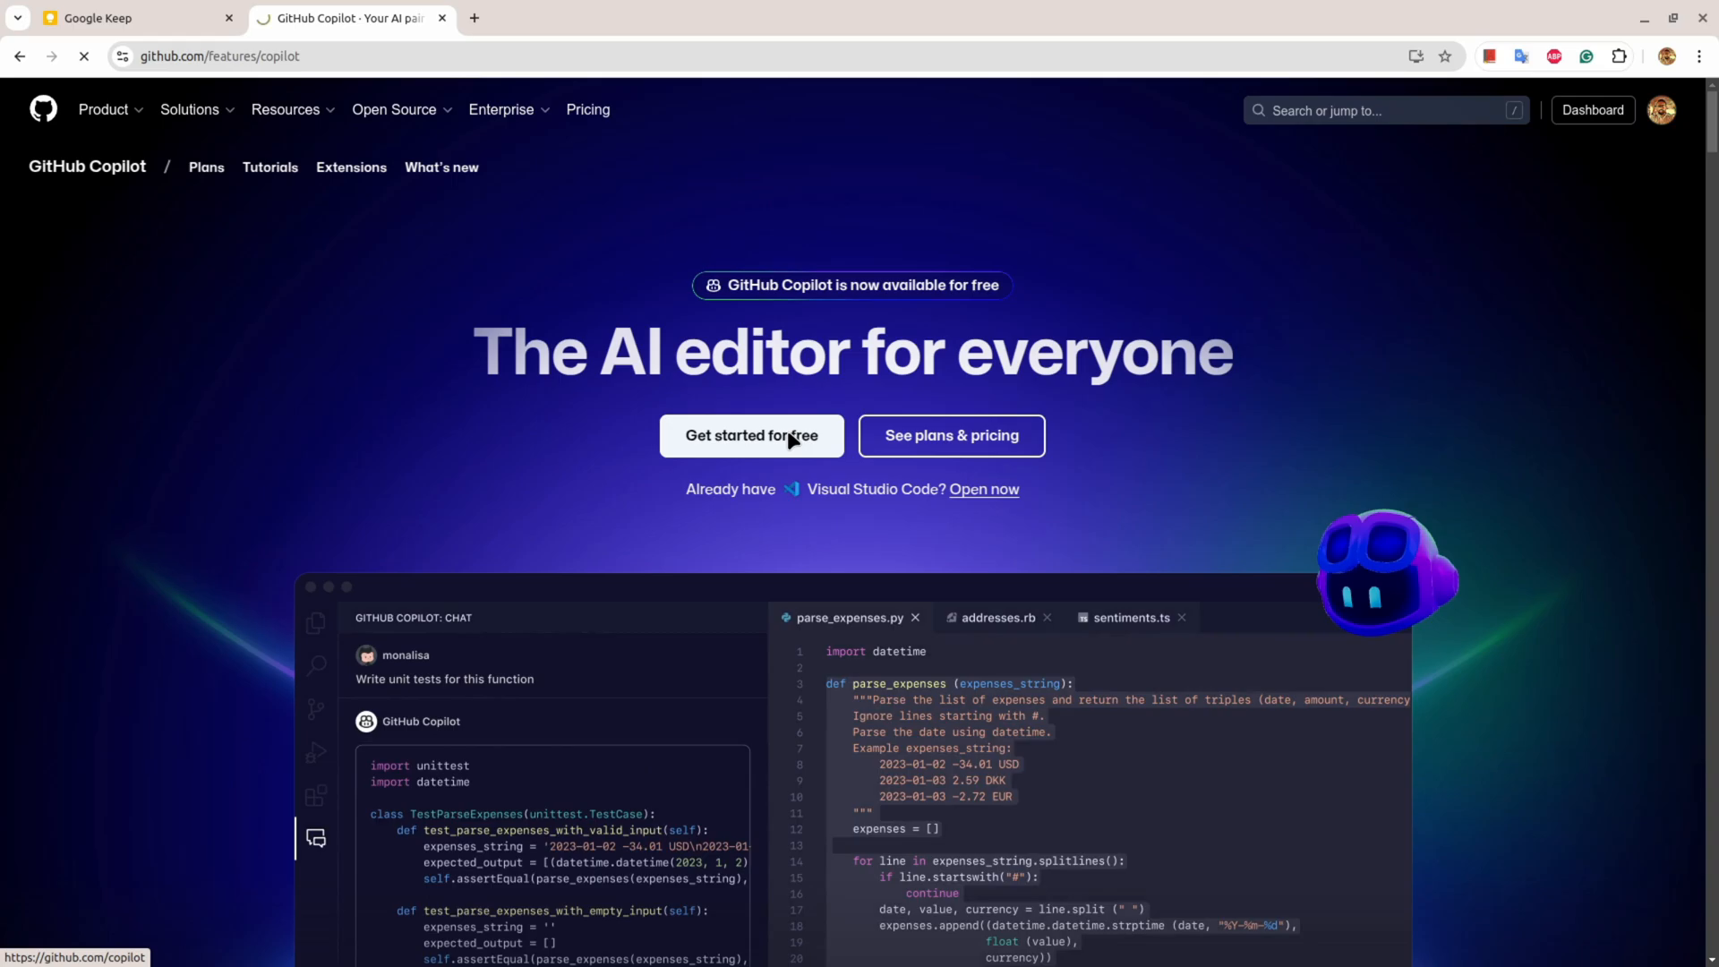
- Send a 'hi' greeting to Copilot in the Ask Copilot box
left_click(752, 435)
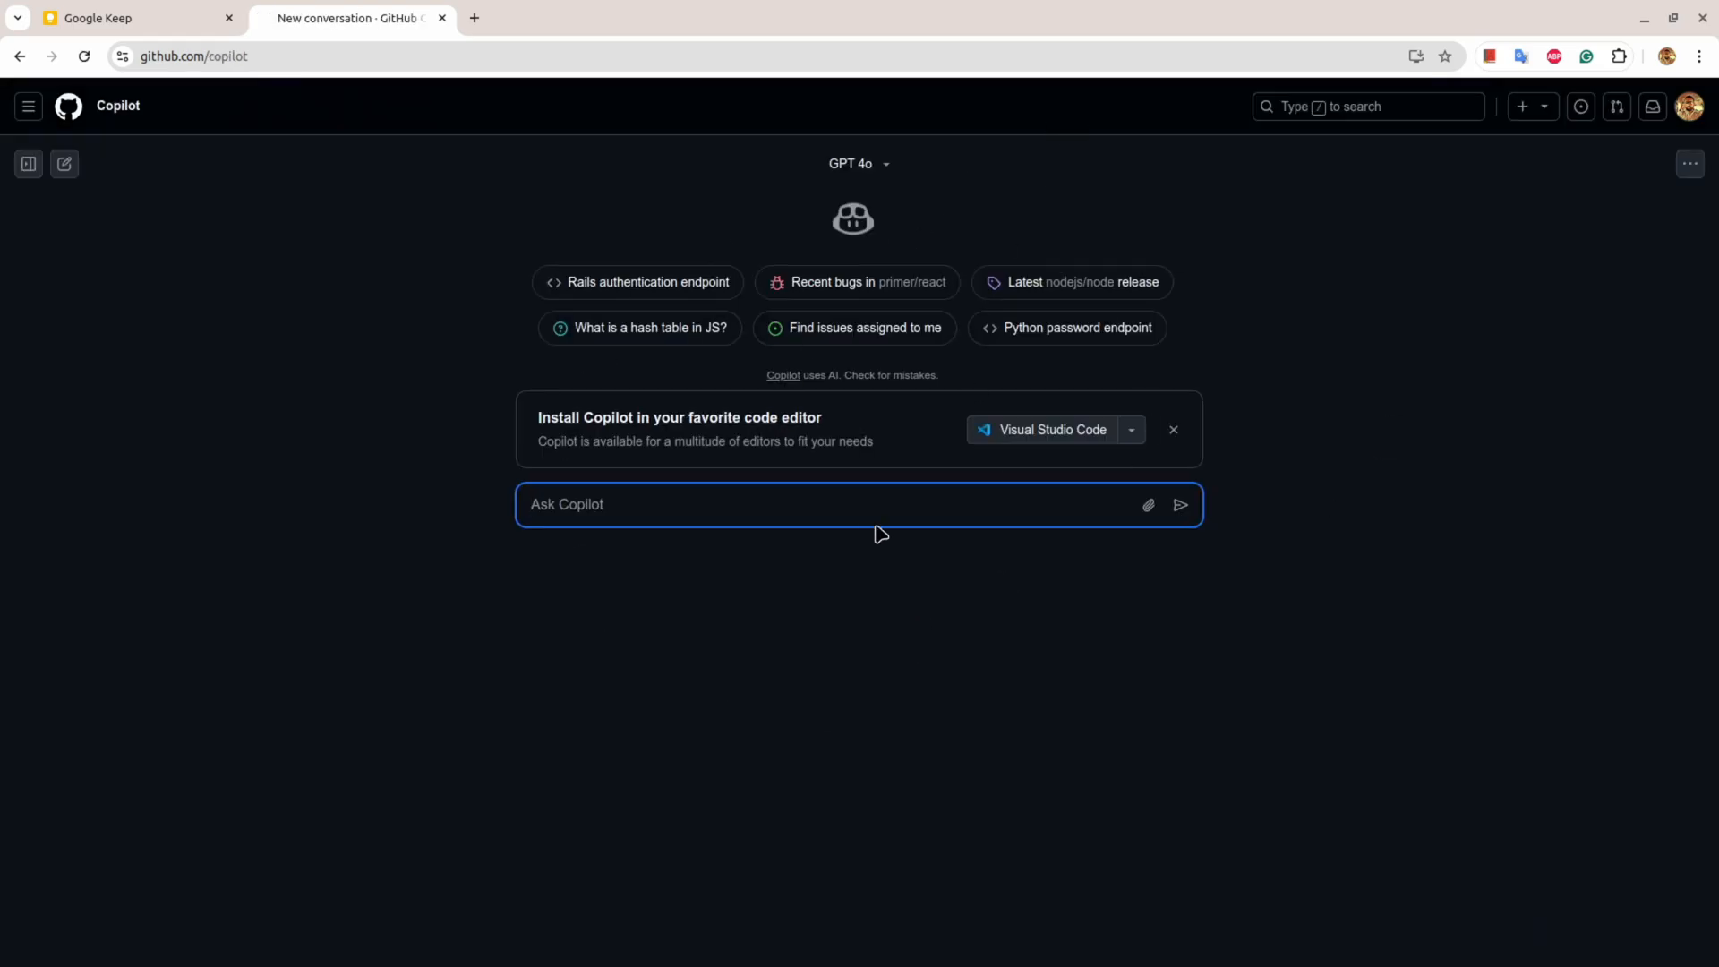
mouse_move(580, 504)
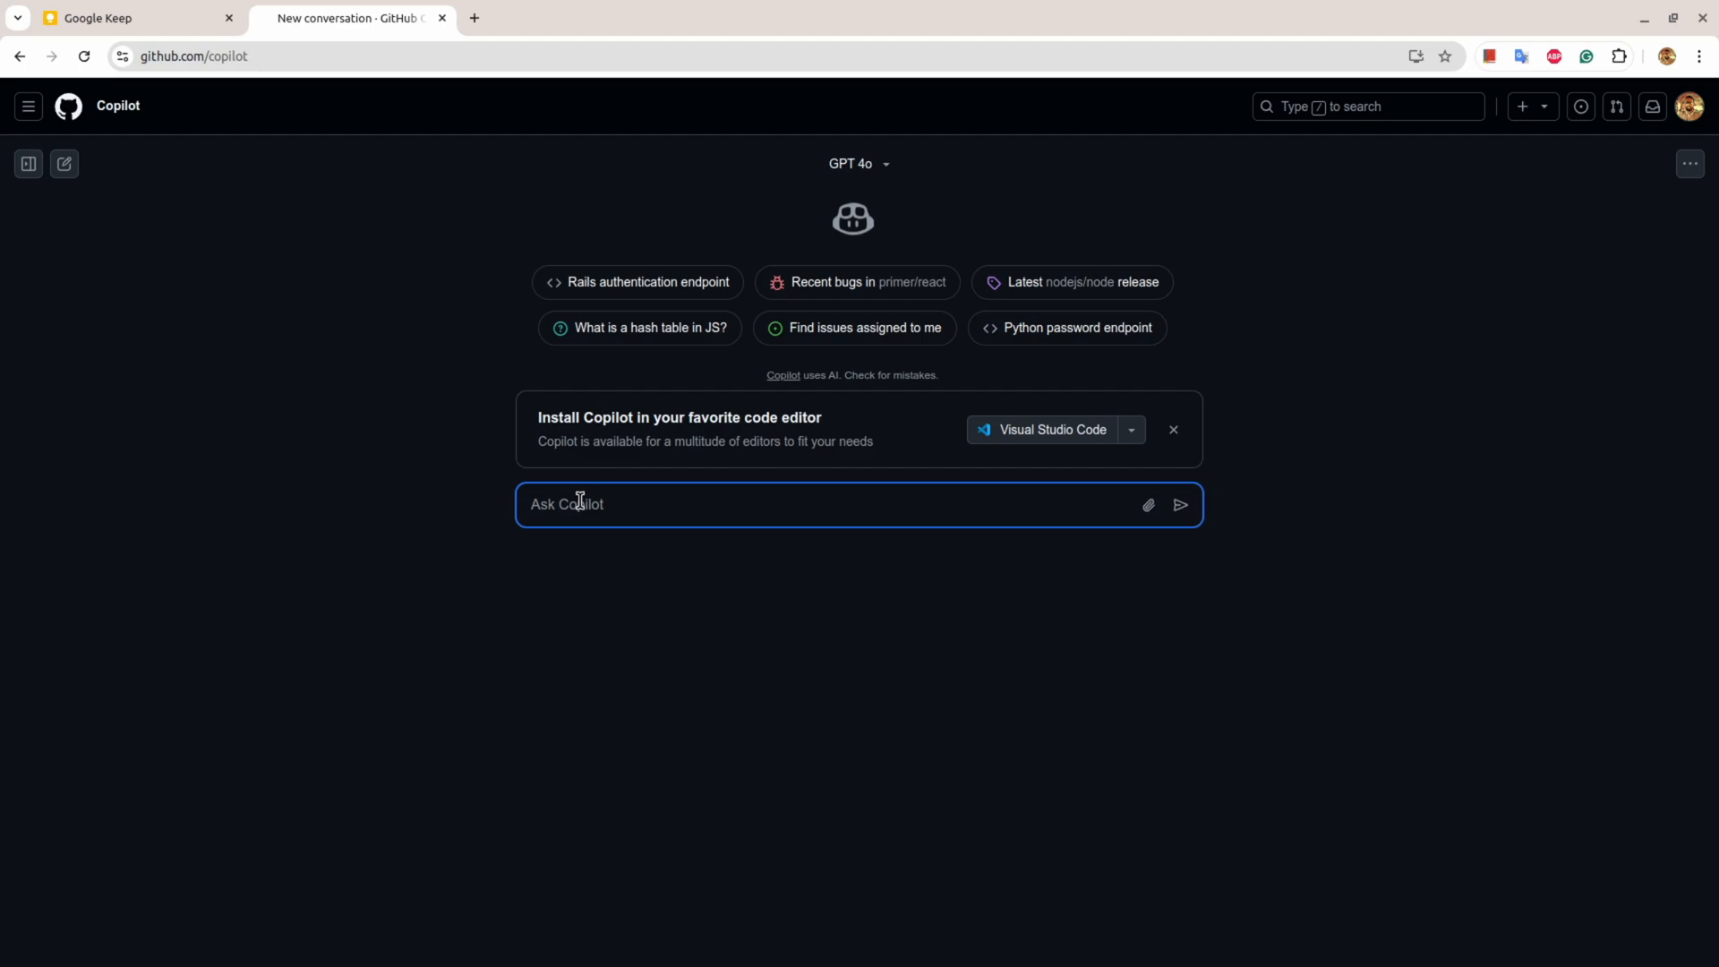
left_click(1180, 504)
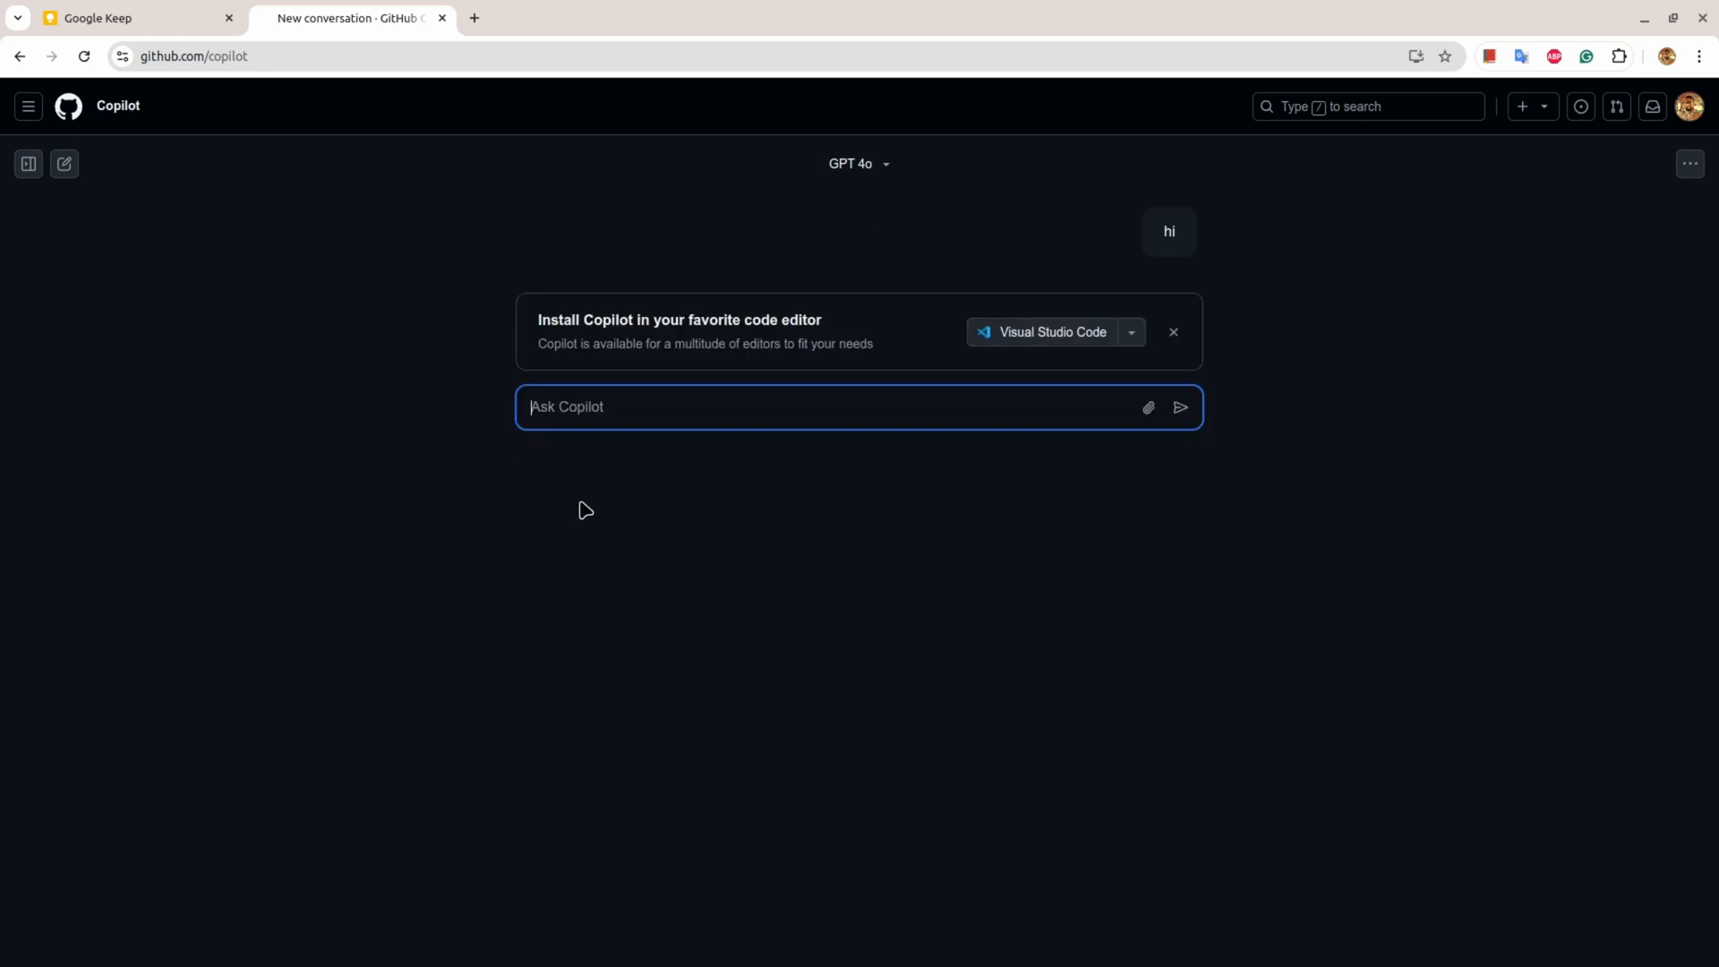
left_click(1181, 406)
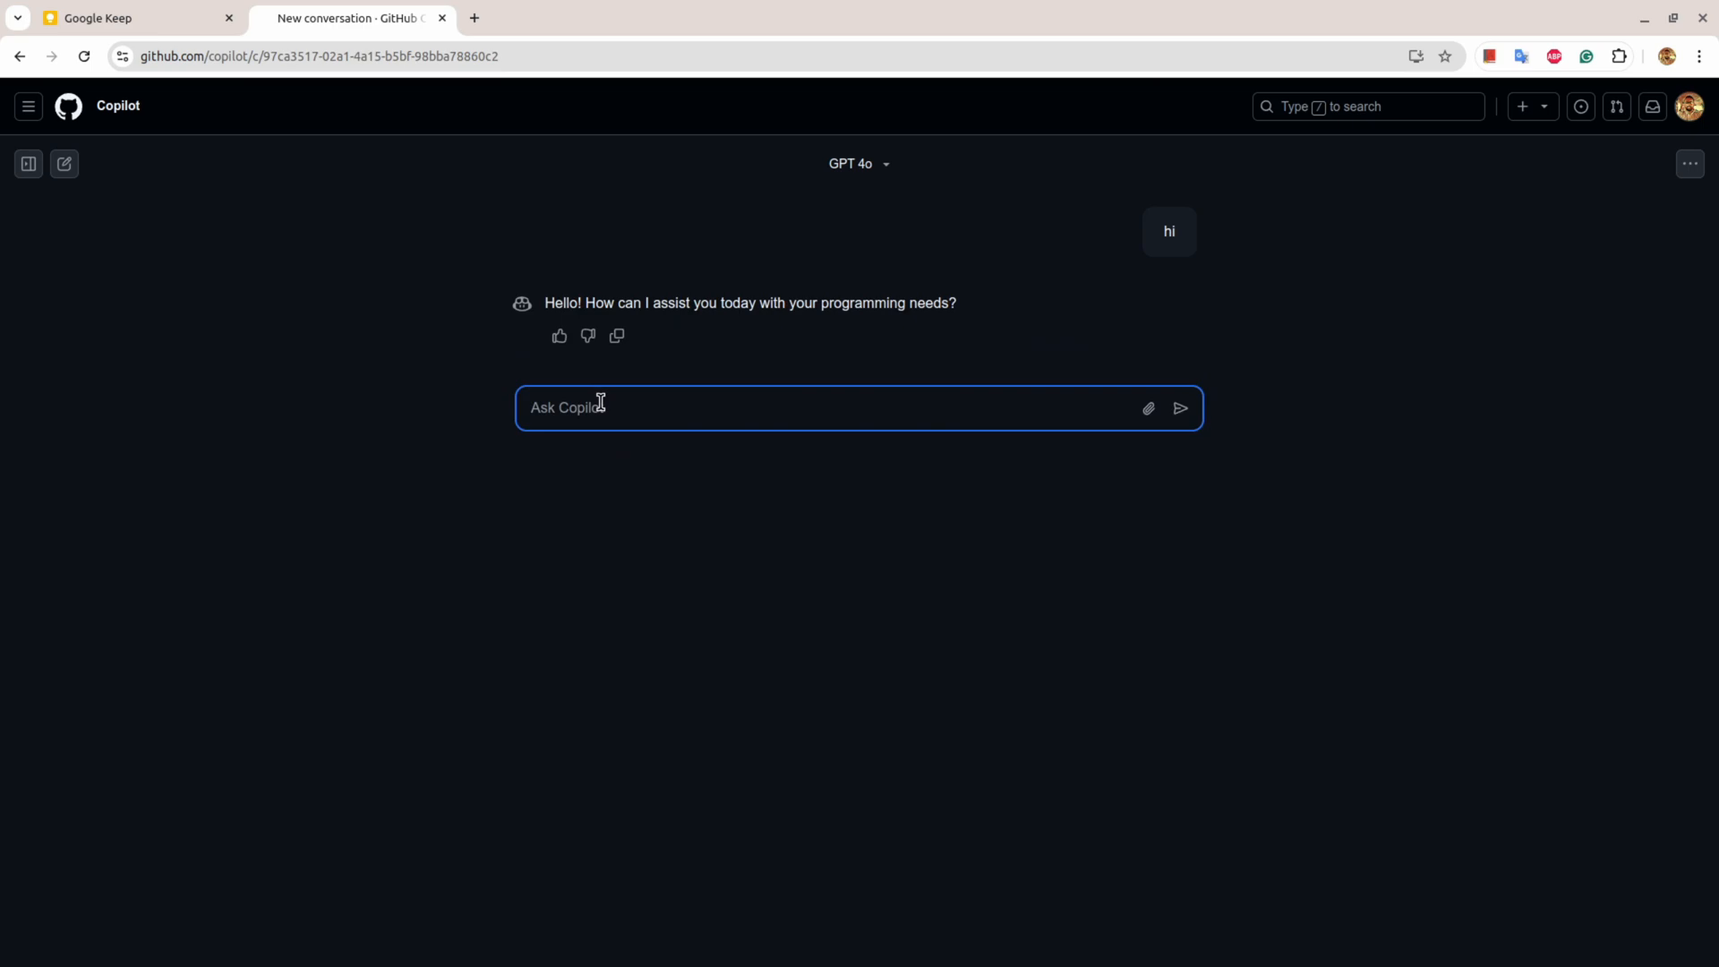
- Ask Copilot to help write a Dockerfile for a Python Flask application
type("i have a p")
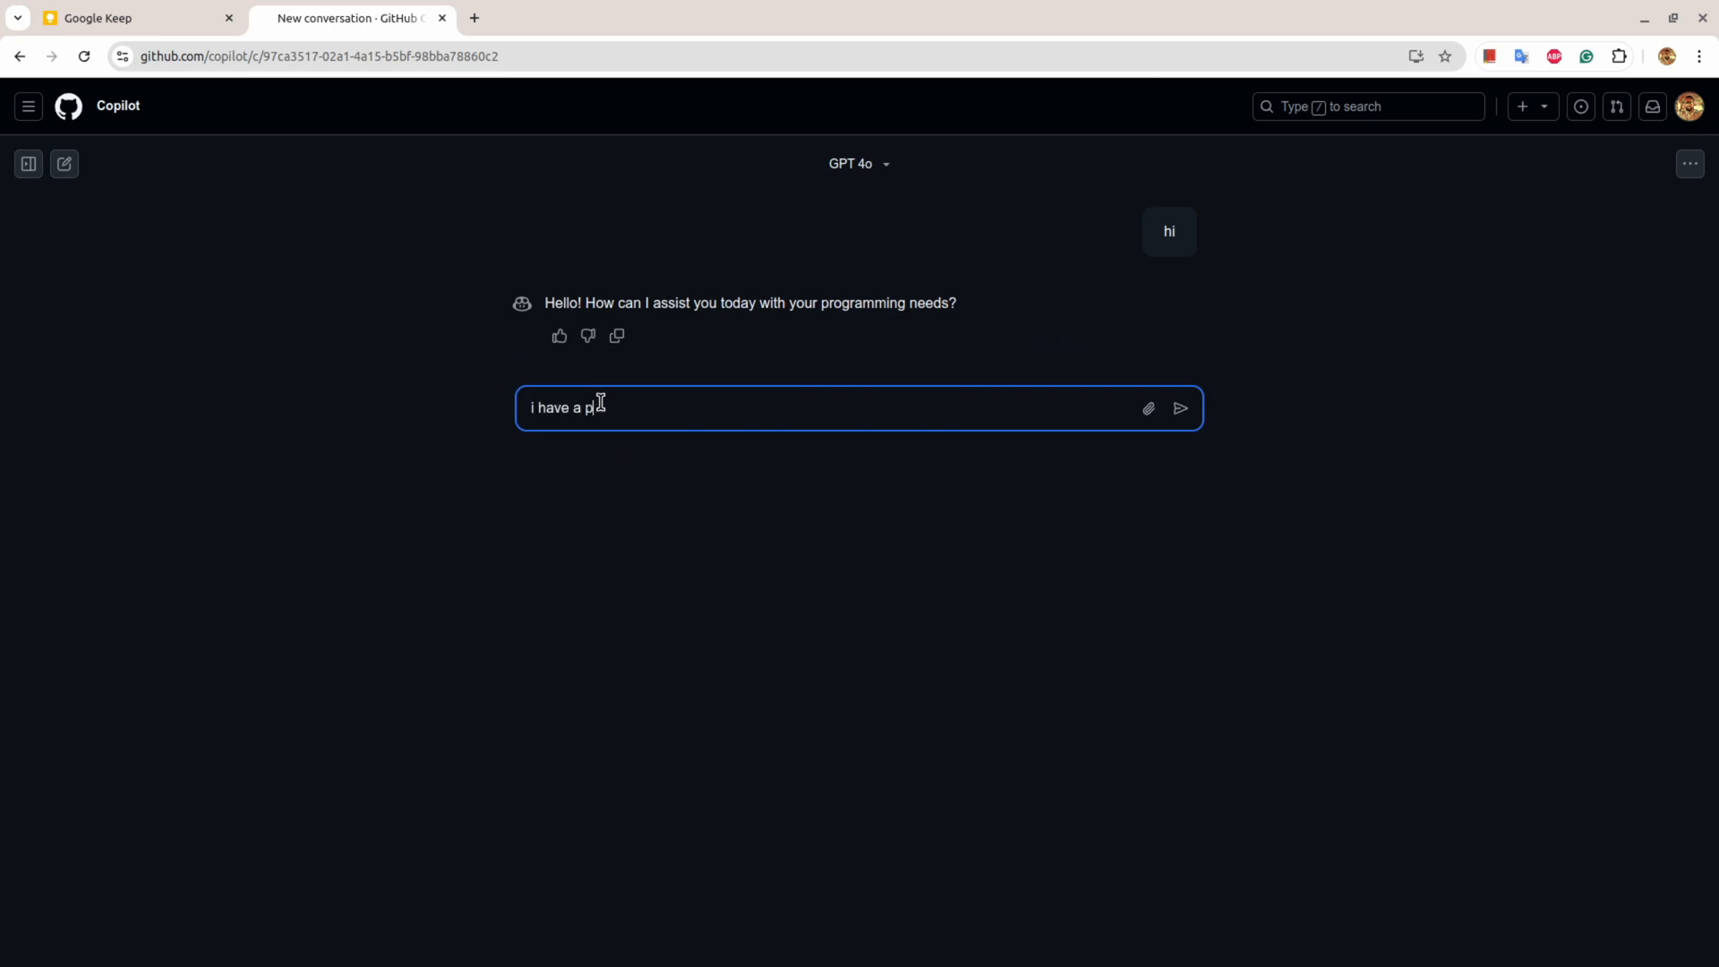
type("ython flask app")
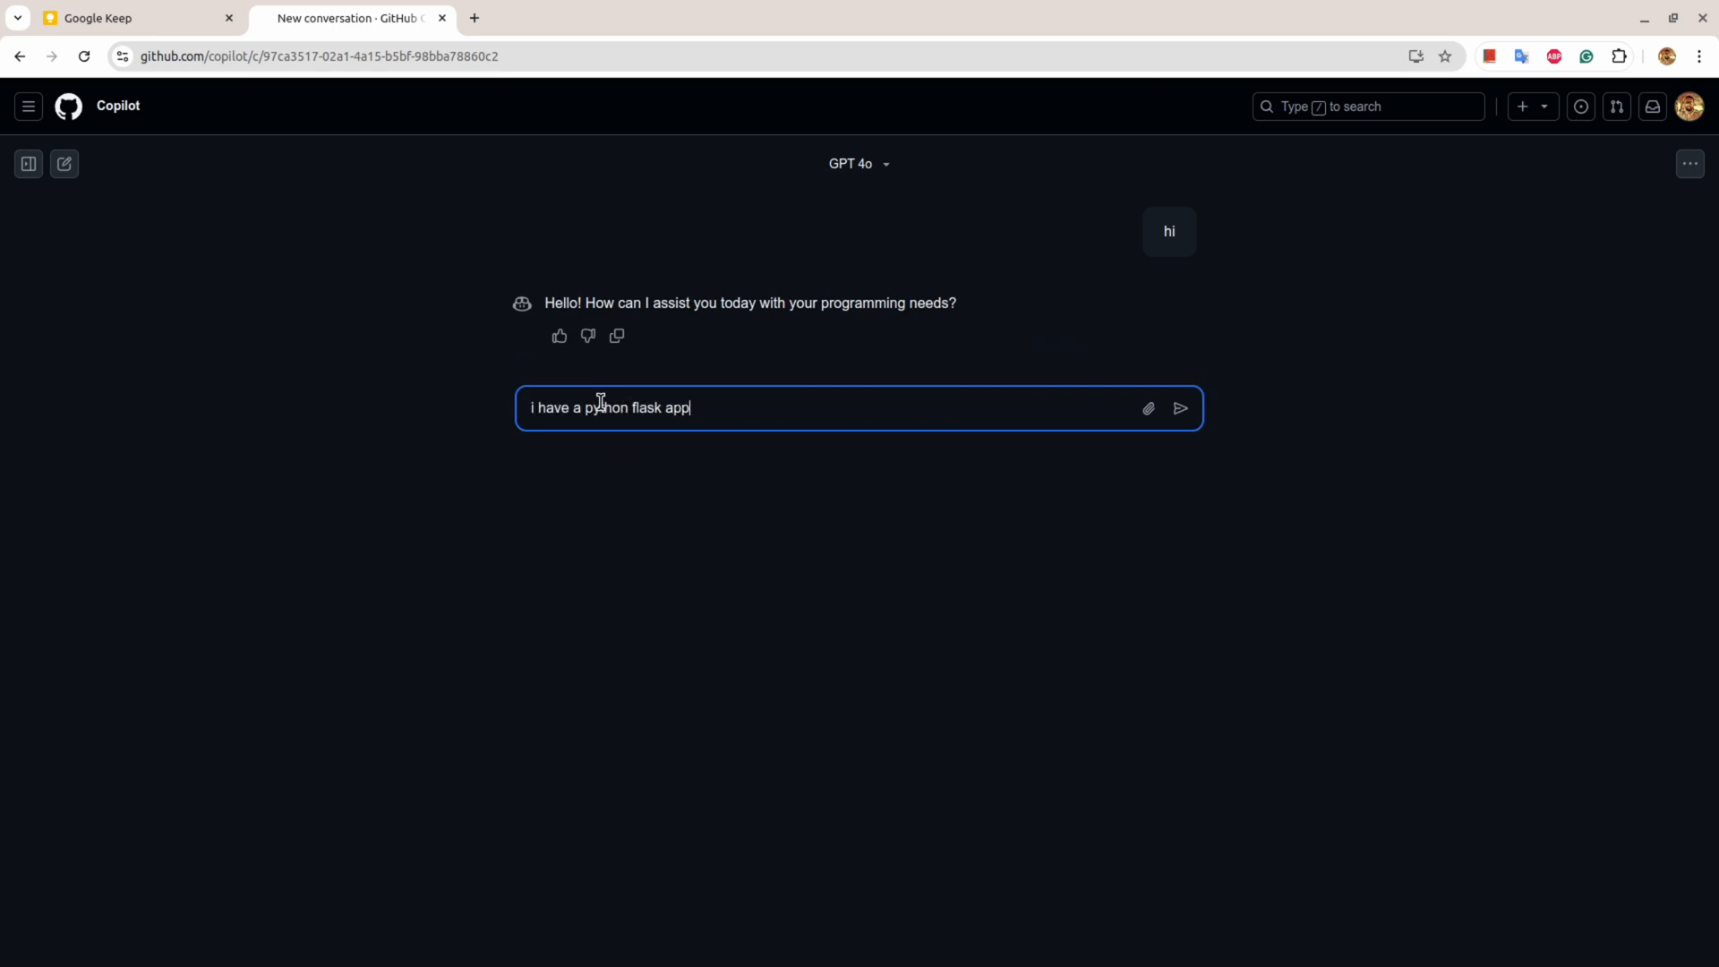
type("lication")
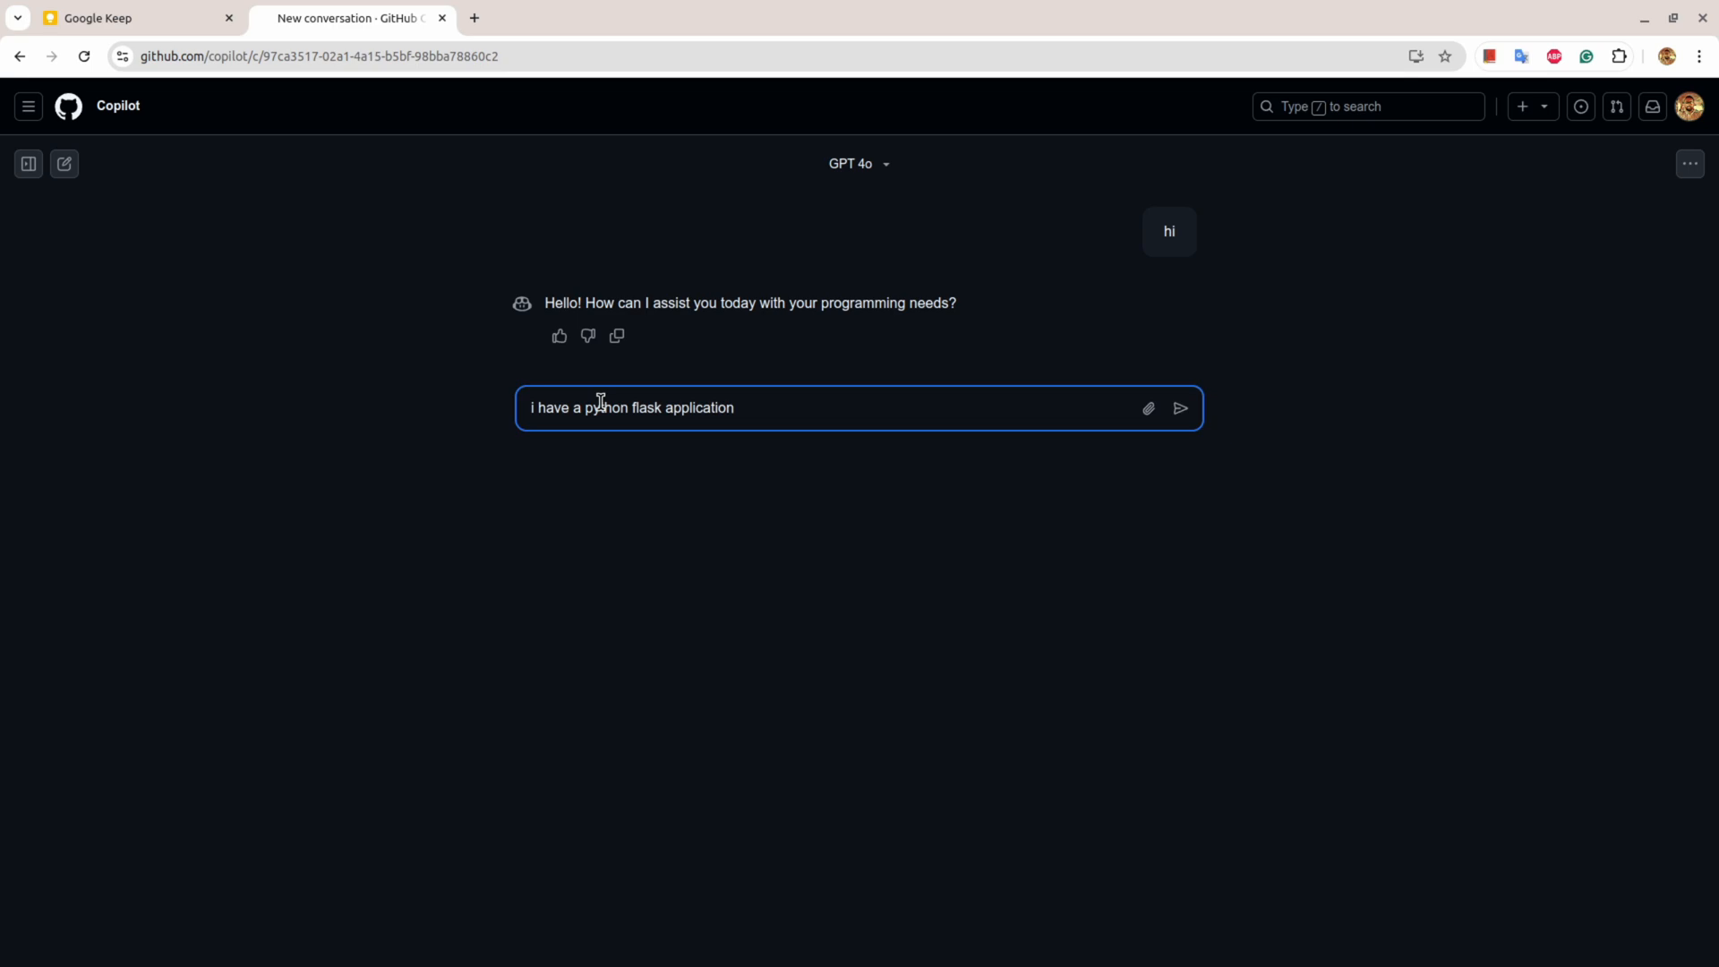
type(", help me")
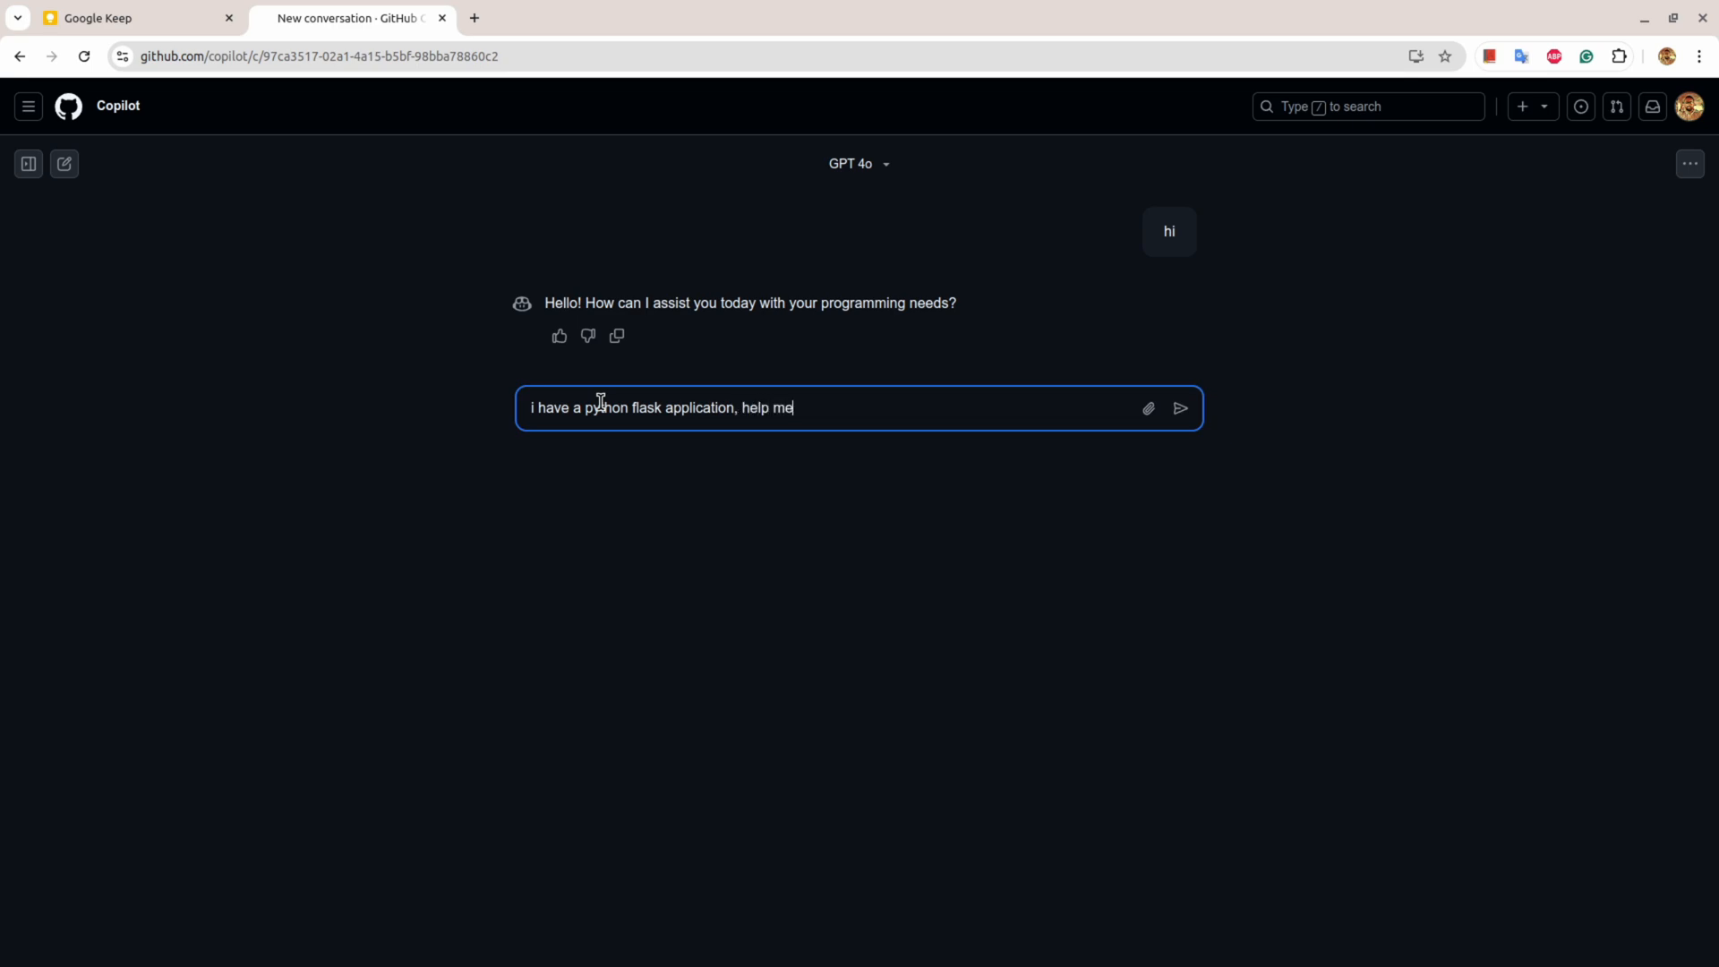
type("write a docke")
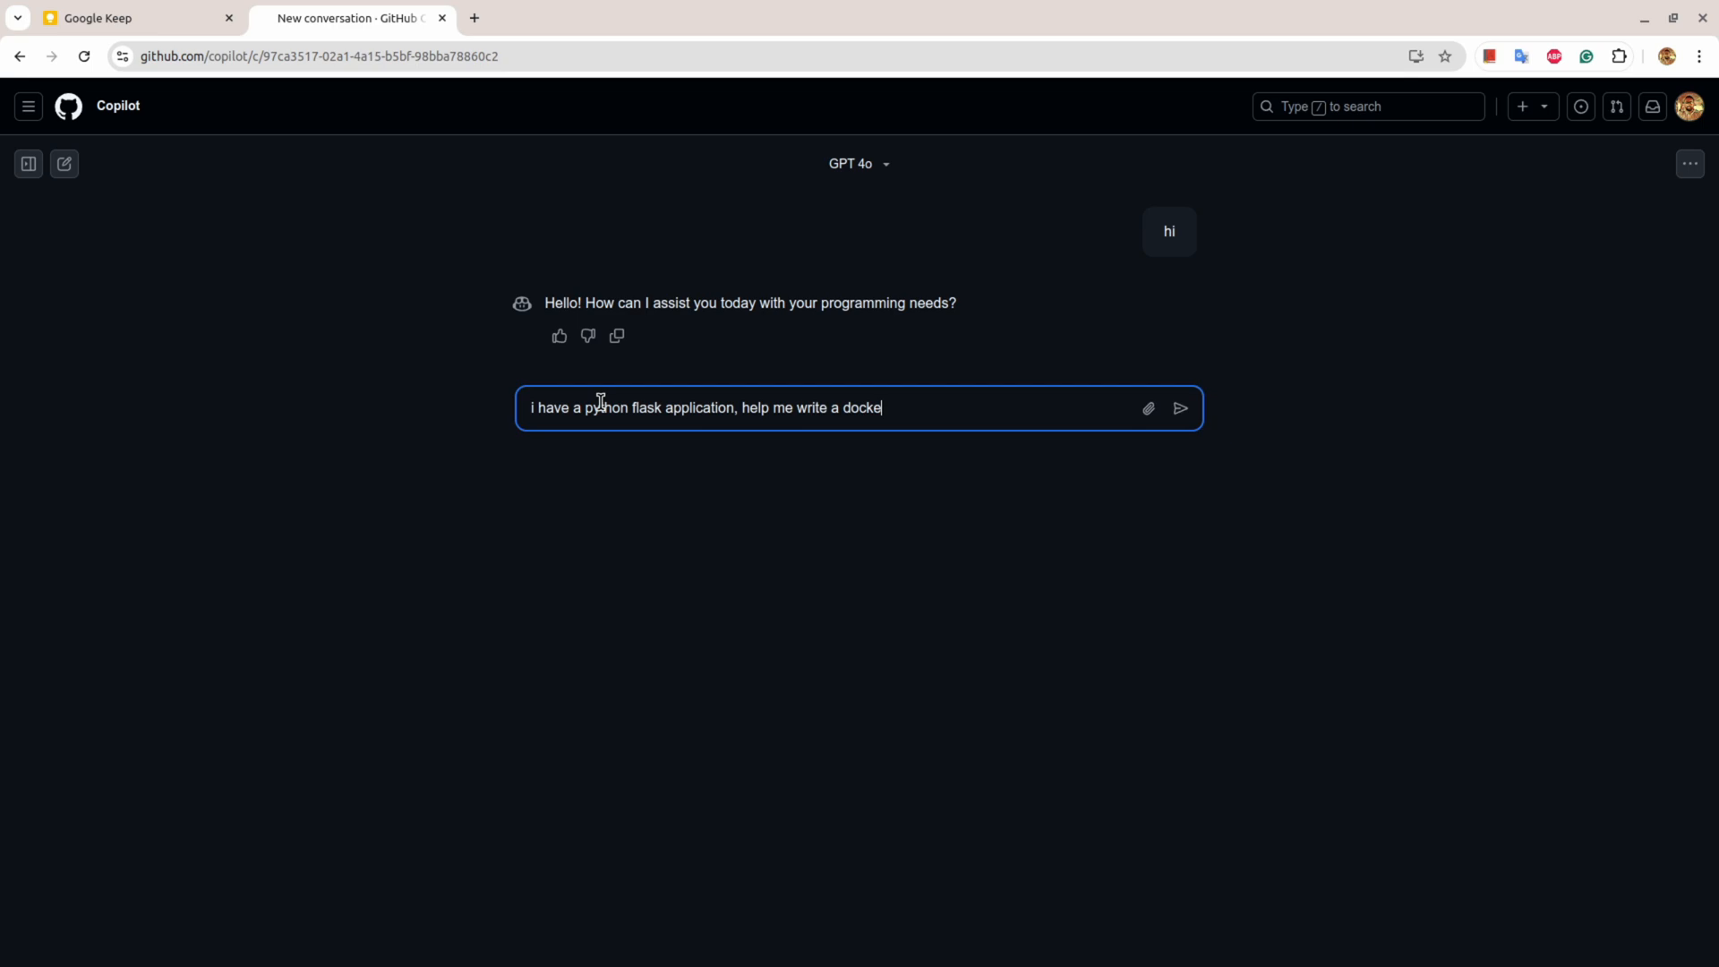
type("r file f")
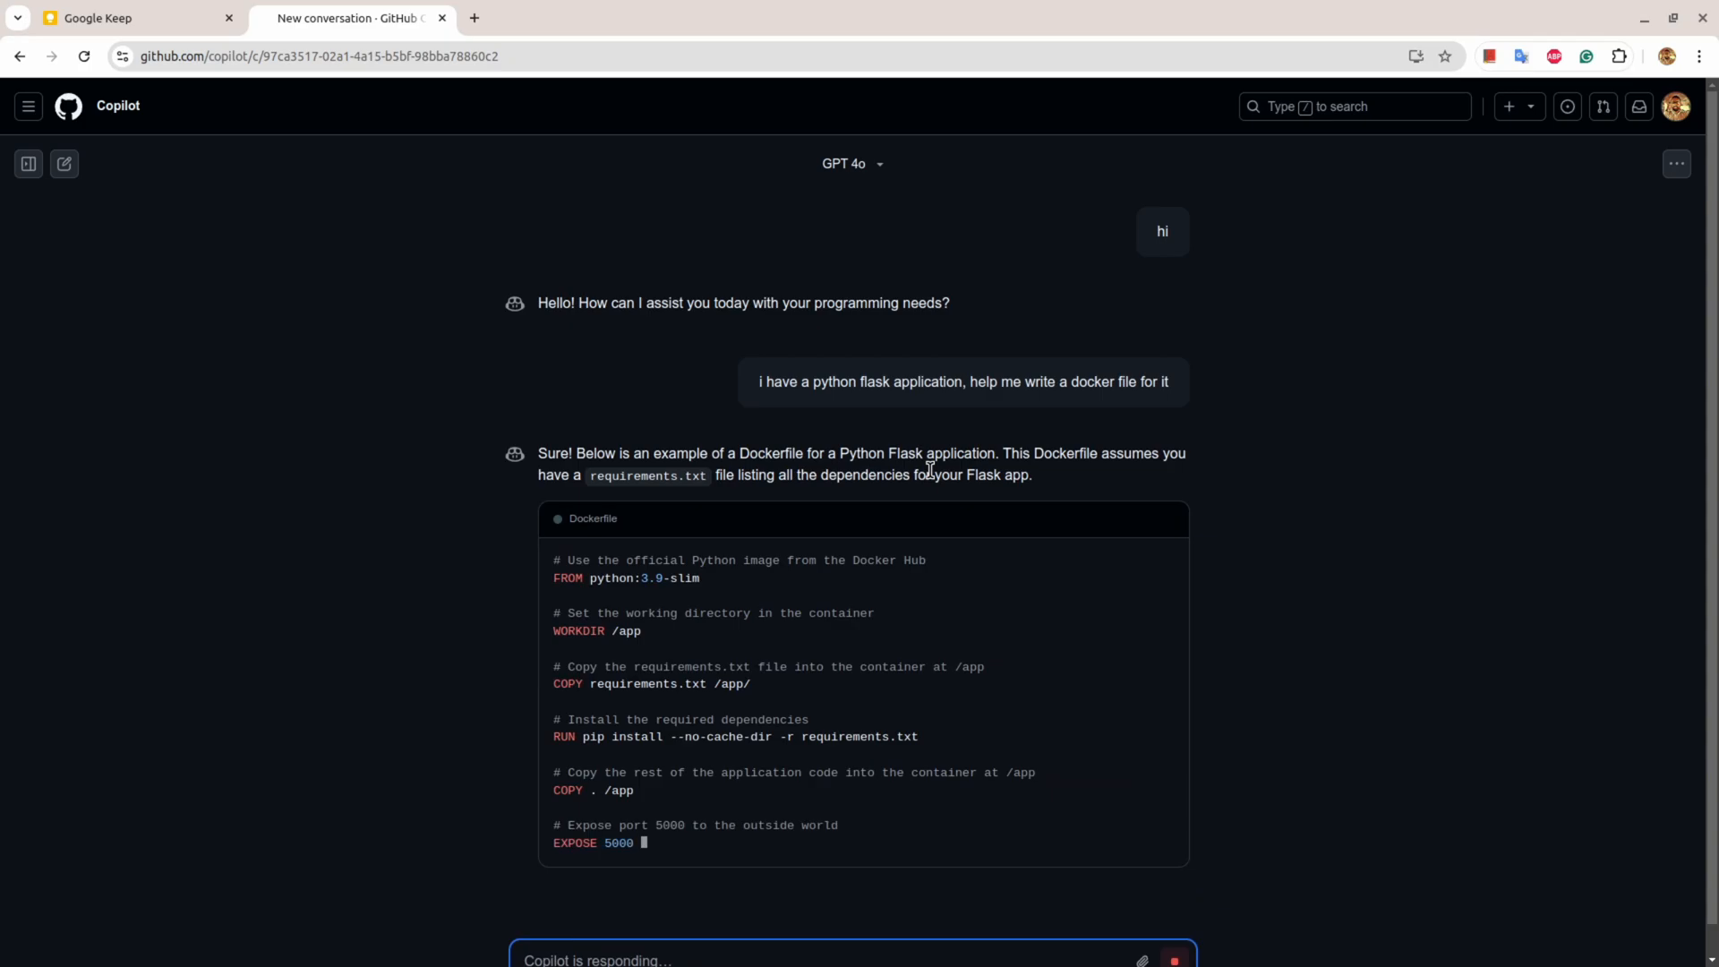
- Scroll through the Dockerfile answer's Explanation and Usage sections, then back to the top
scroll("down", 3)
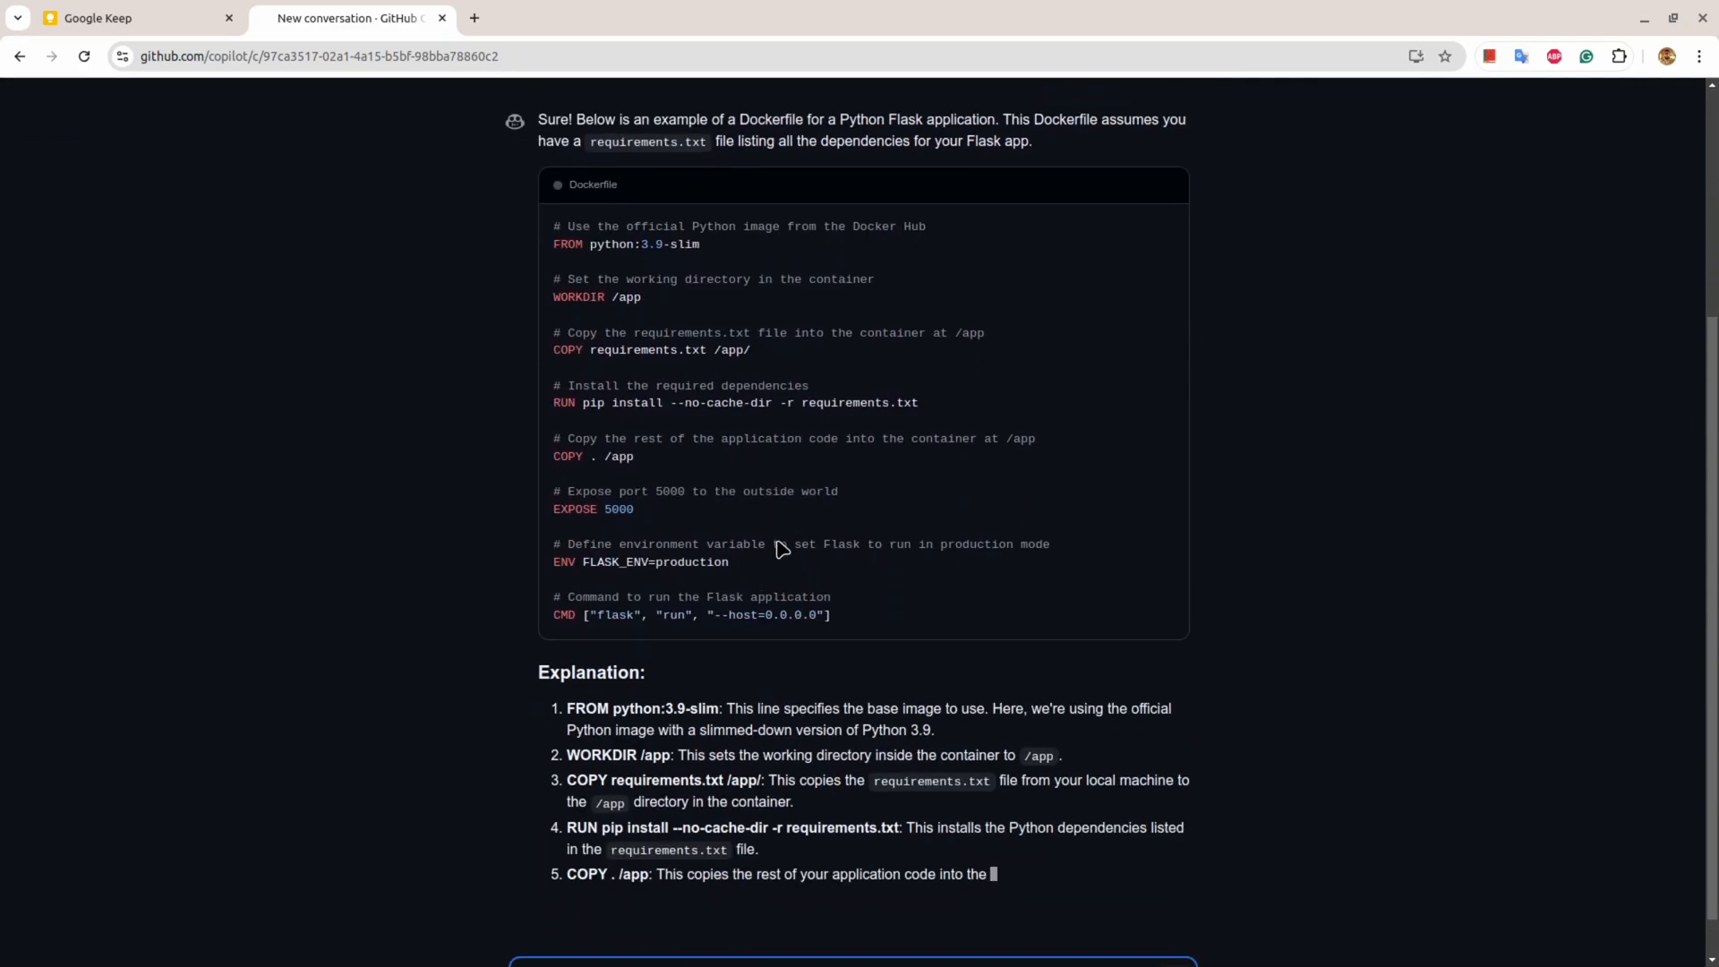
scroll("down", 3)
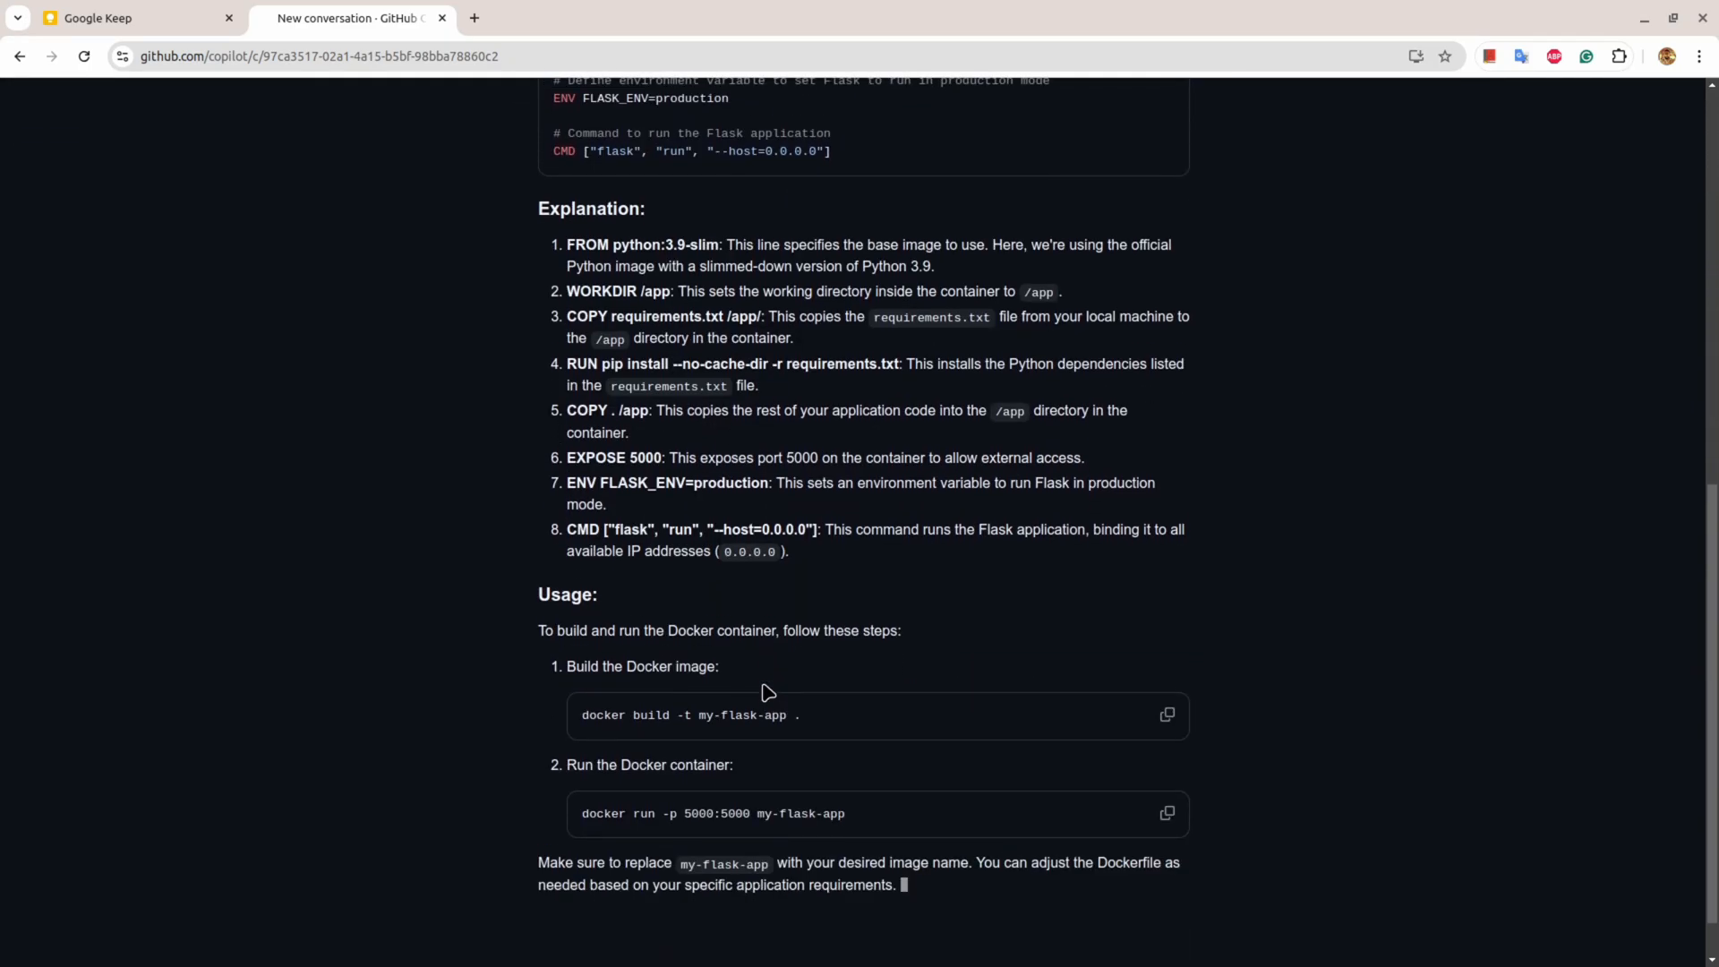
mouse_move(983, 787)
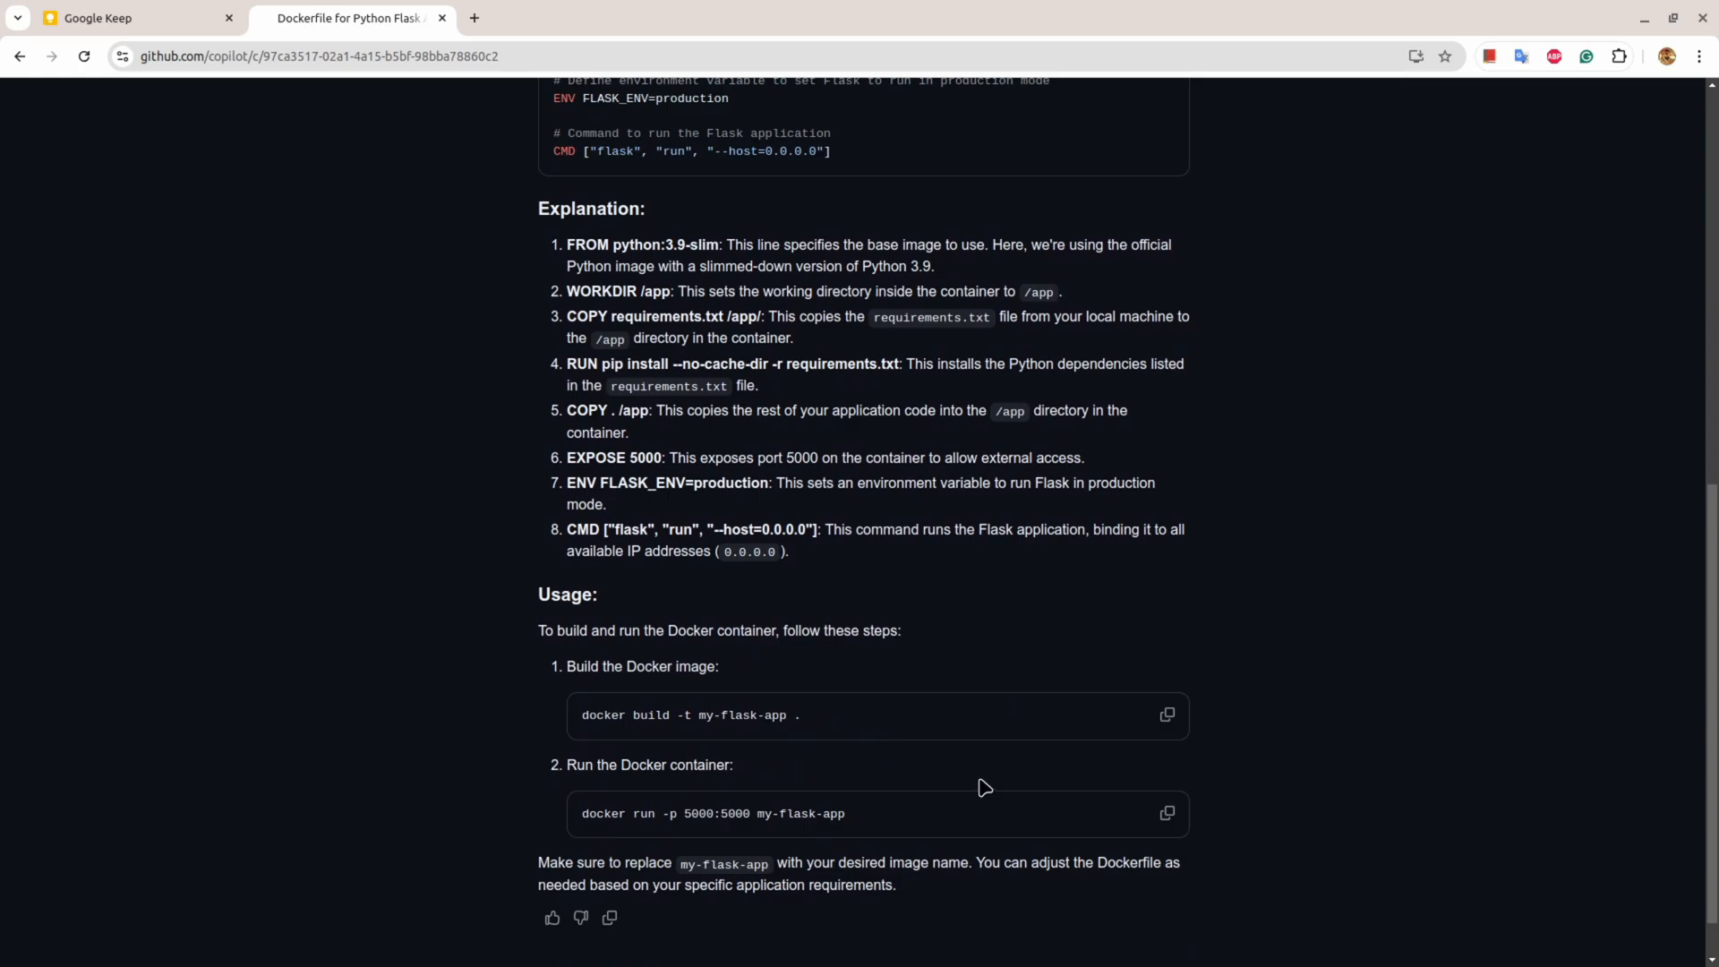
scroll("up", 3)
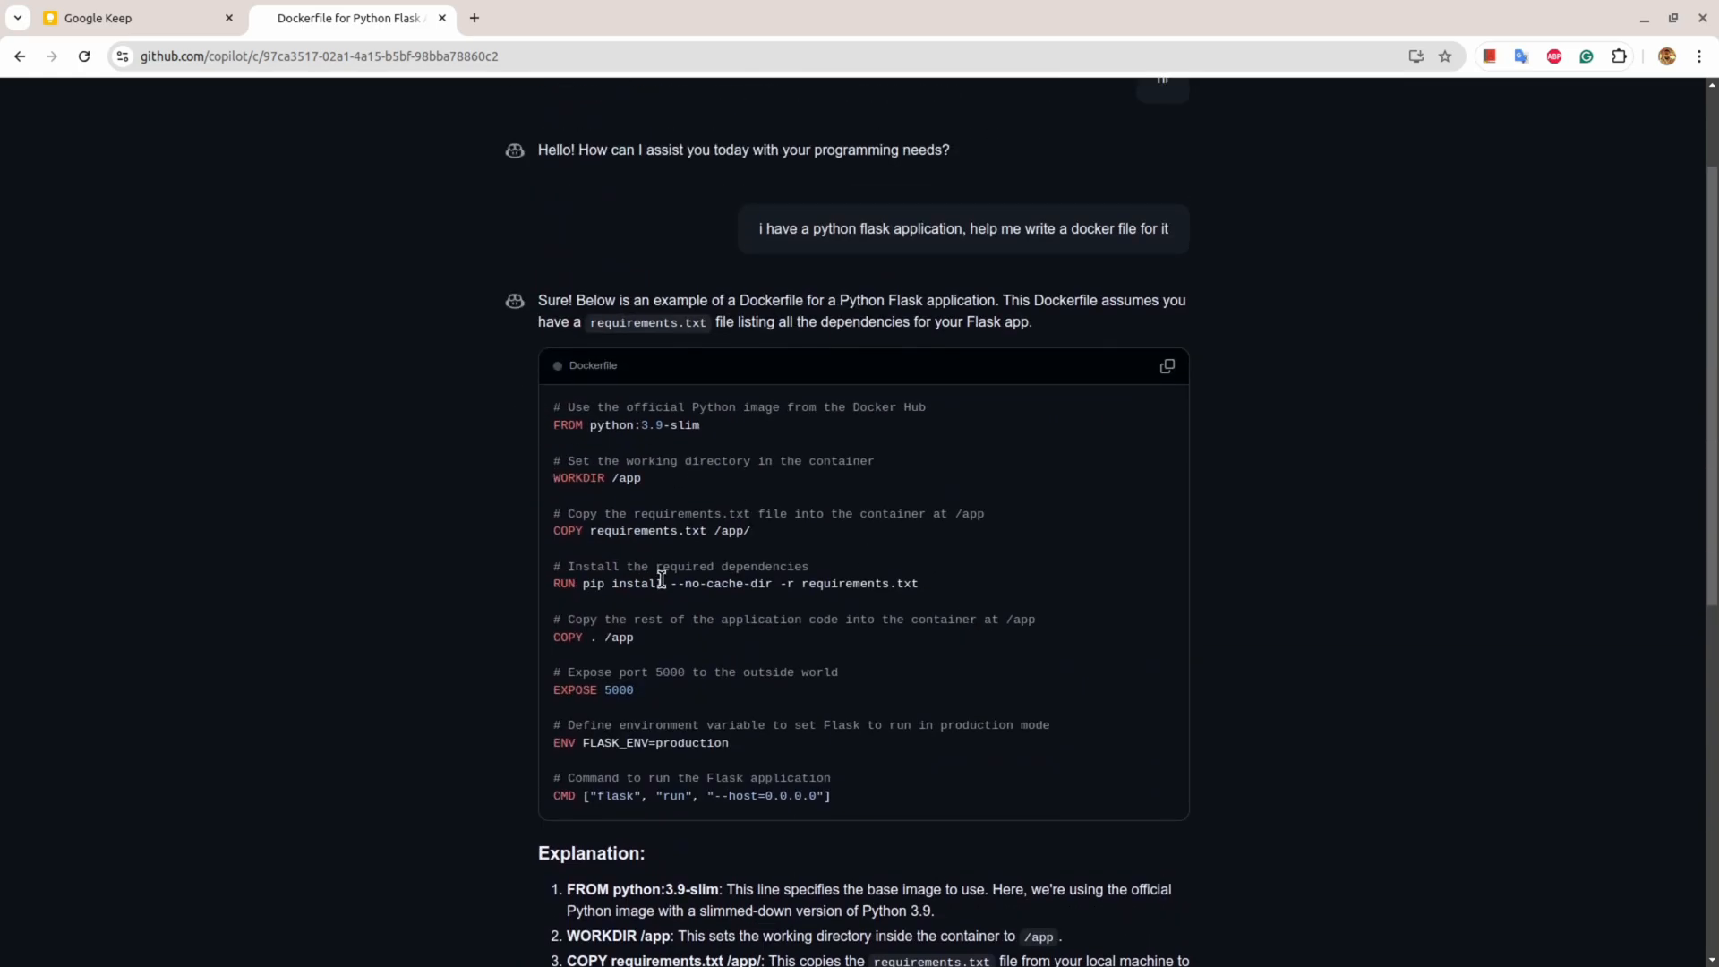
scroll("down", 3)
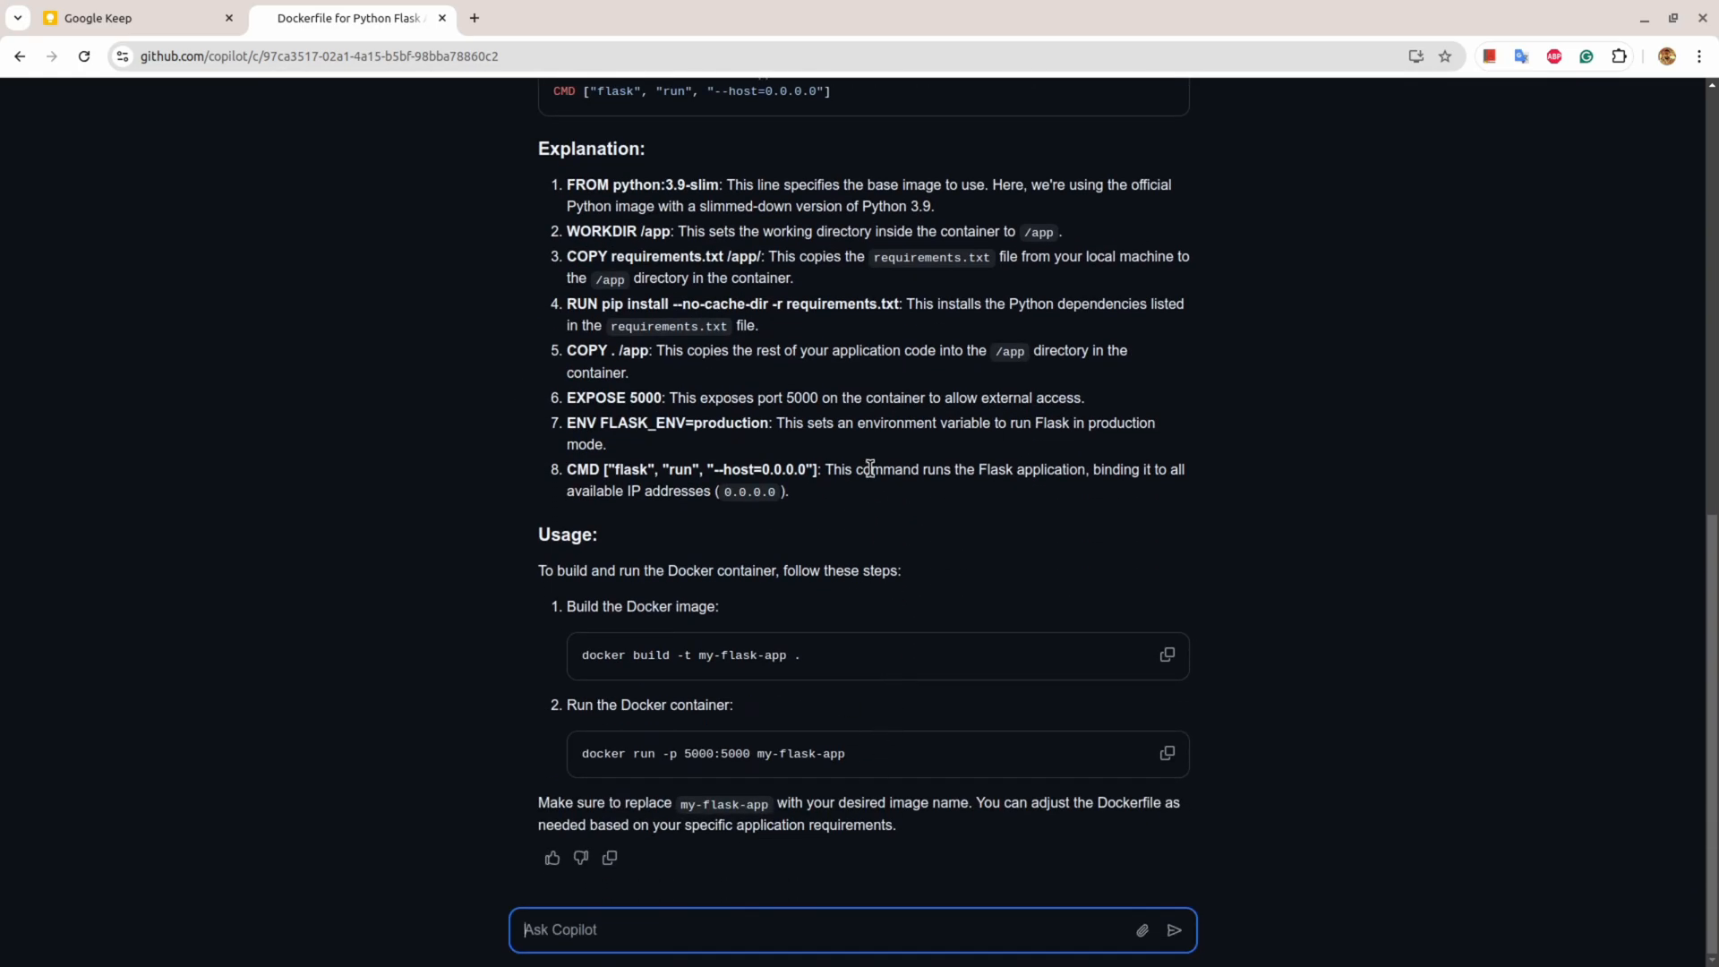
scroll("up", 3)
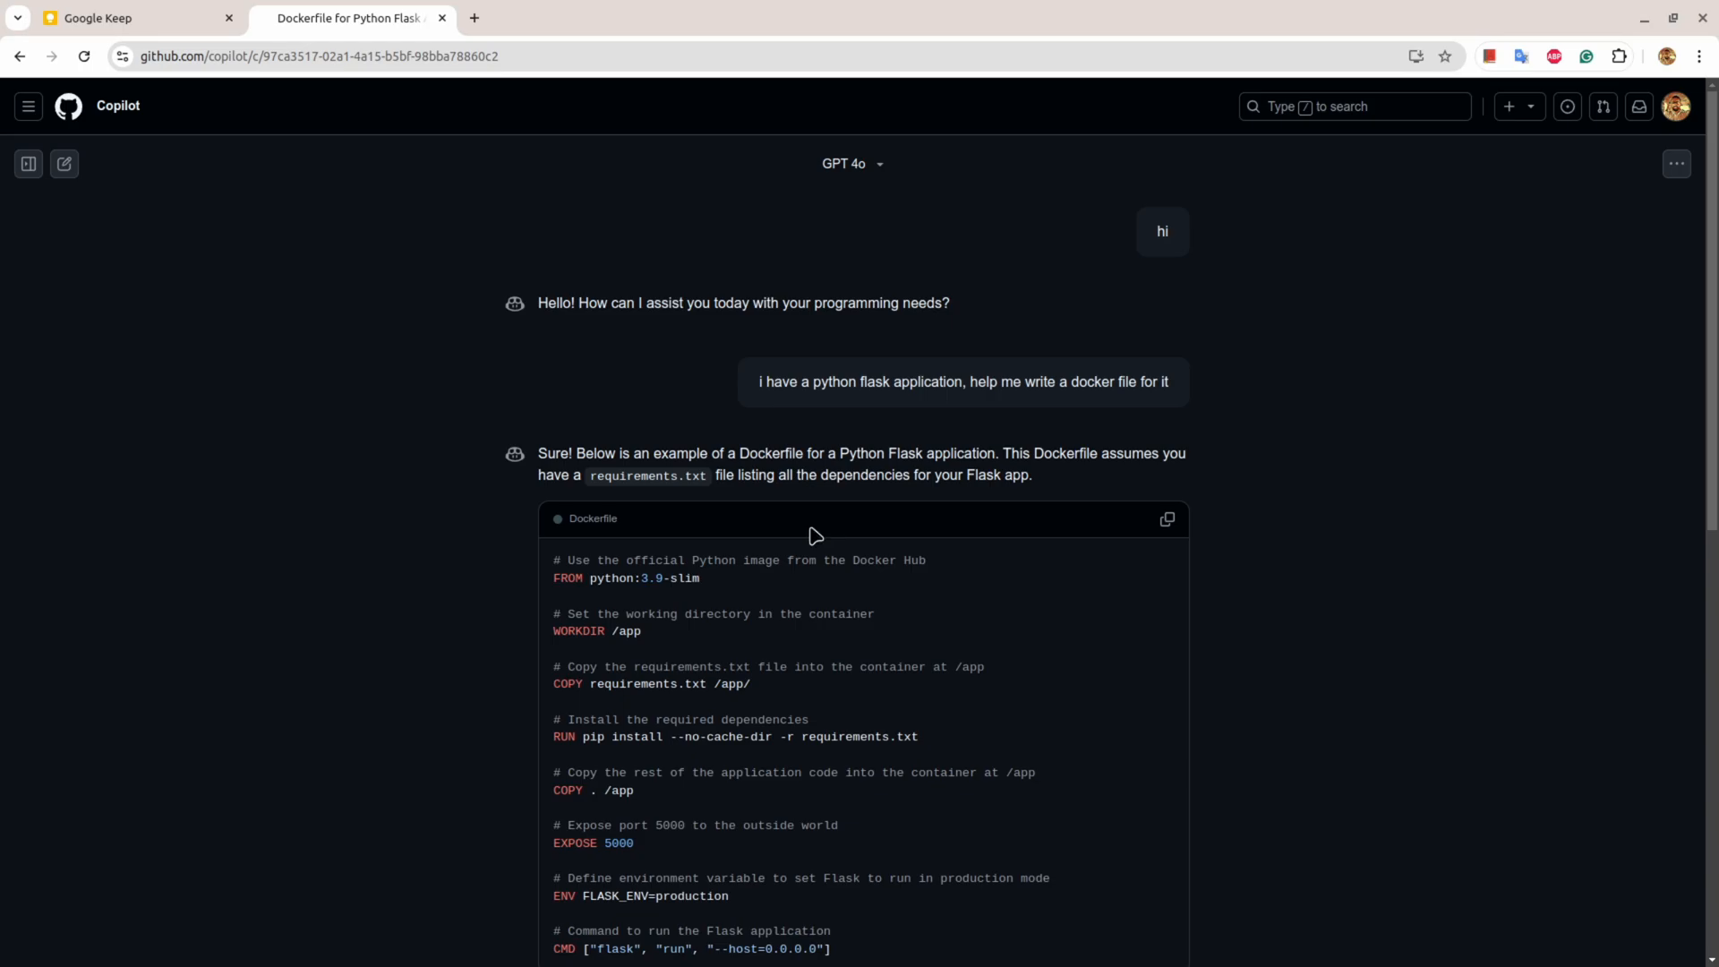
mouse_move(874, 661)
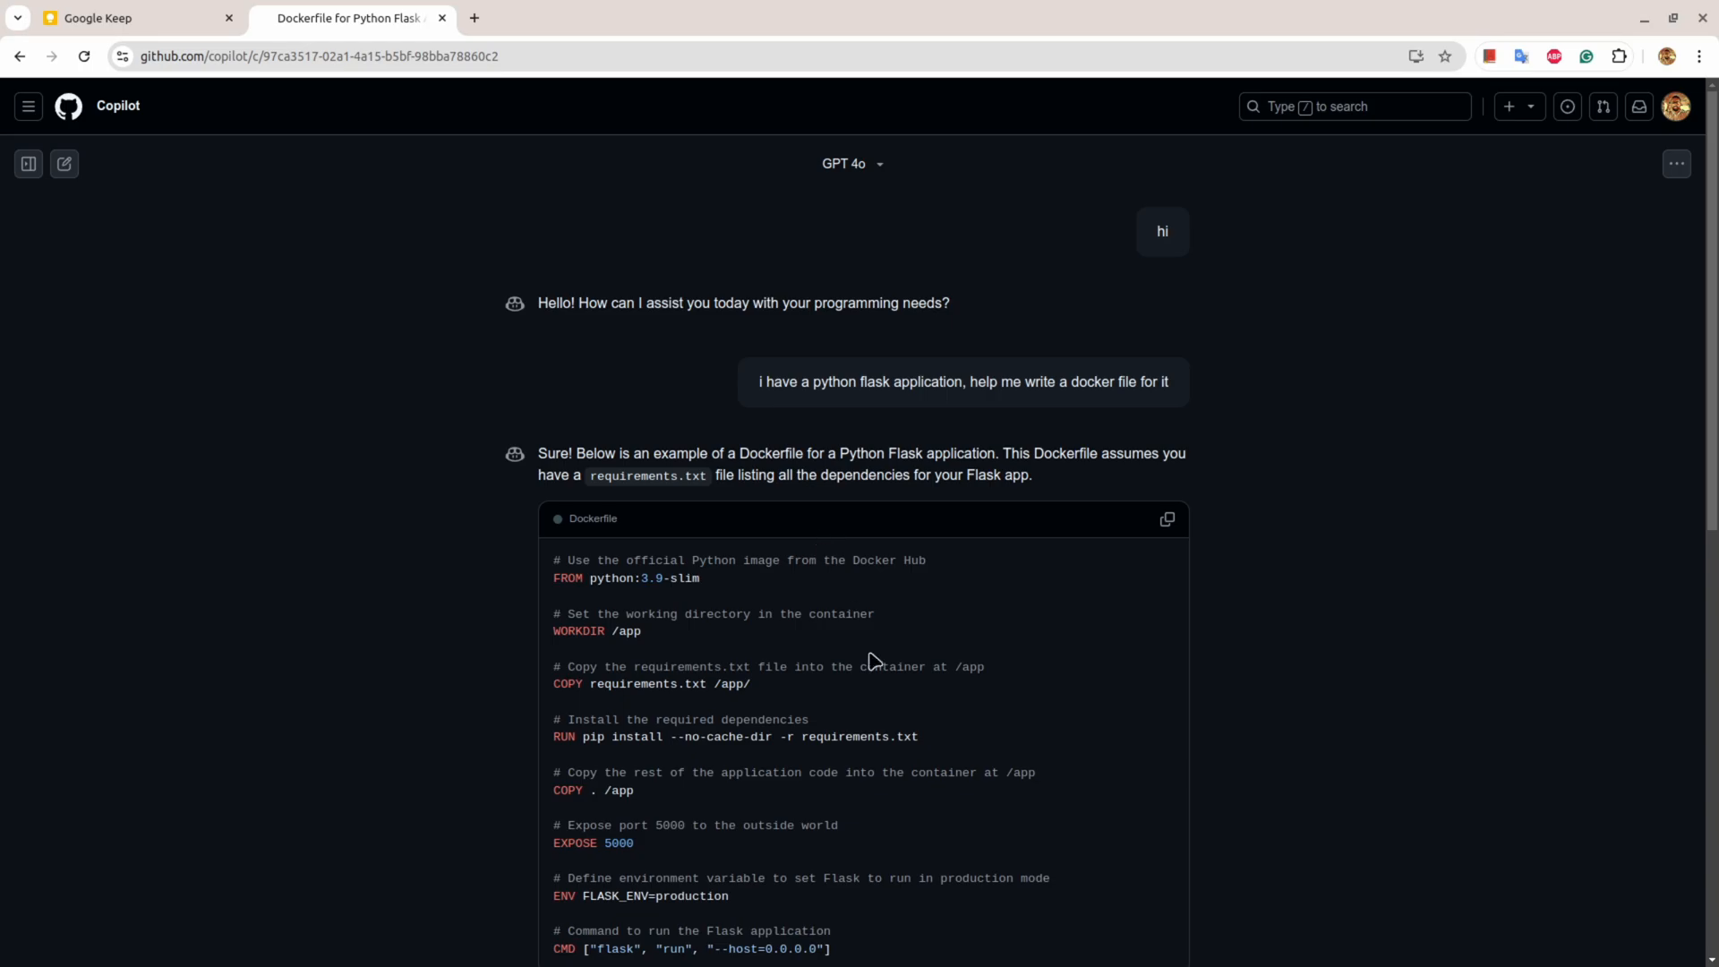
mouse_move(892, 551)
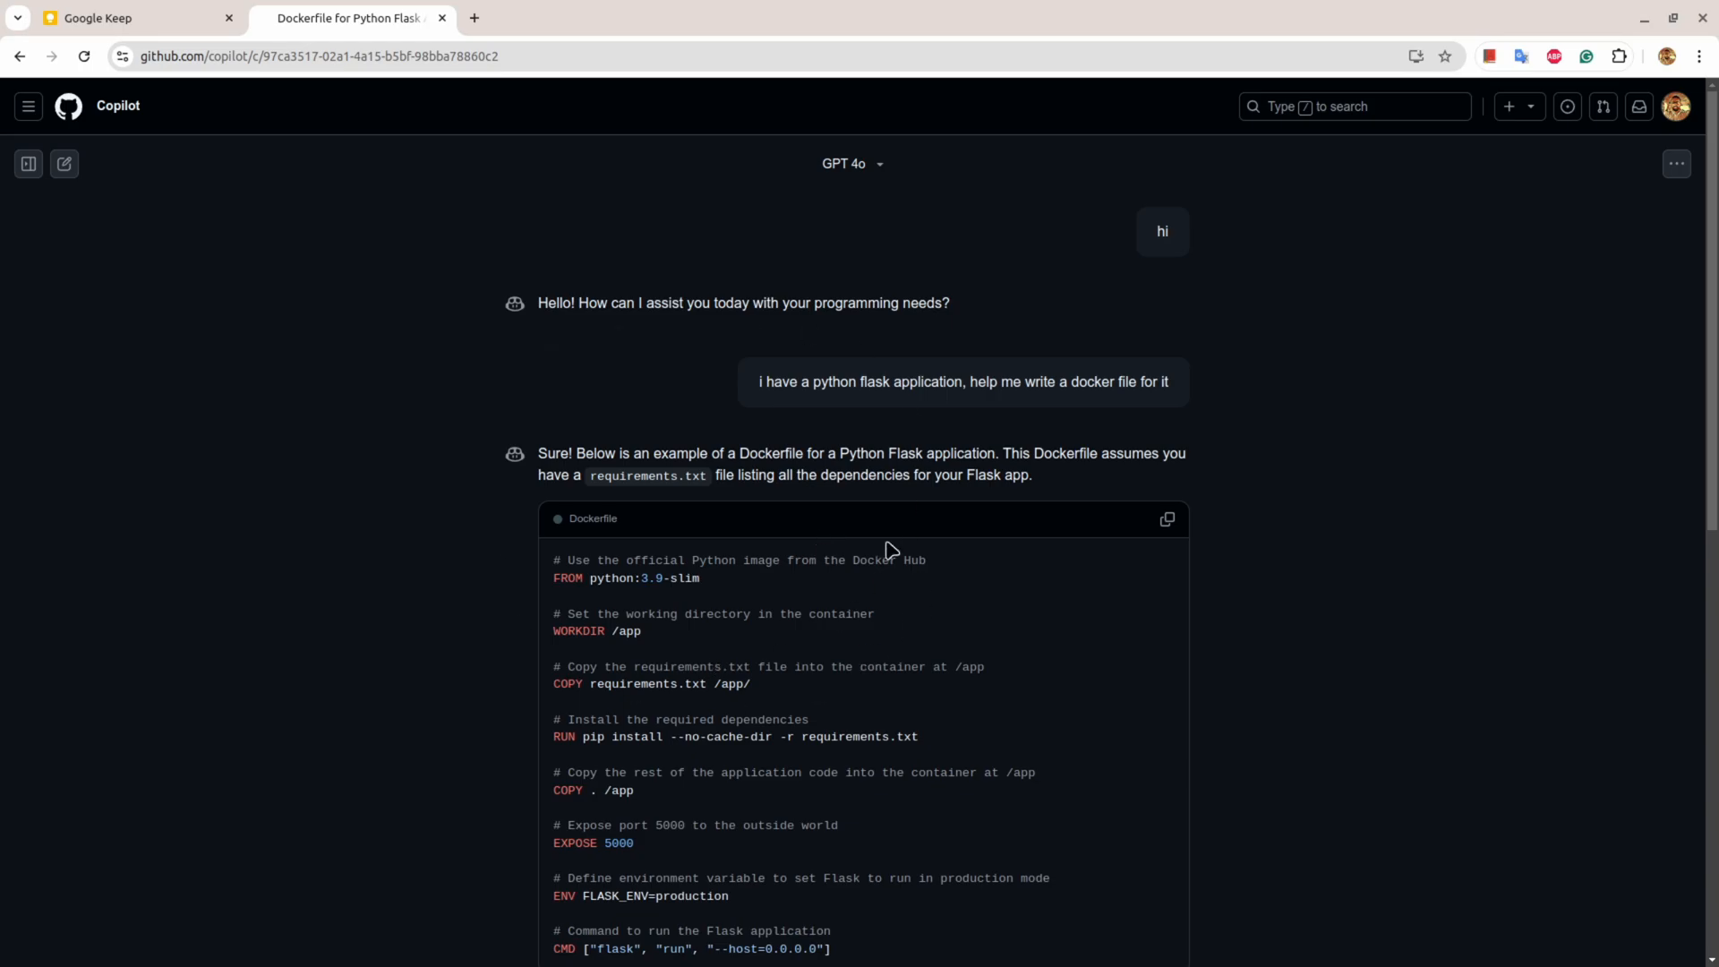
scroll("down", 3)
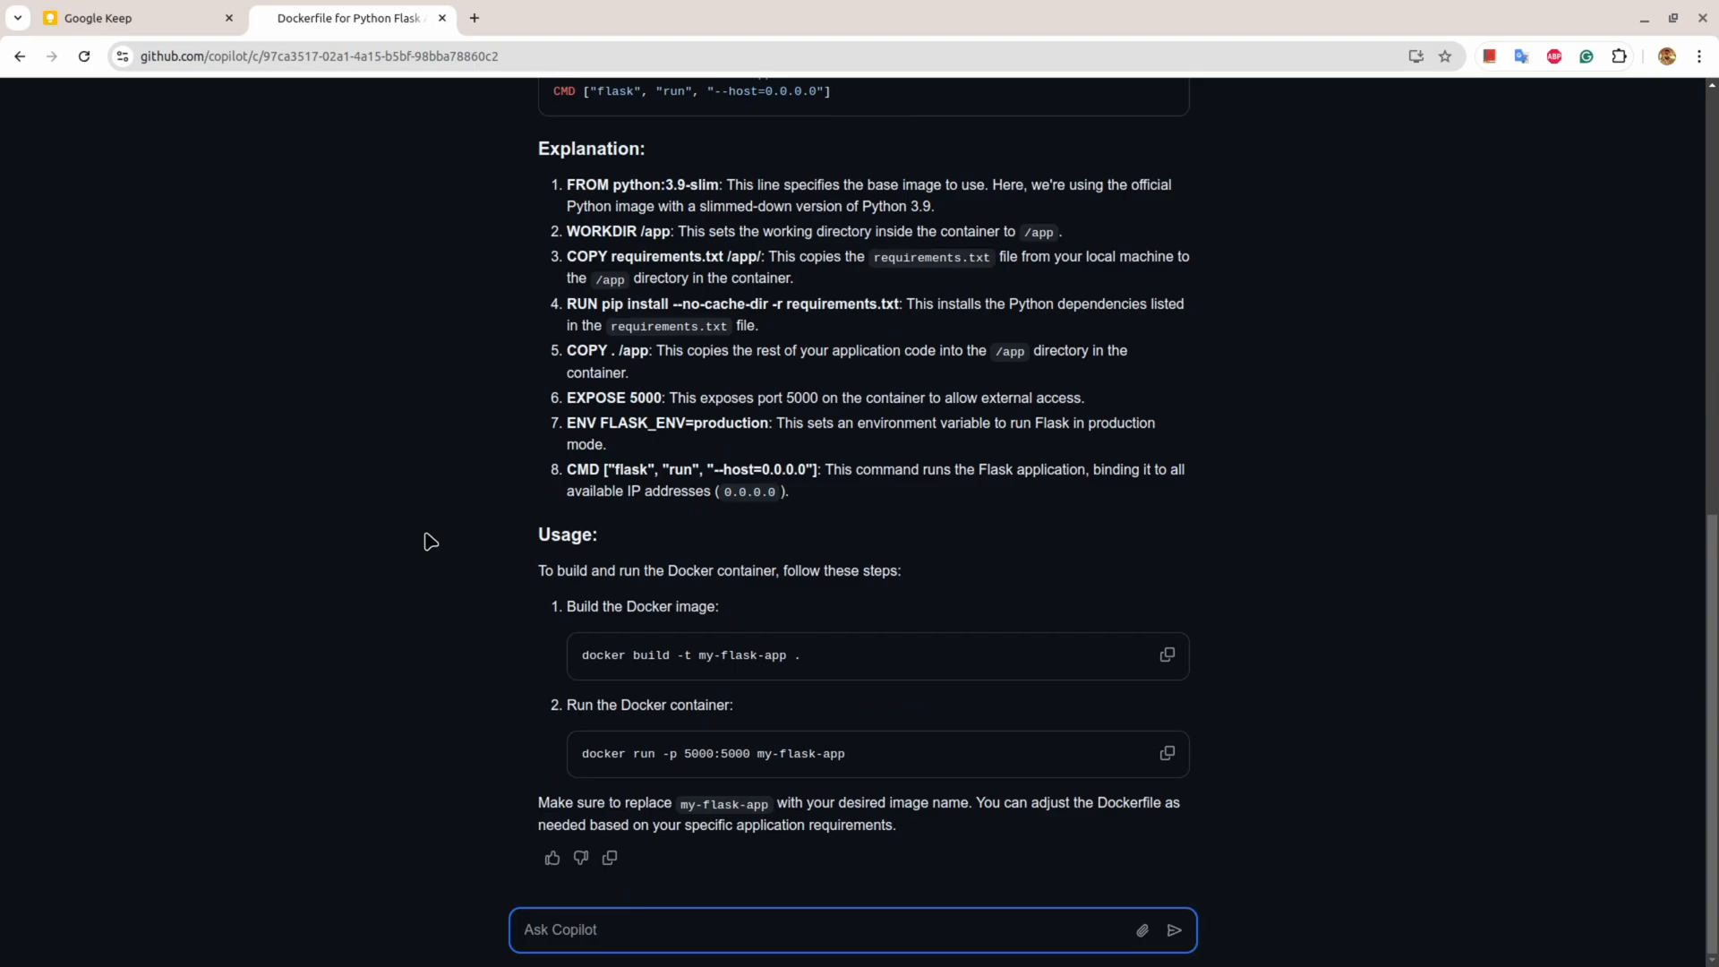
scroll("up", 3)
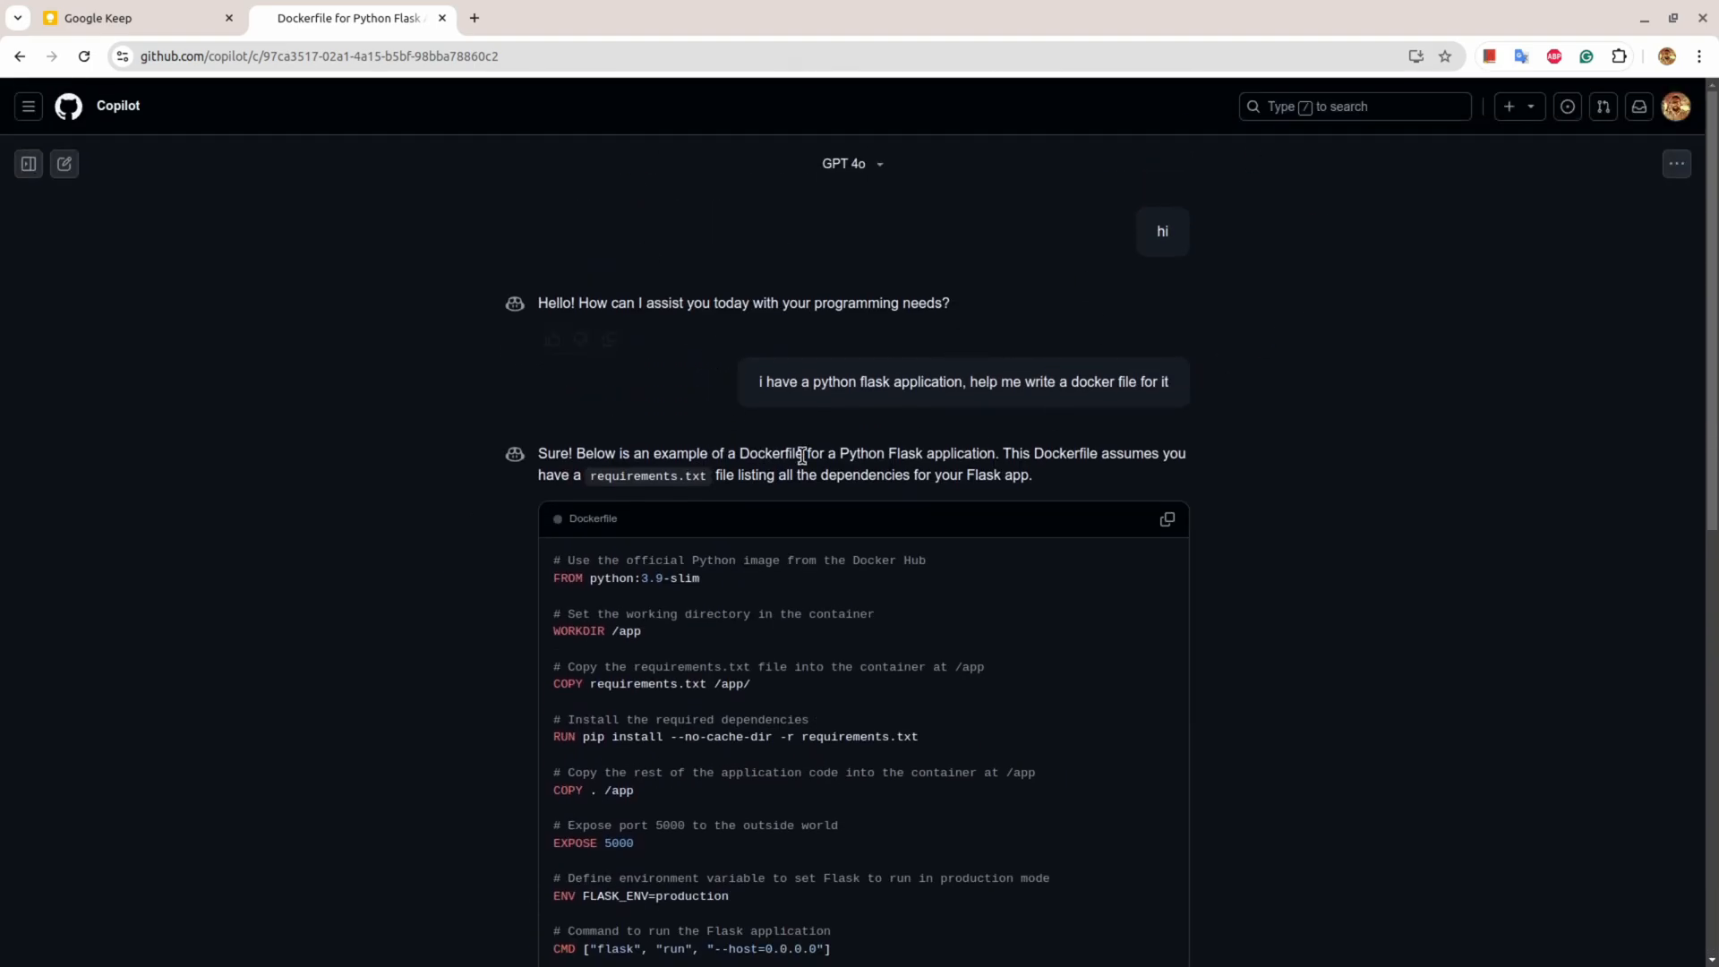
- Open the GPT 4o model list to view Claude 3.5 Sonnet, Gemini 1.5 Pro, o1-preview, o1-mini
left_click(850, 163)
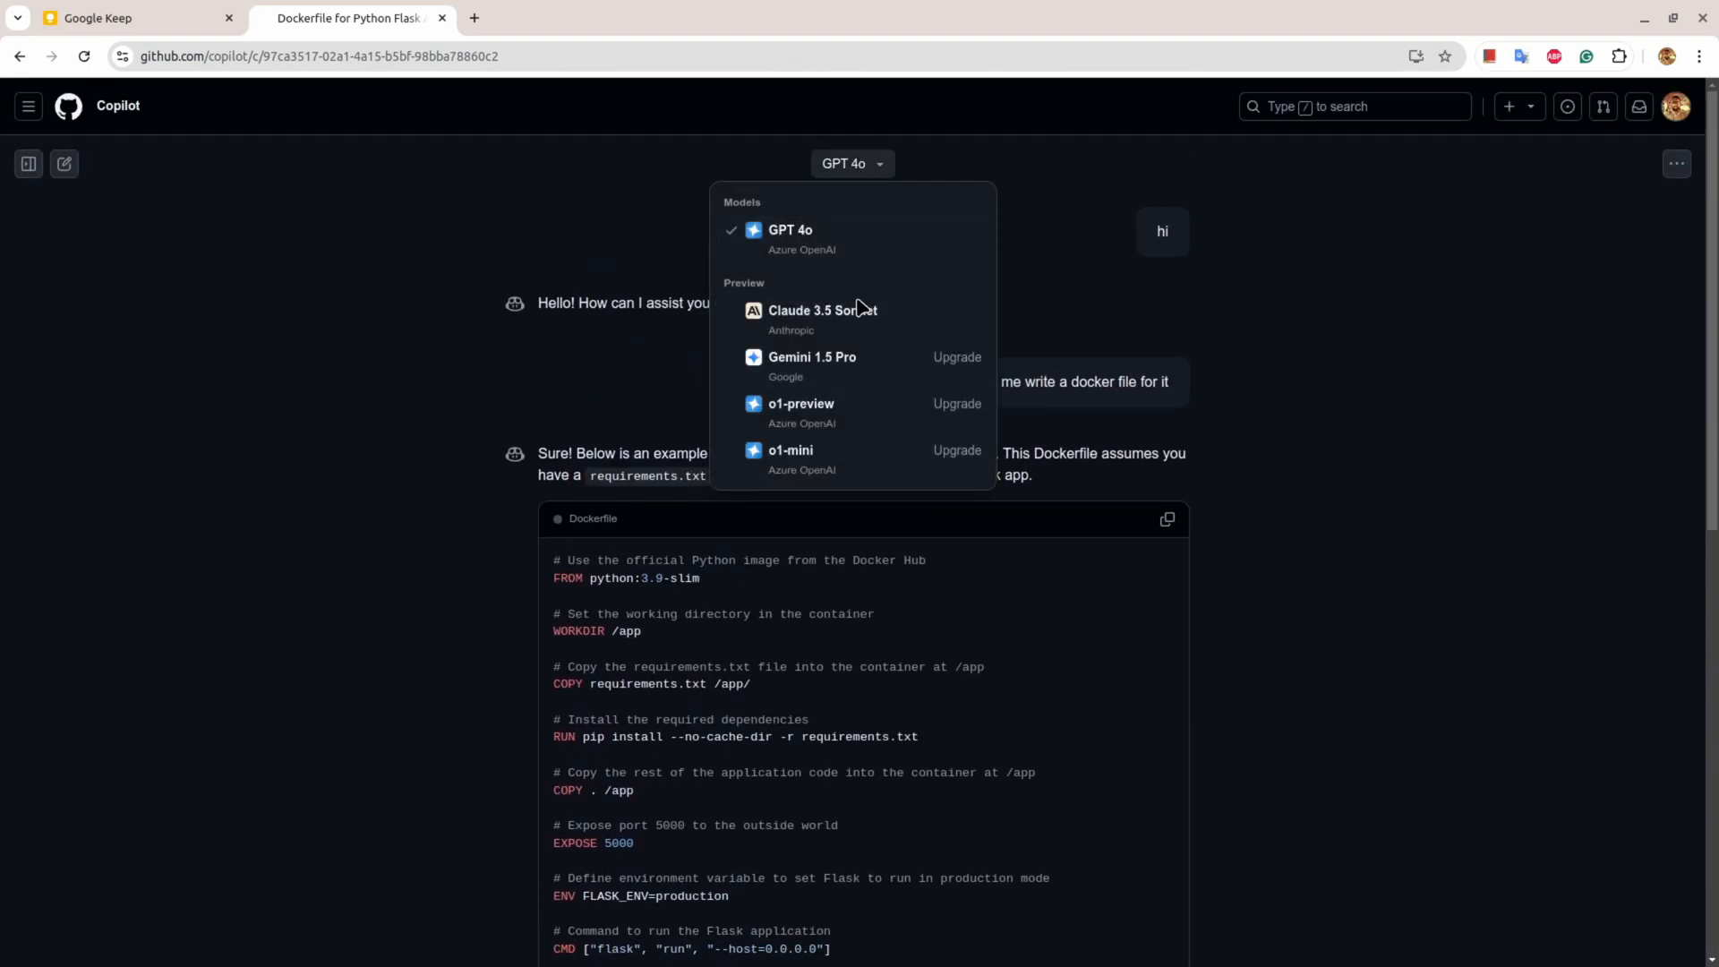
mouse_move(820, 457)
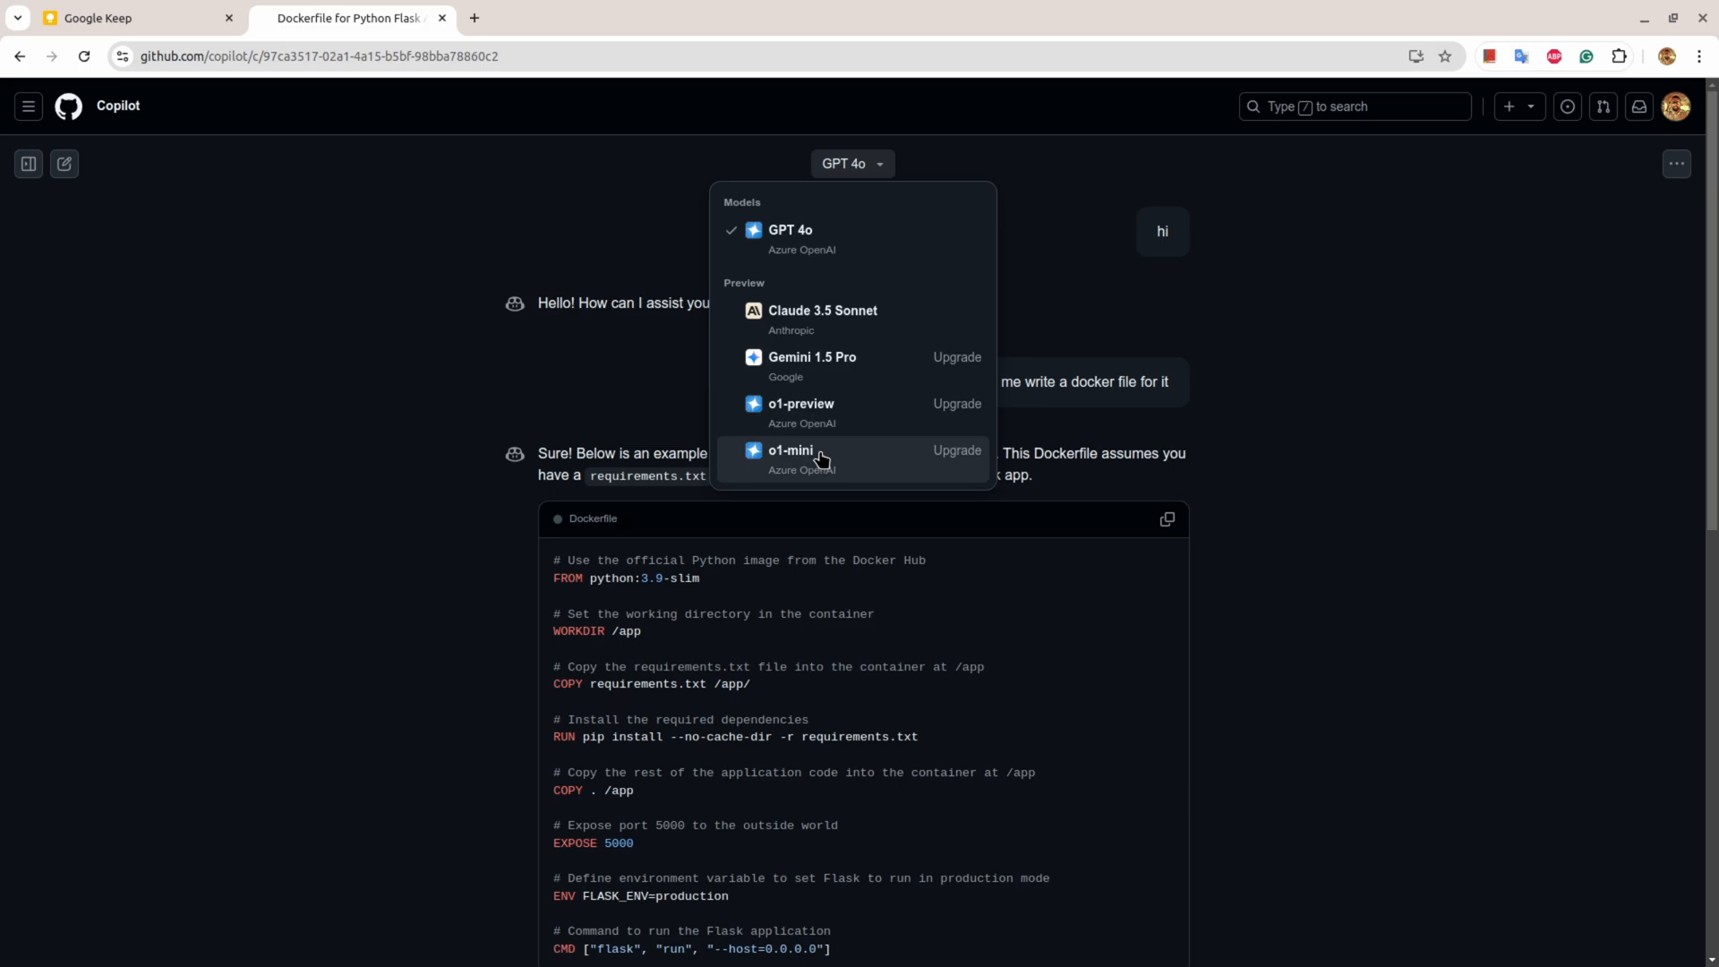
mouse_move(821, 239)
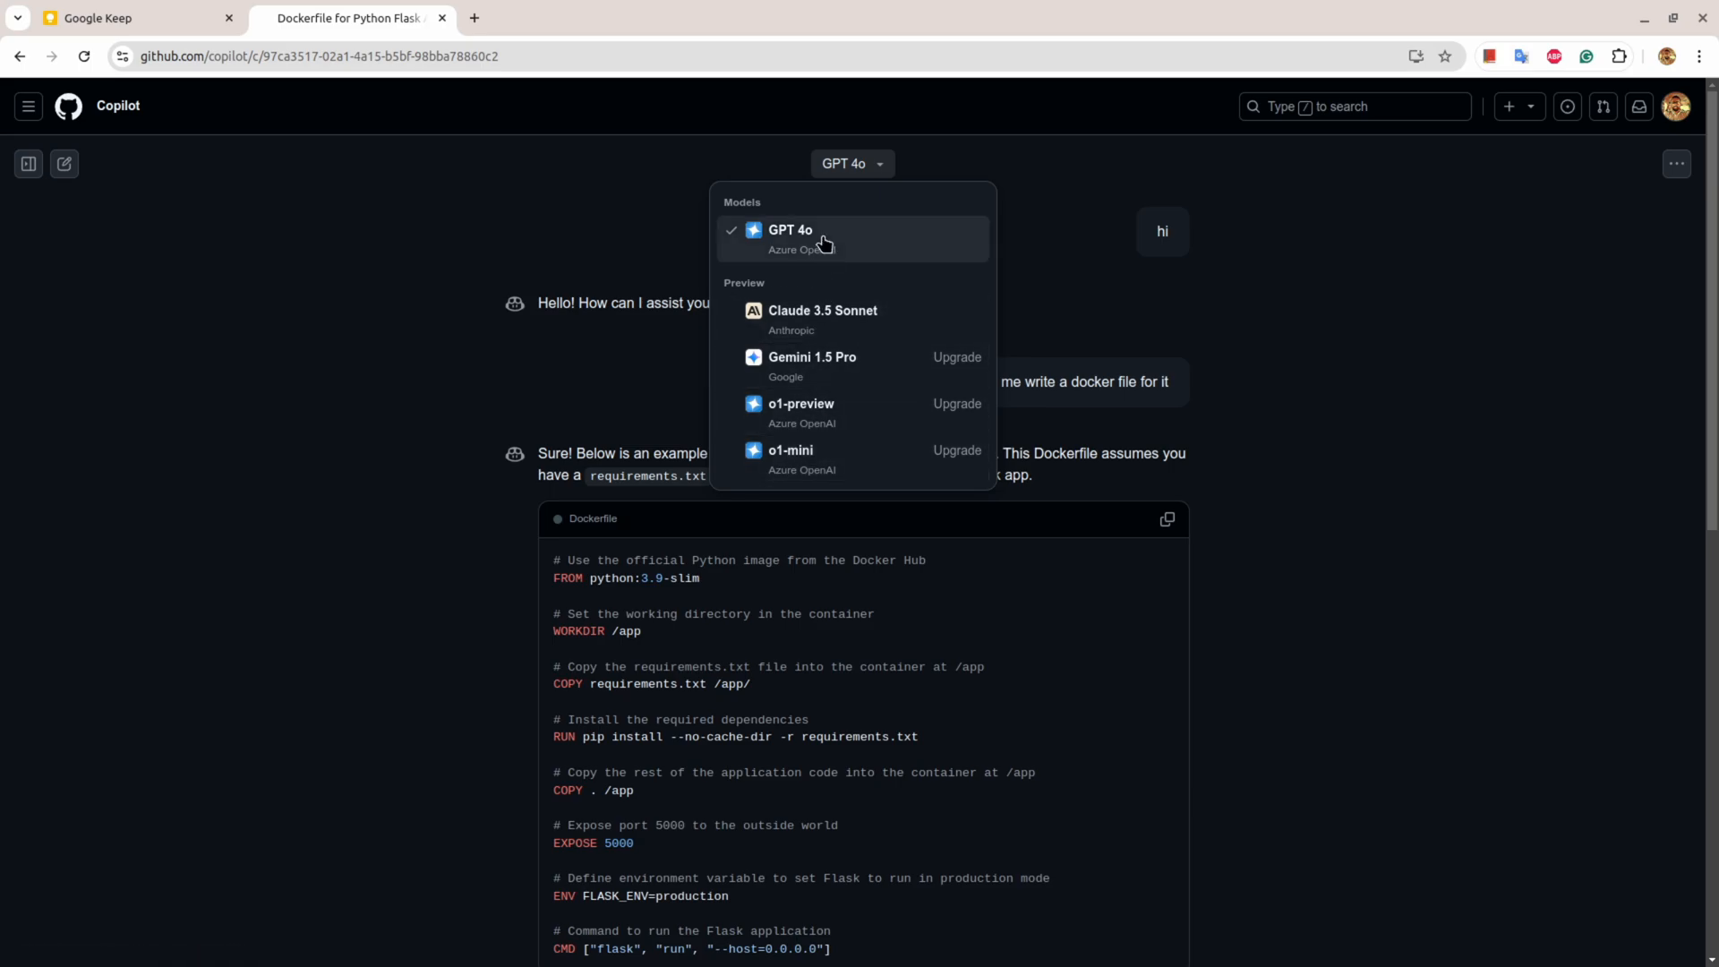
mouse_move(827, 320)
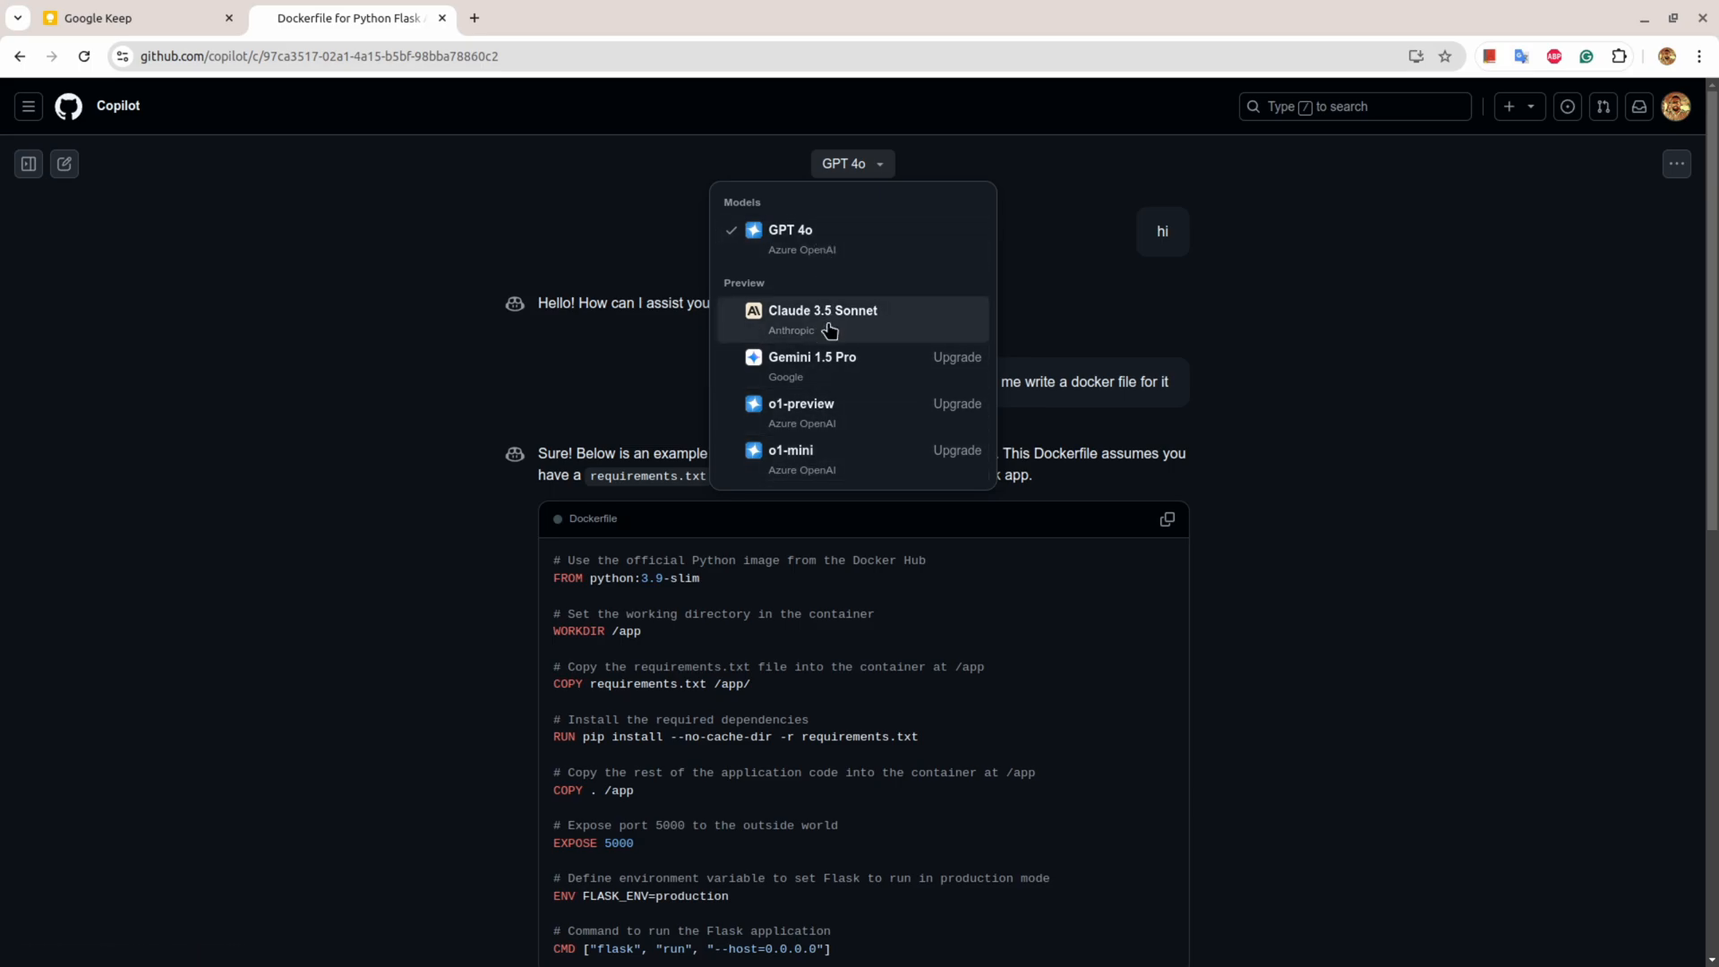
mouse_move(827, 320)
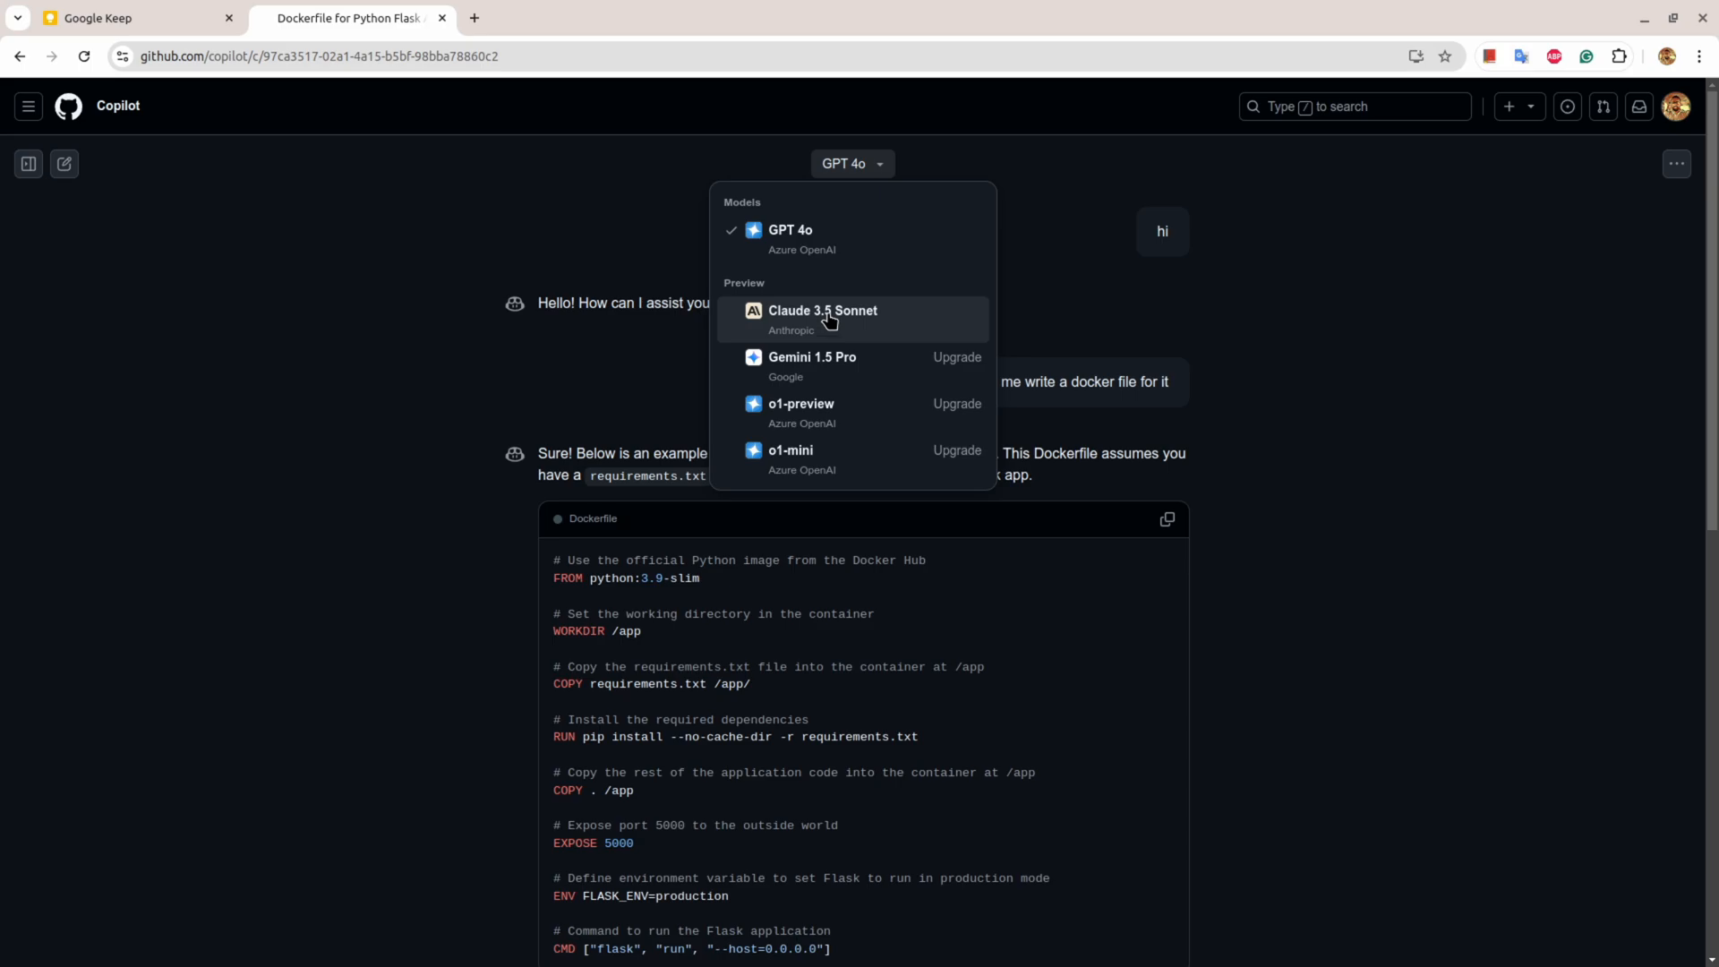
mouse_move(827, 238)
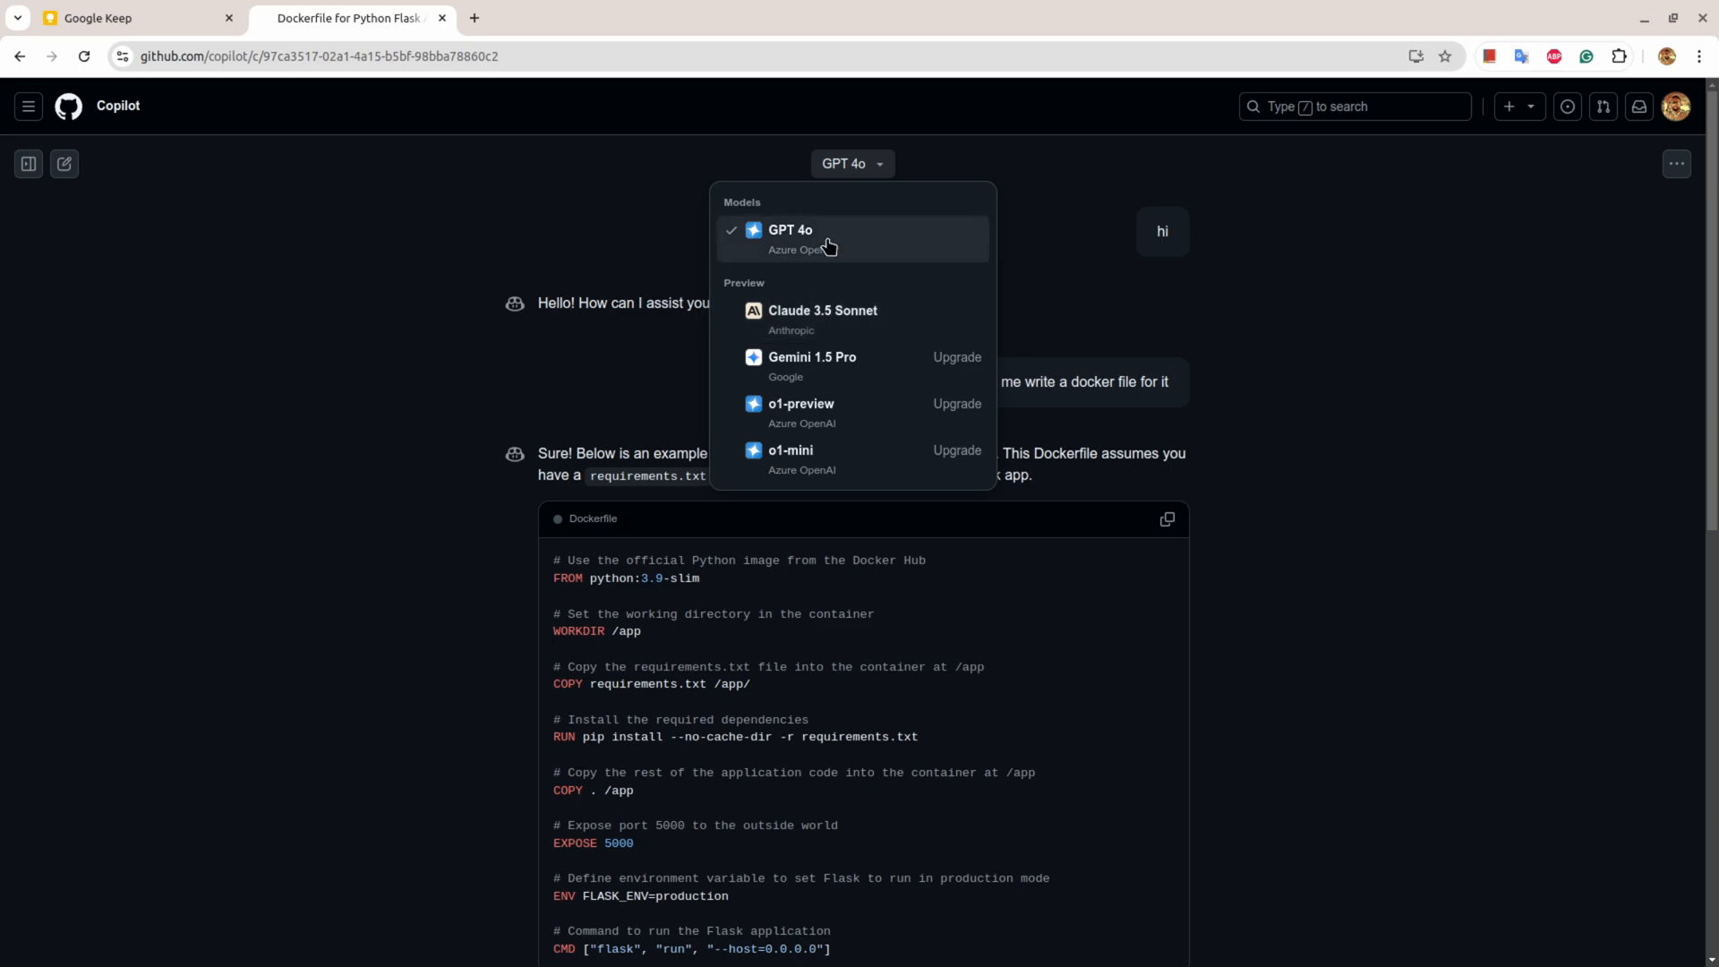
mouse_move(858, 366)
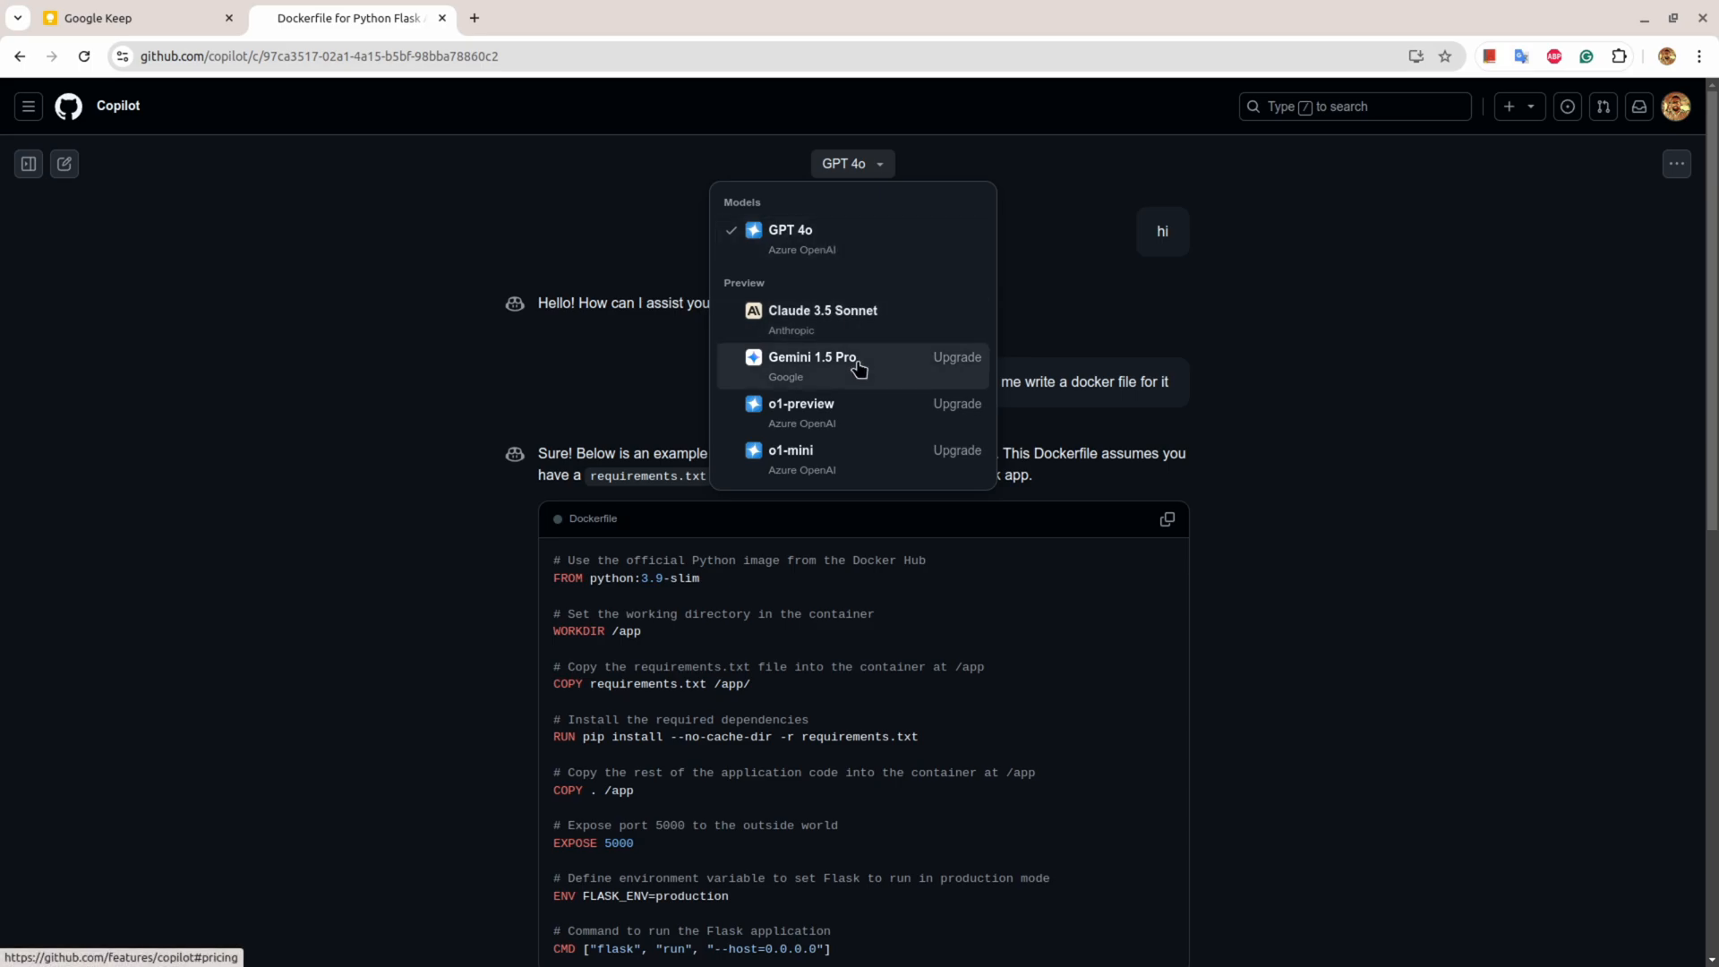
mouse_move(840, 450)
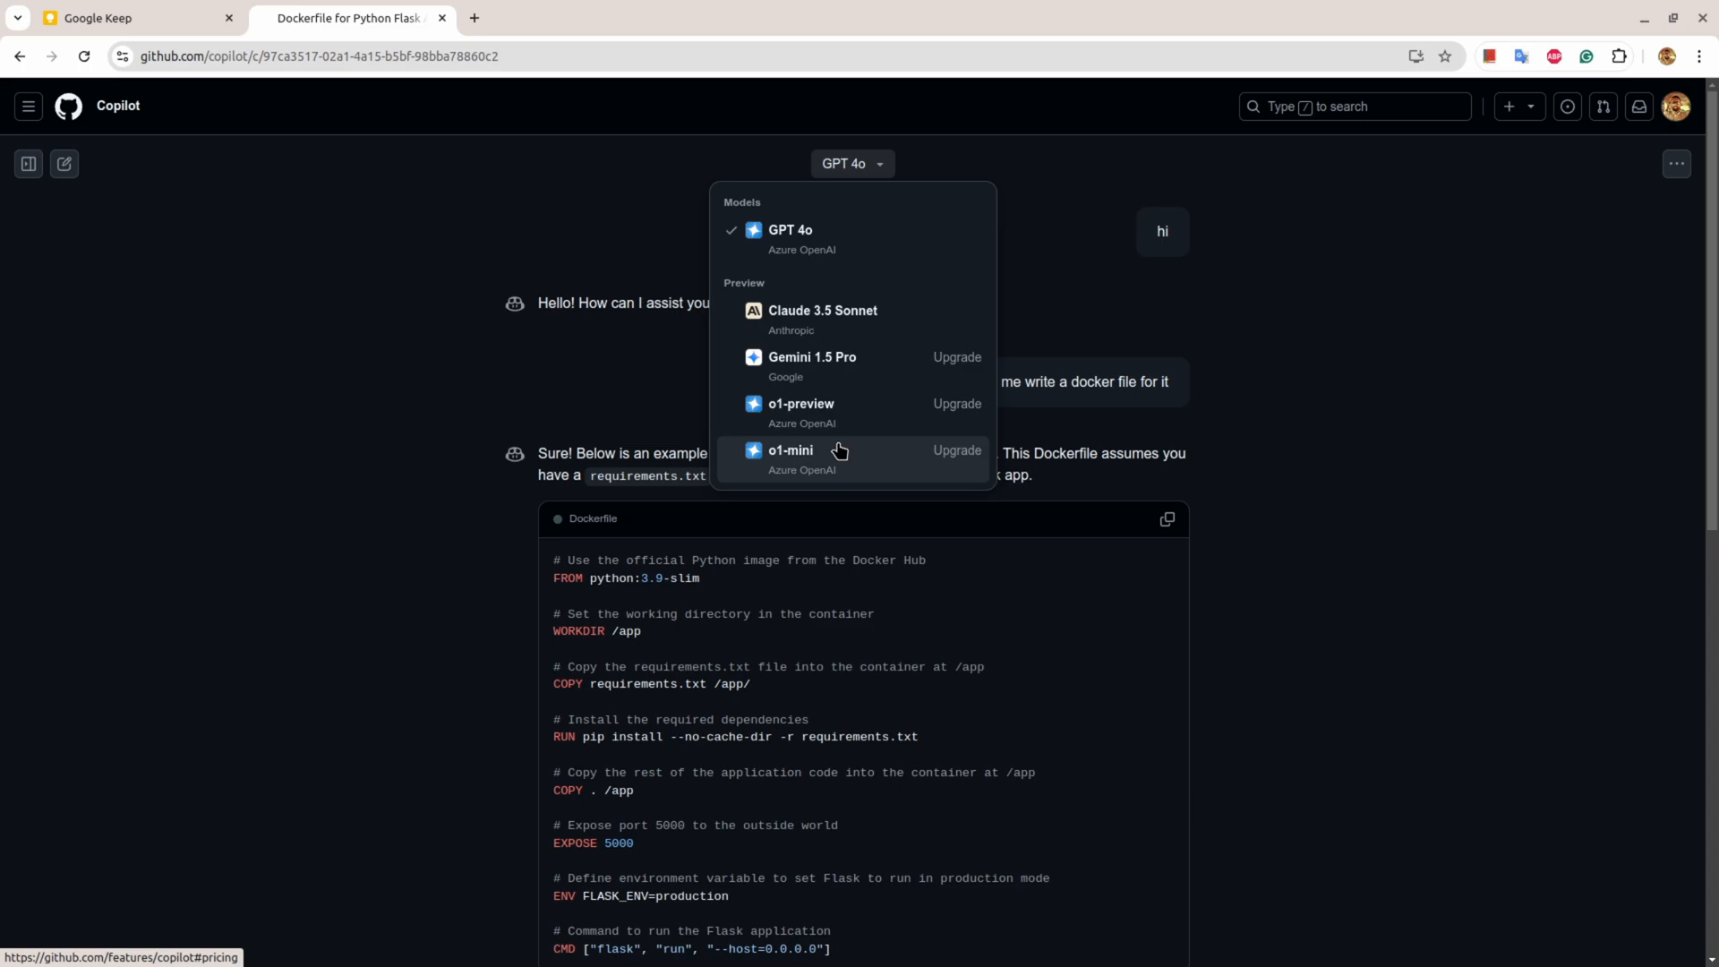
mouse_move(801, 410)
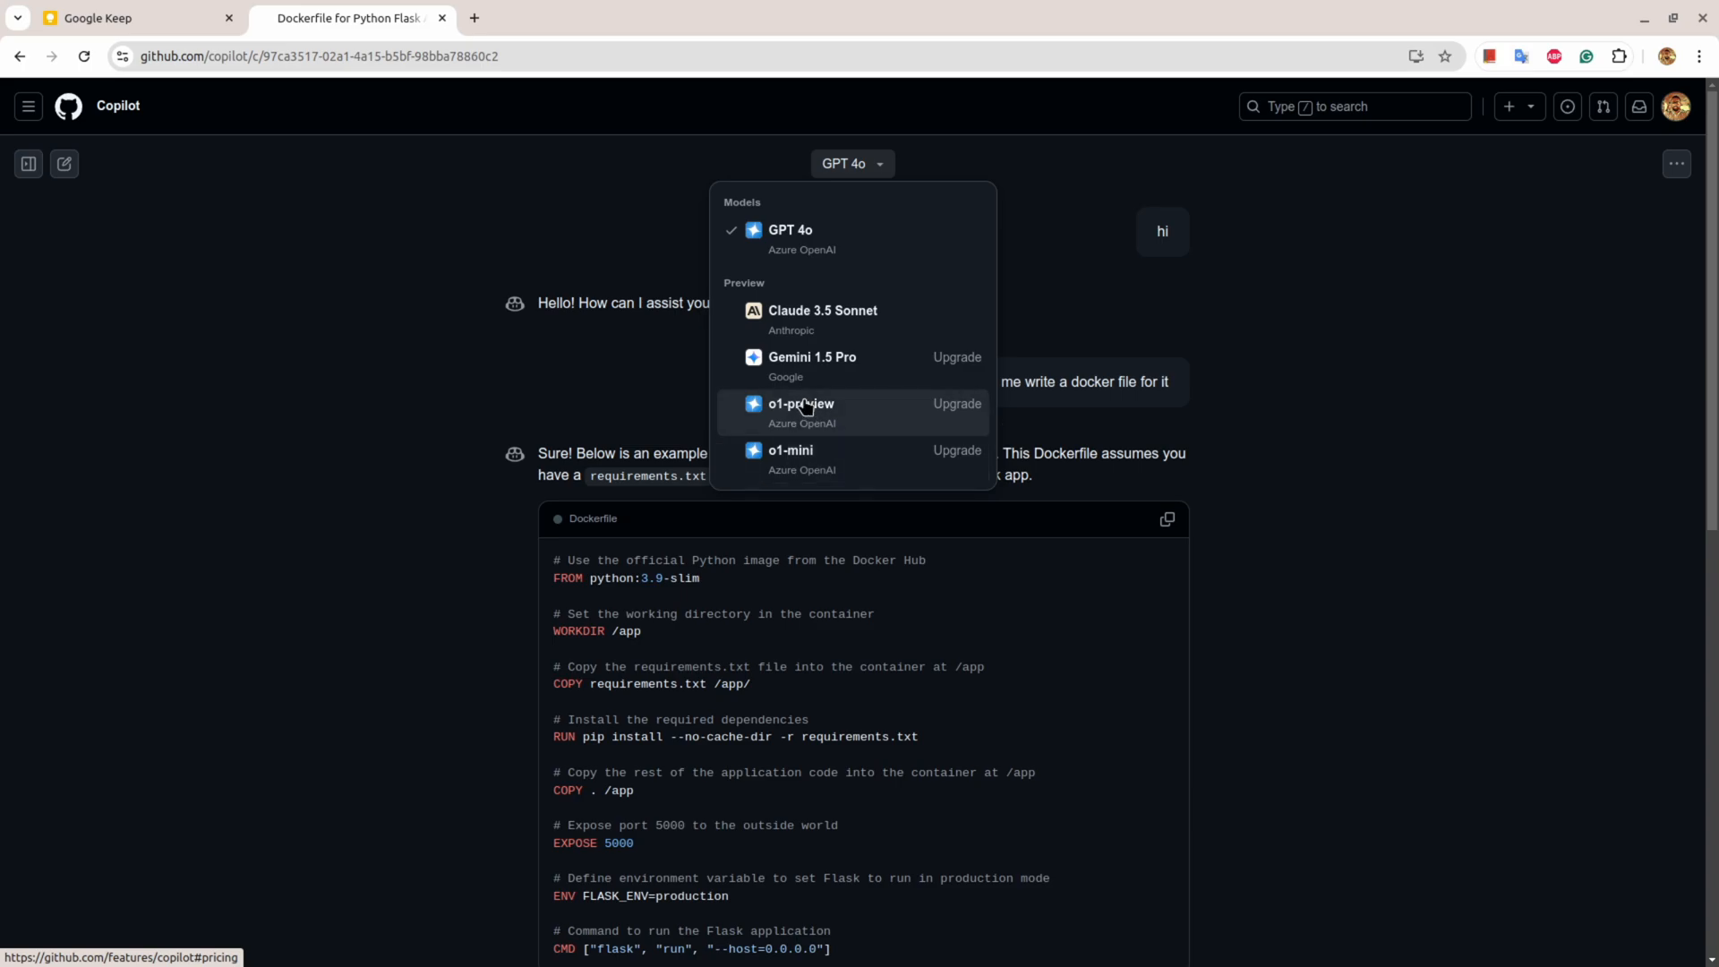
mouse_move(787, 458)
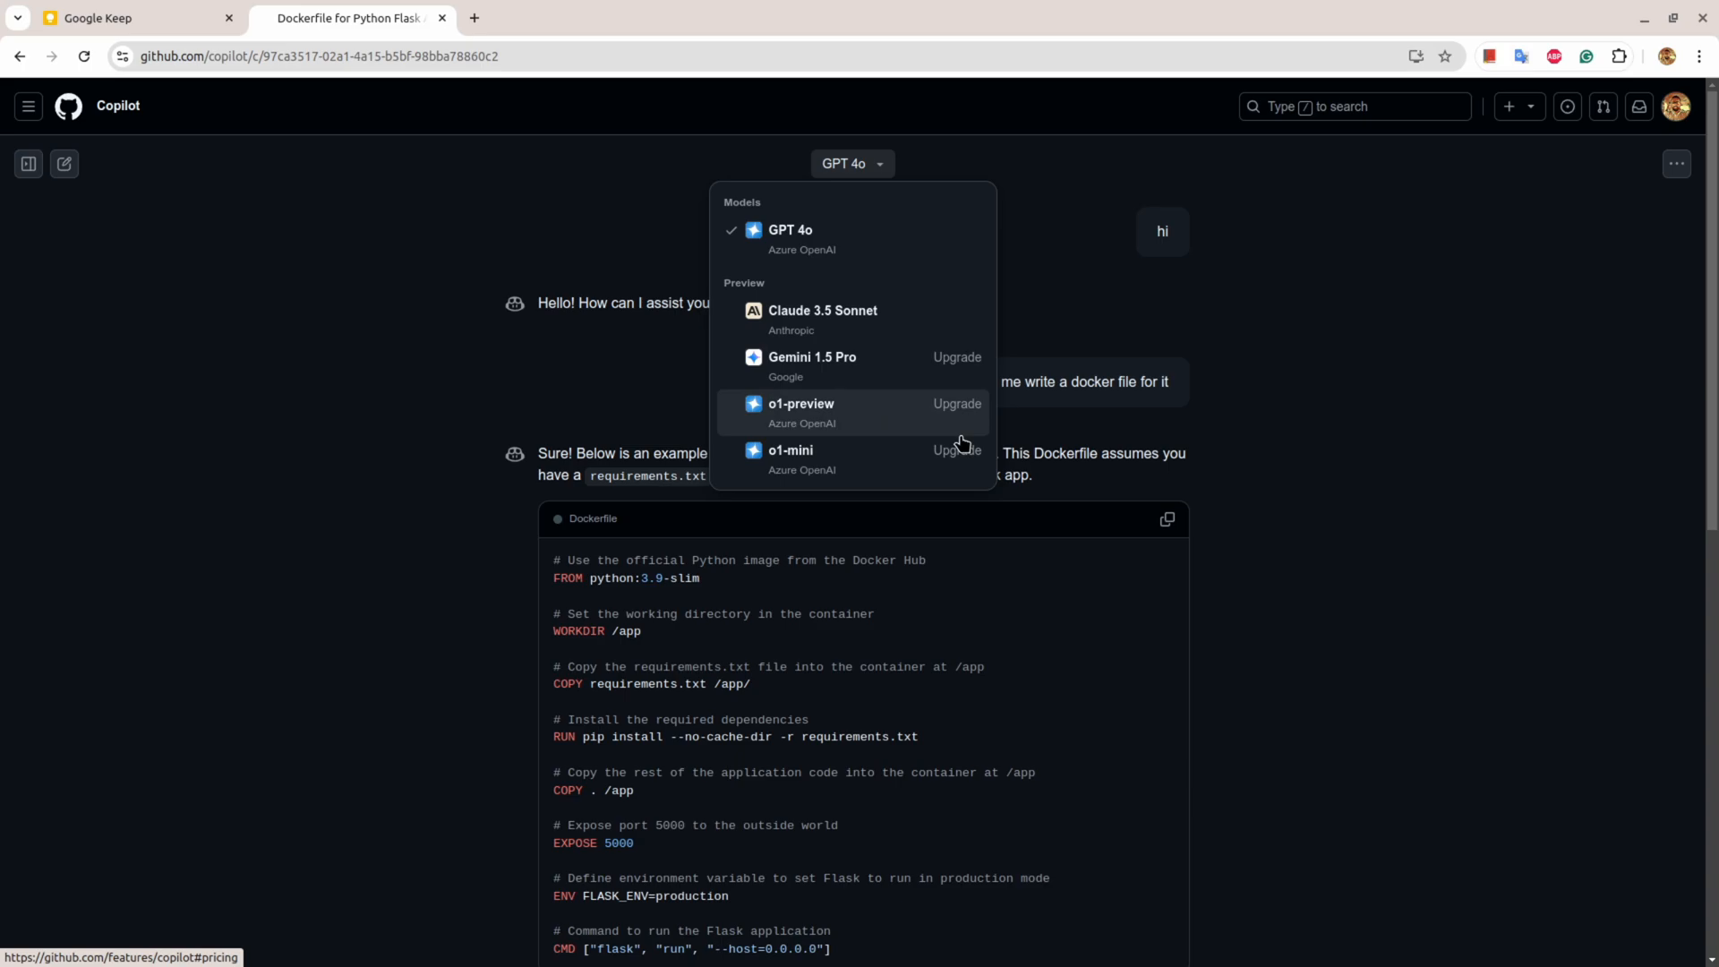
mouse_move(850, 312)
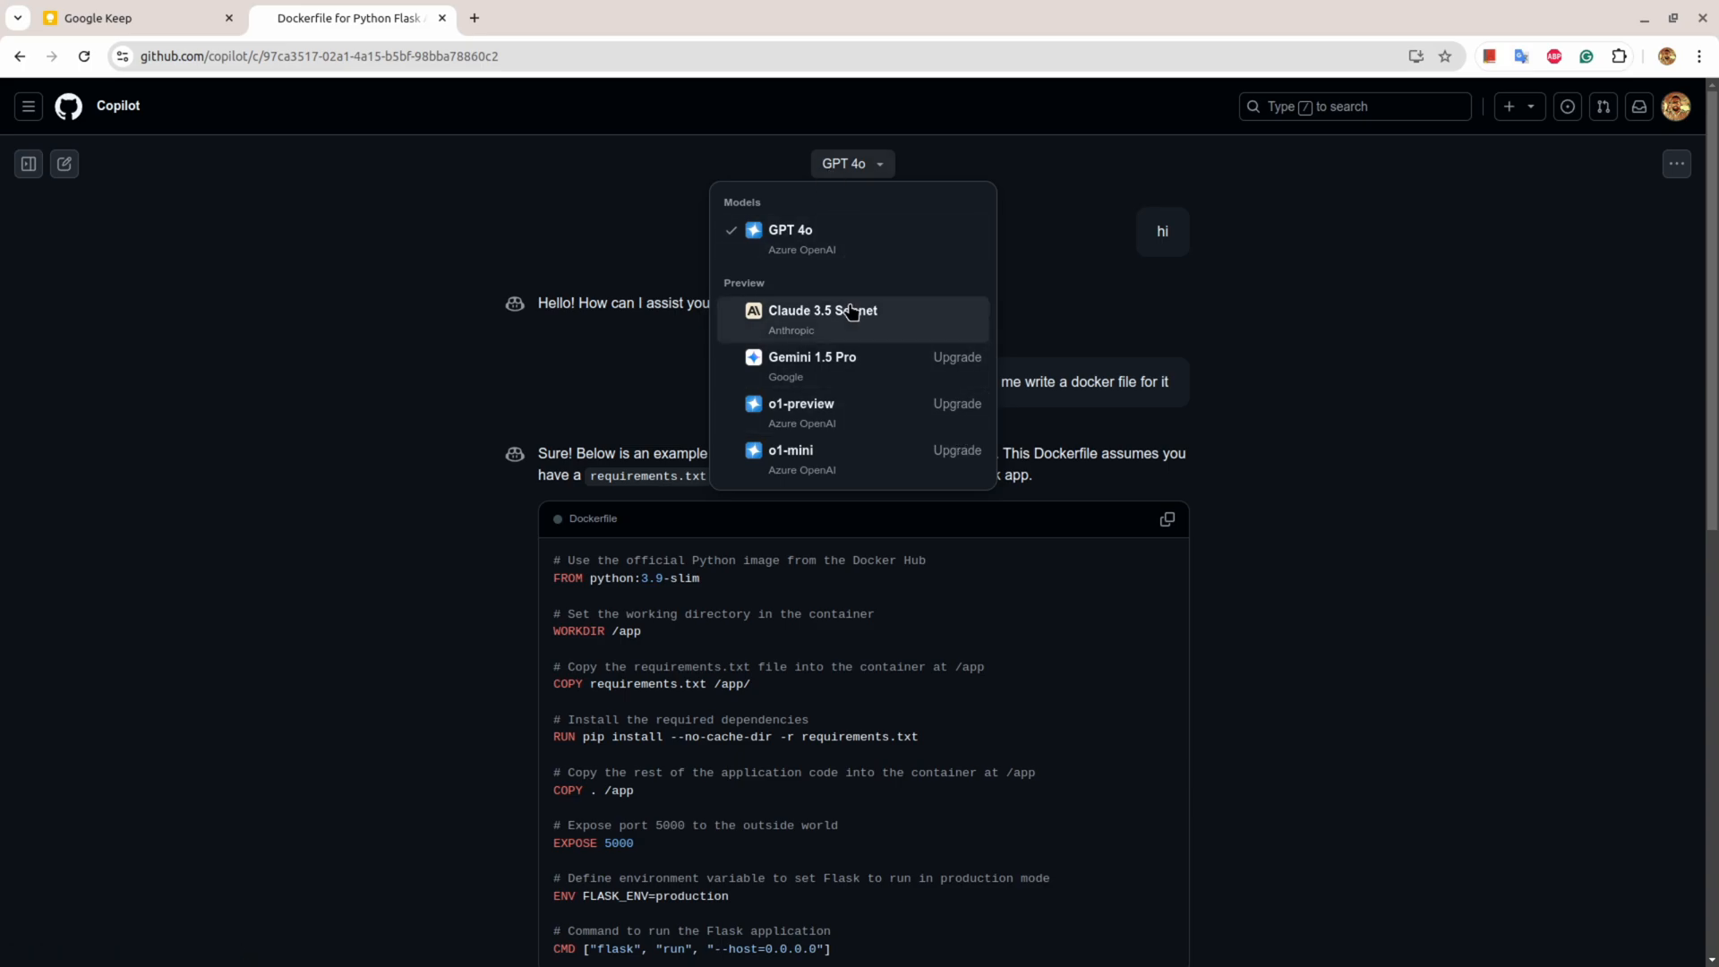
mouse_move(833, 239)
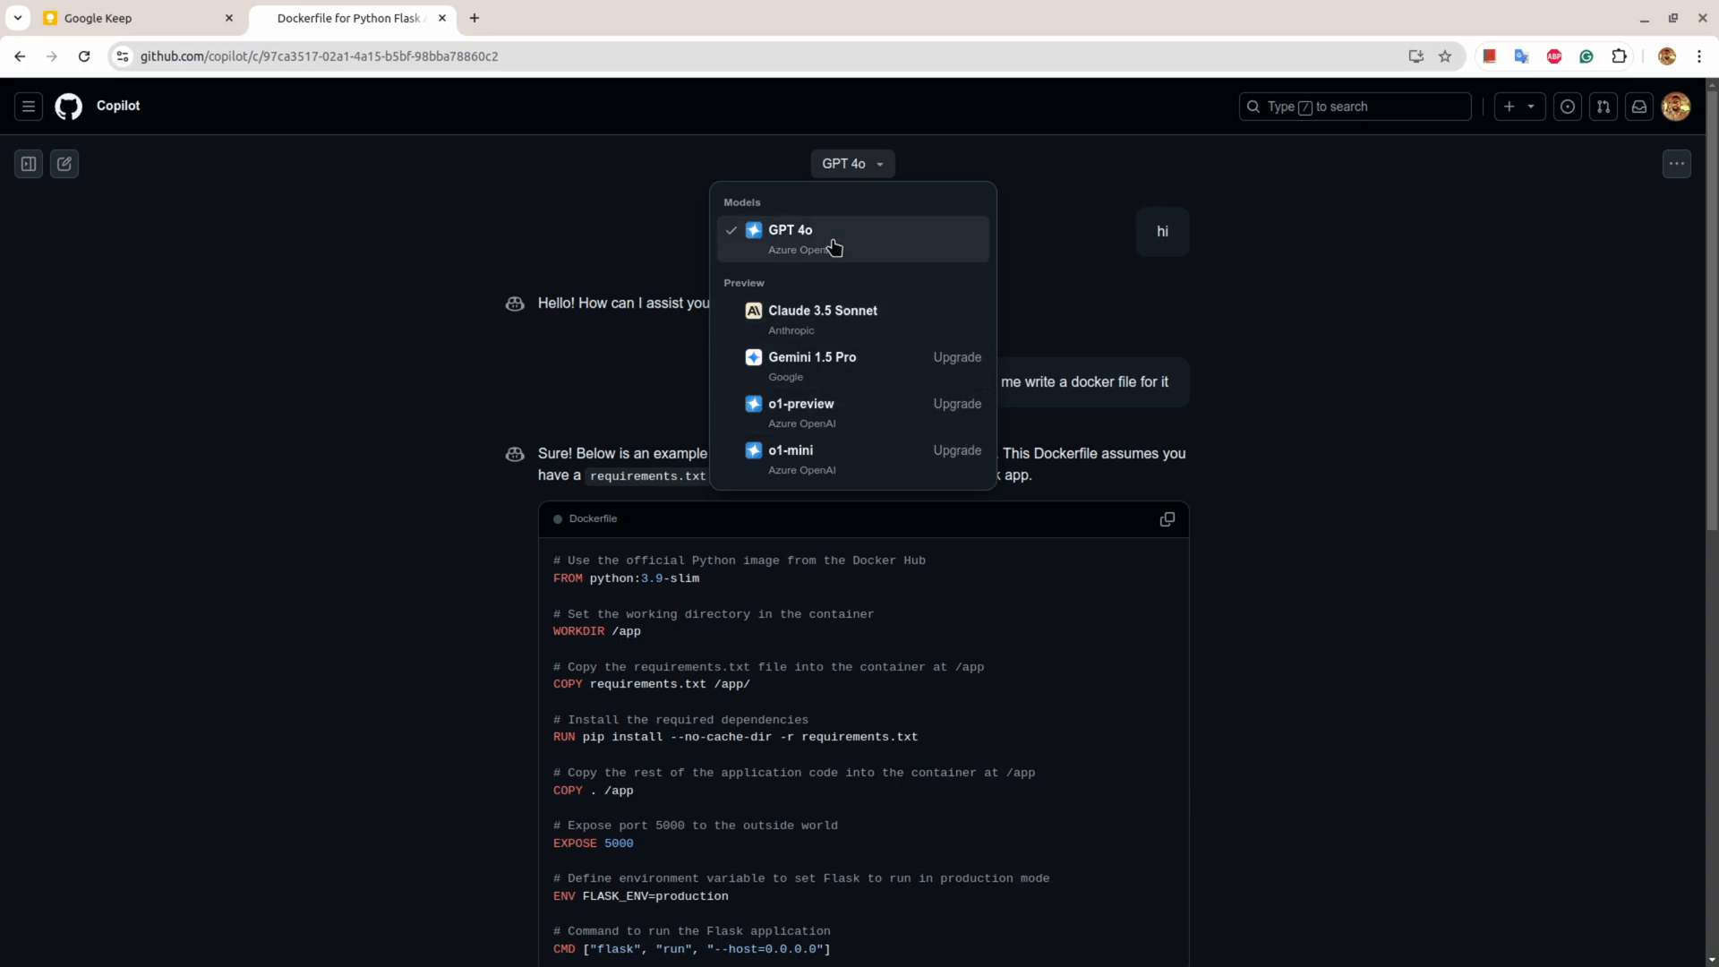
mouse_move(1059, 246)
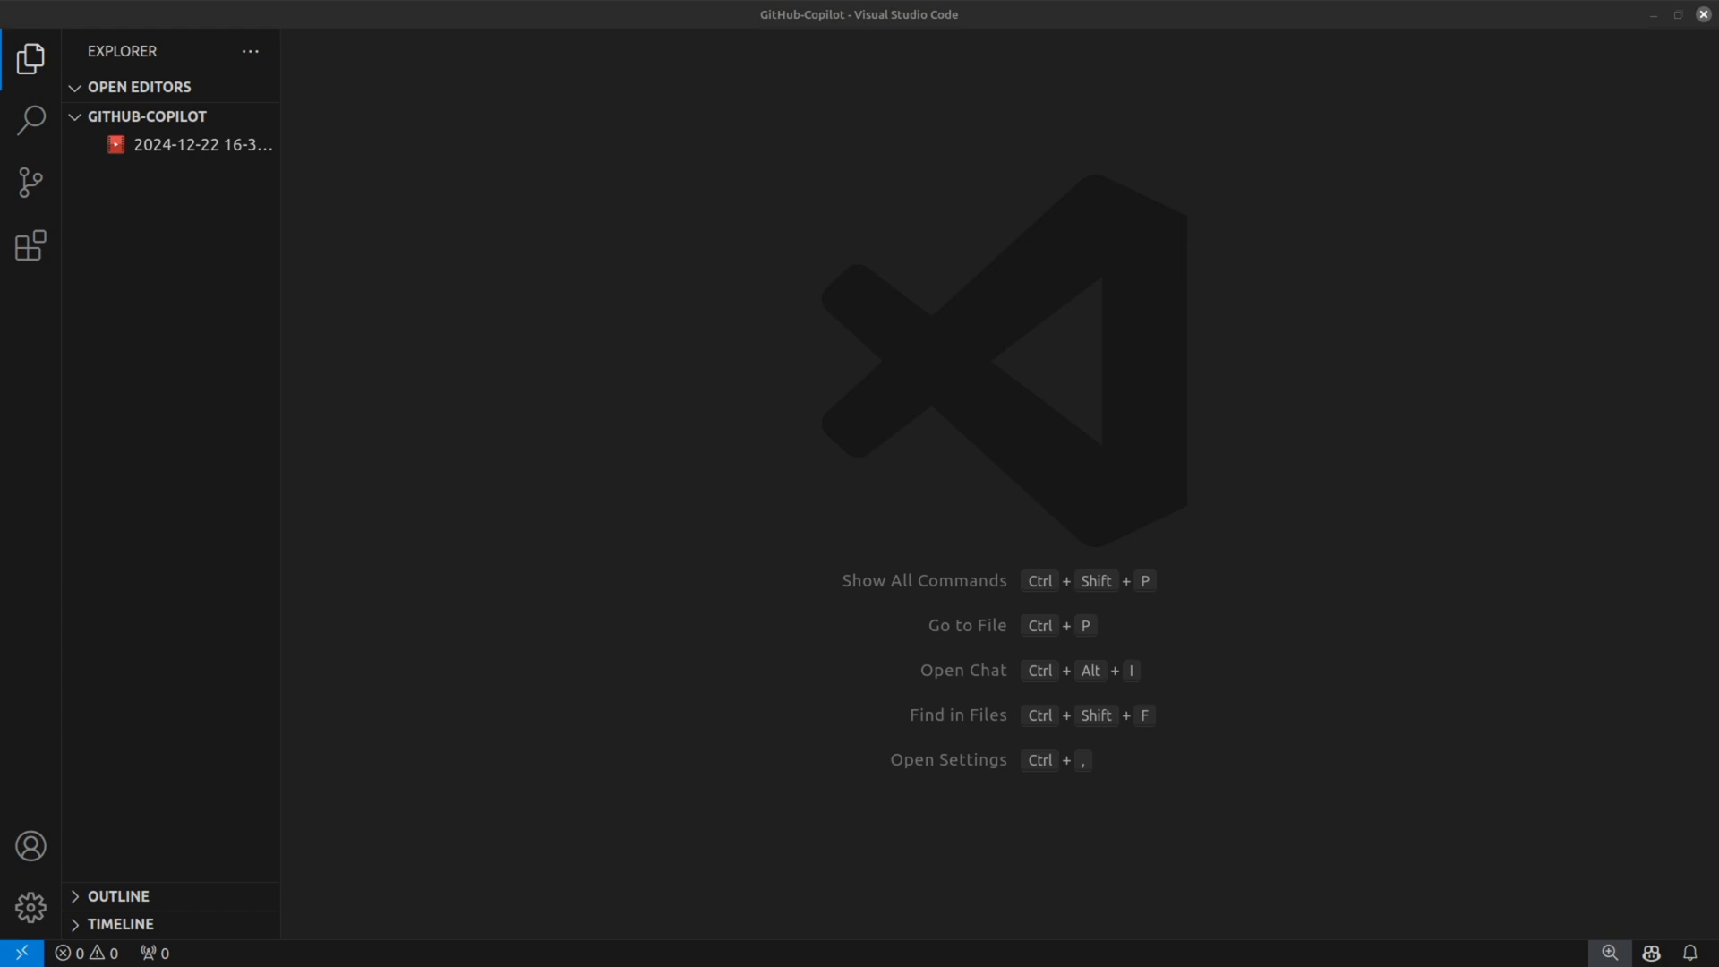
mouse_move(1058, 234)
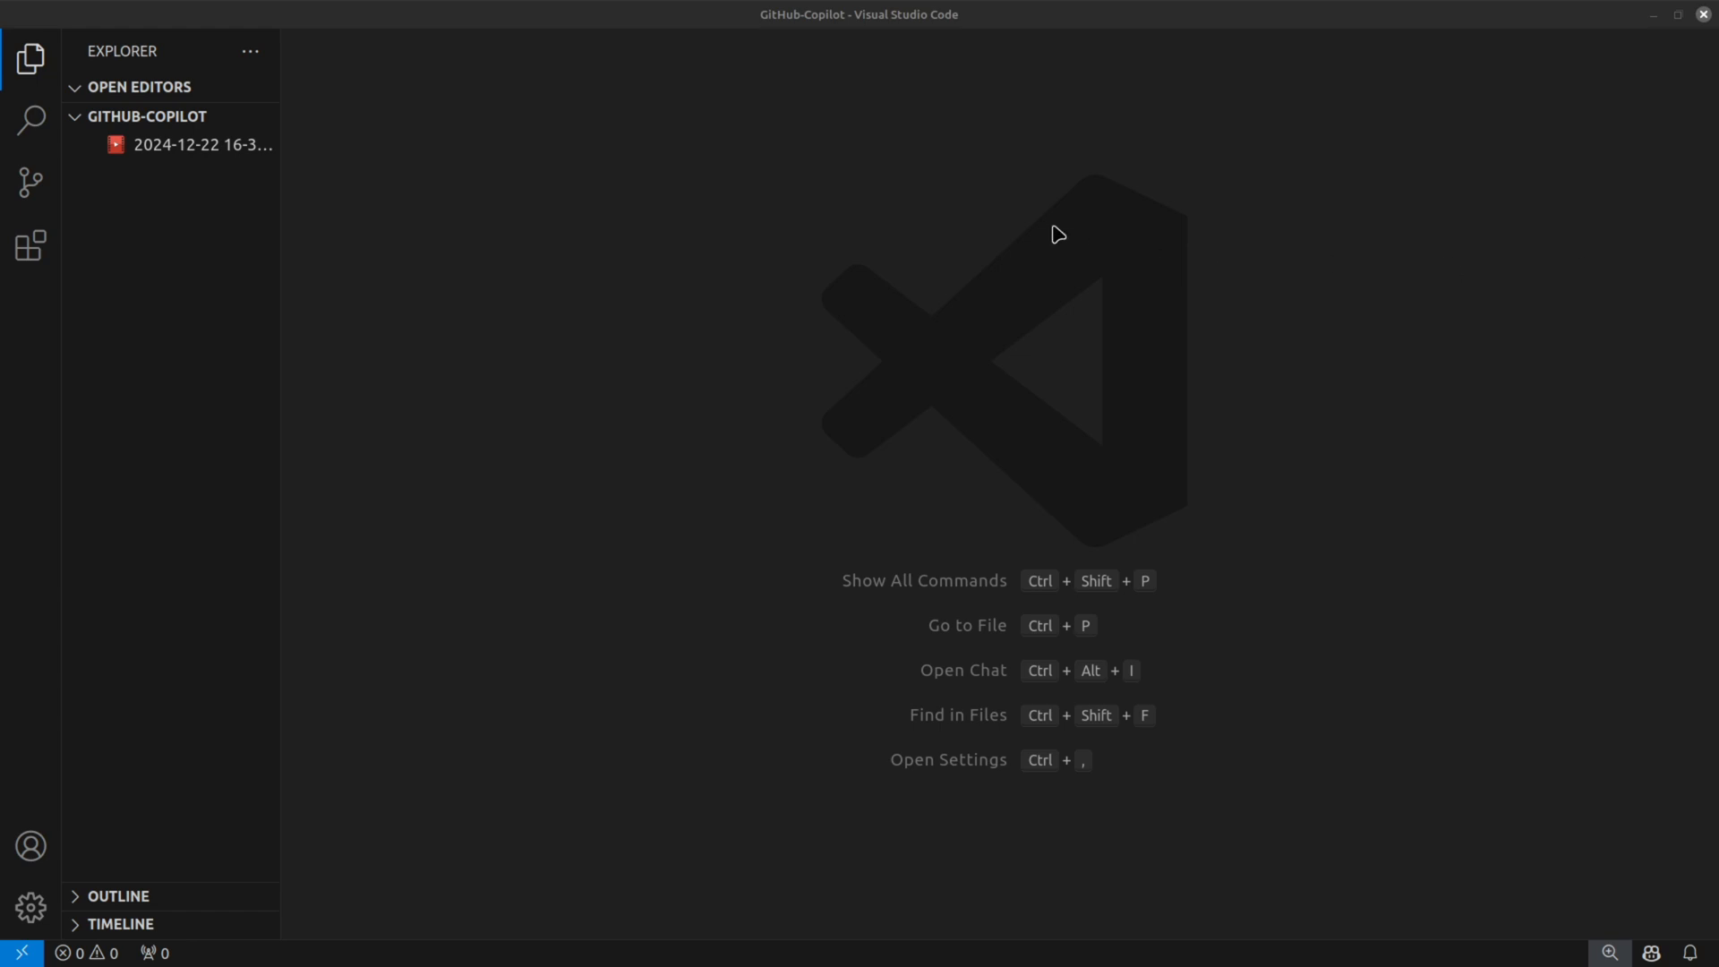
mouse_move(606, 487)
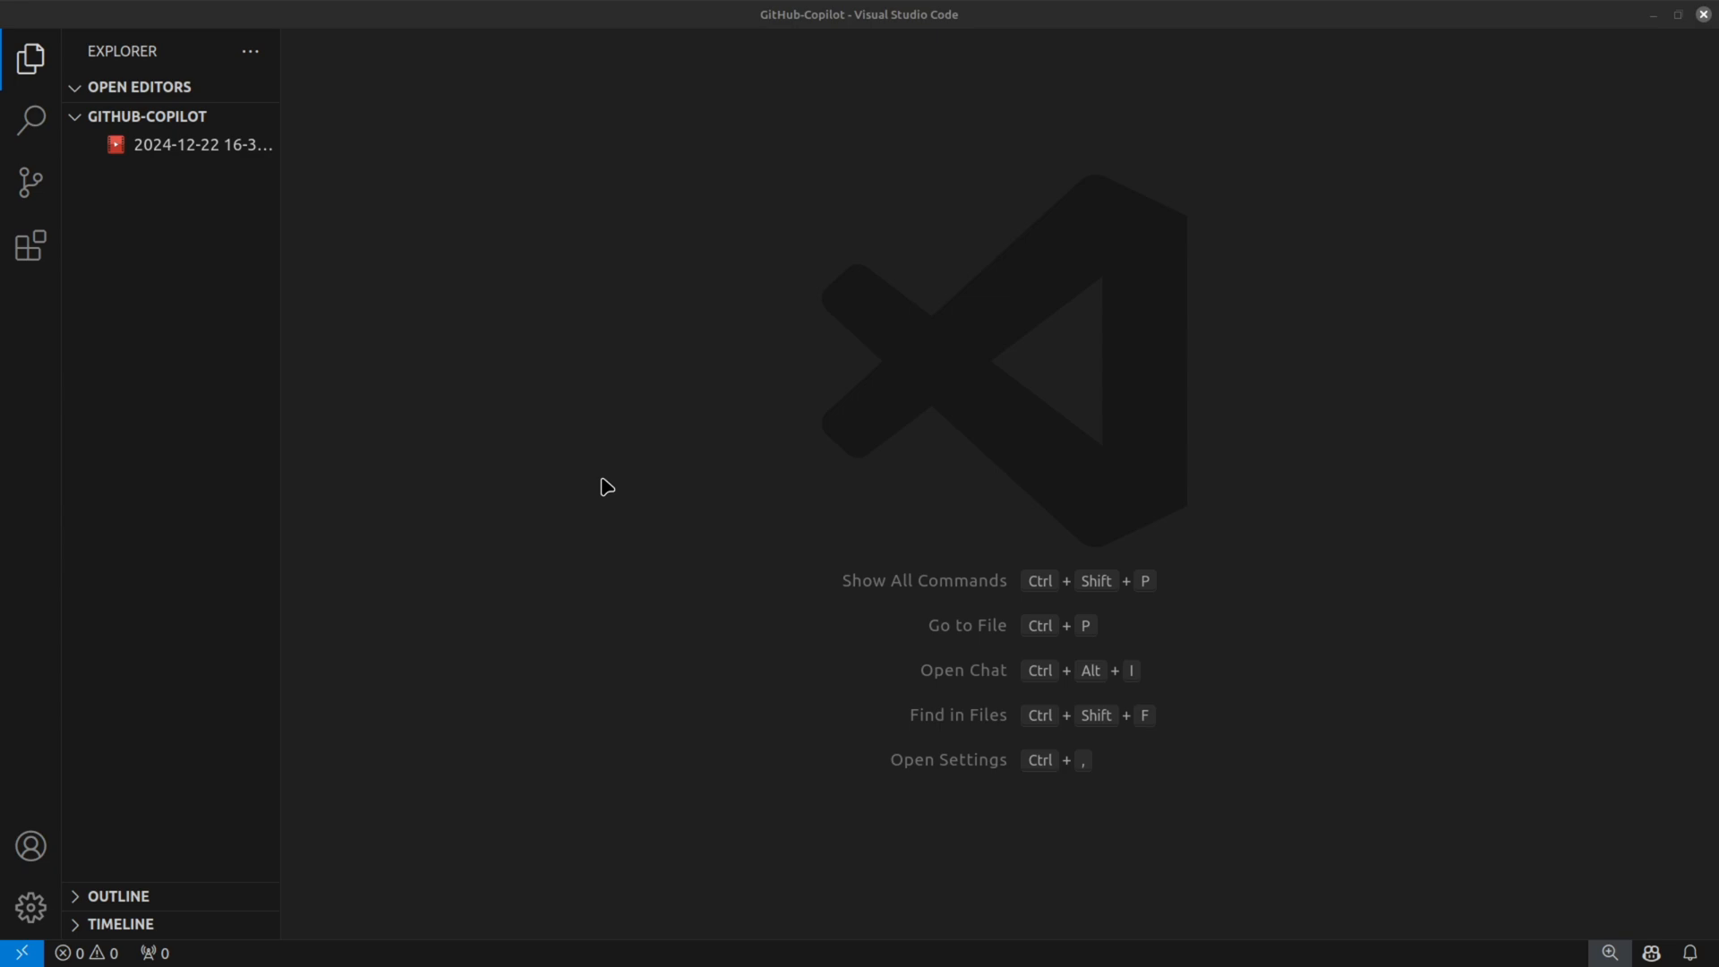
- Show the installed extensions list, including Docker and Dart, in the Activity Bar
left_click(30, 245)
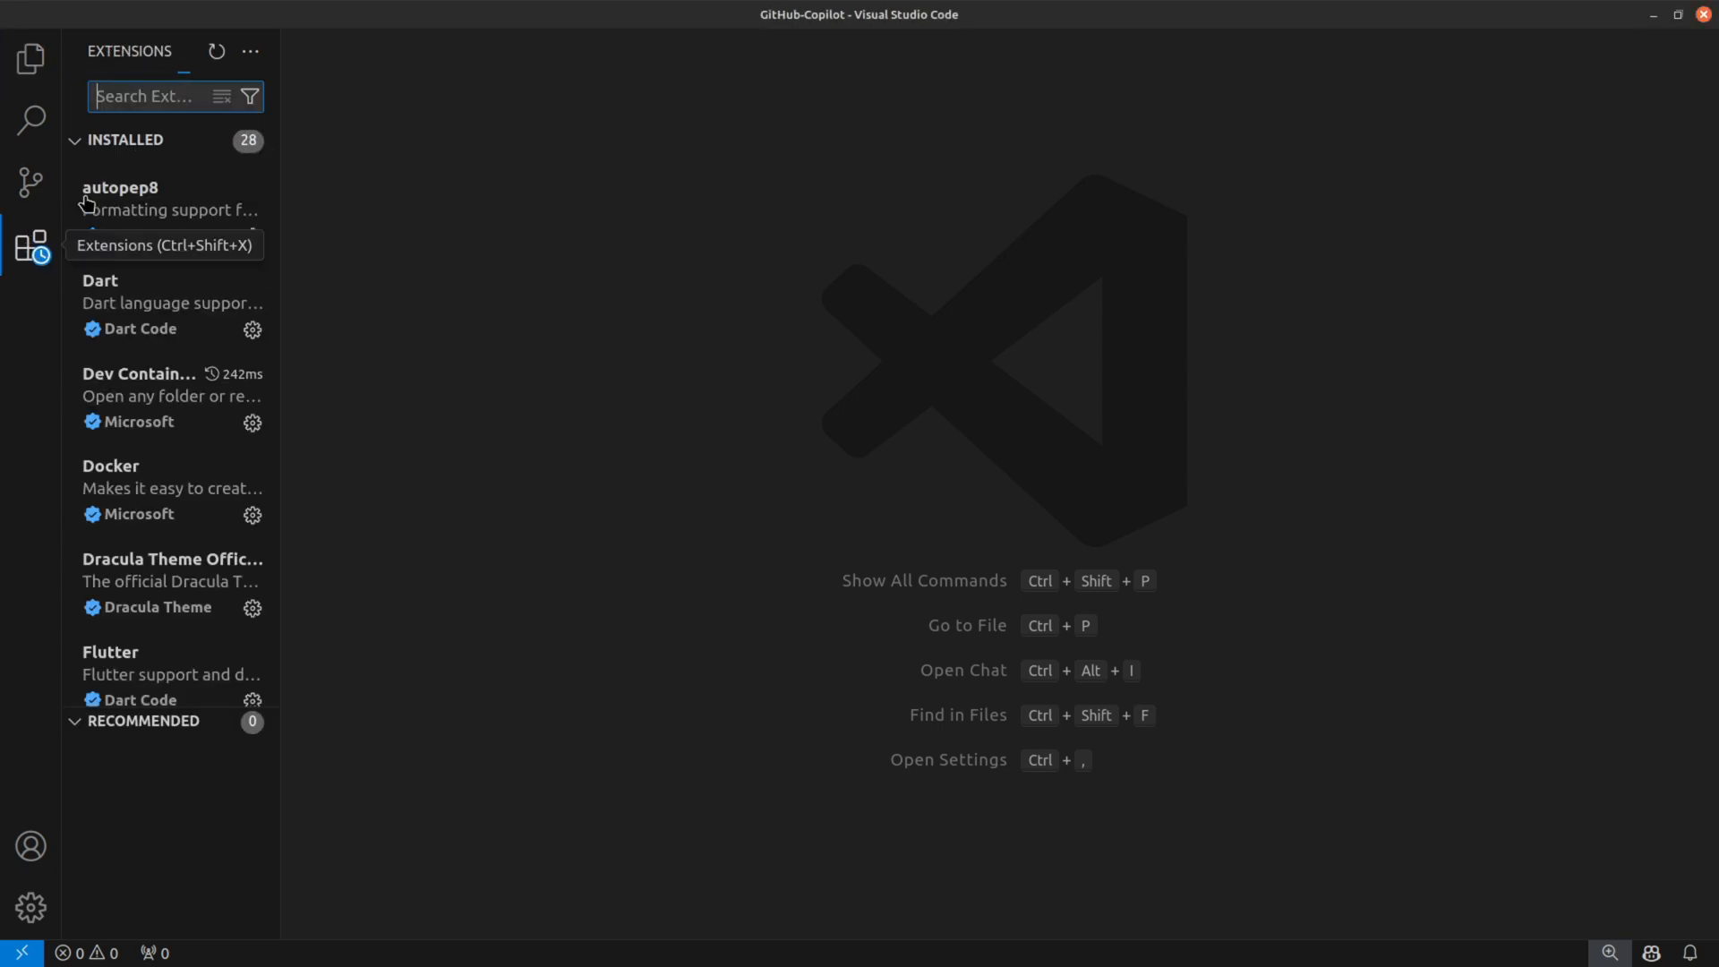
- Search extensions for 'copilot' and open the GitHub Copilot extension details
type("cop")
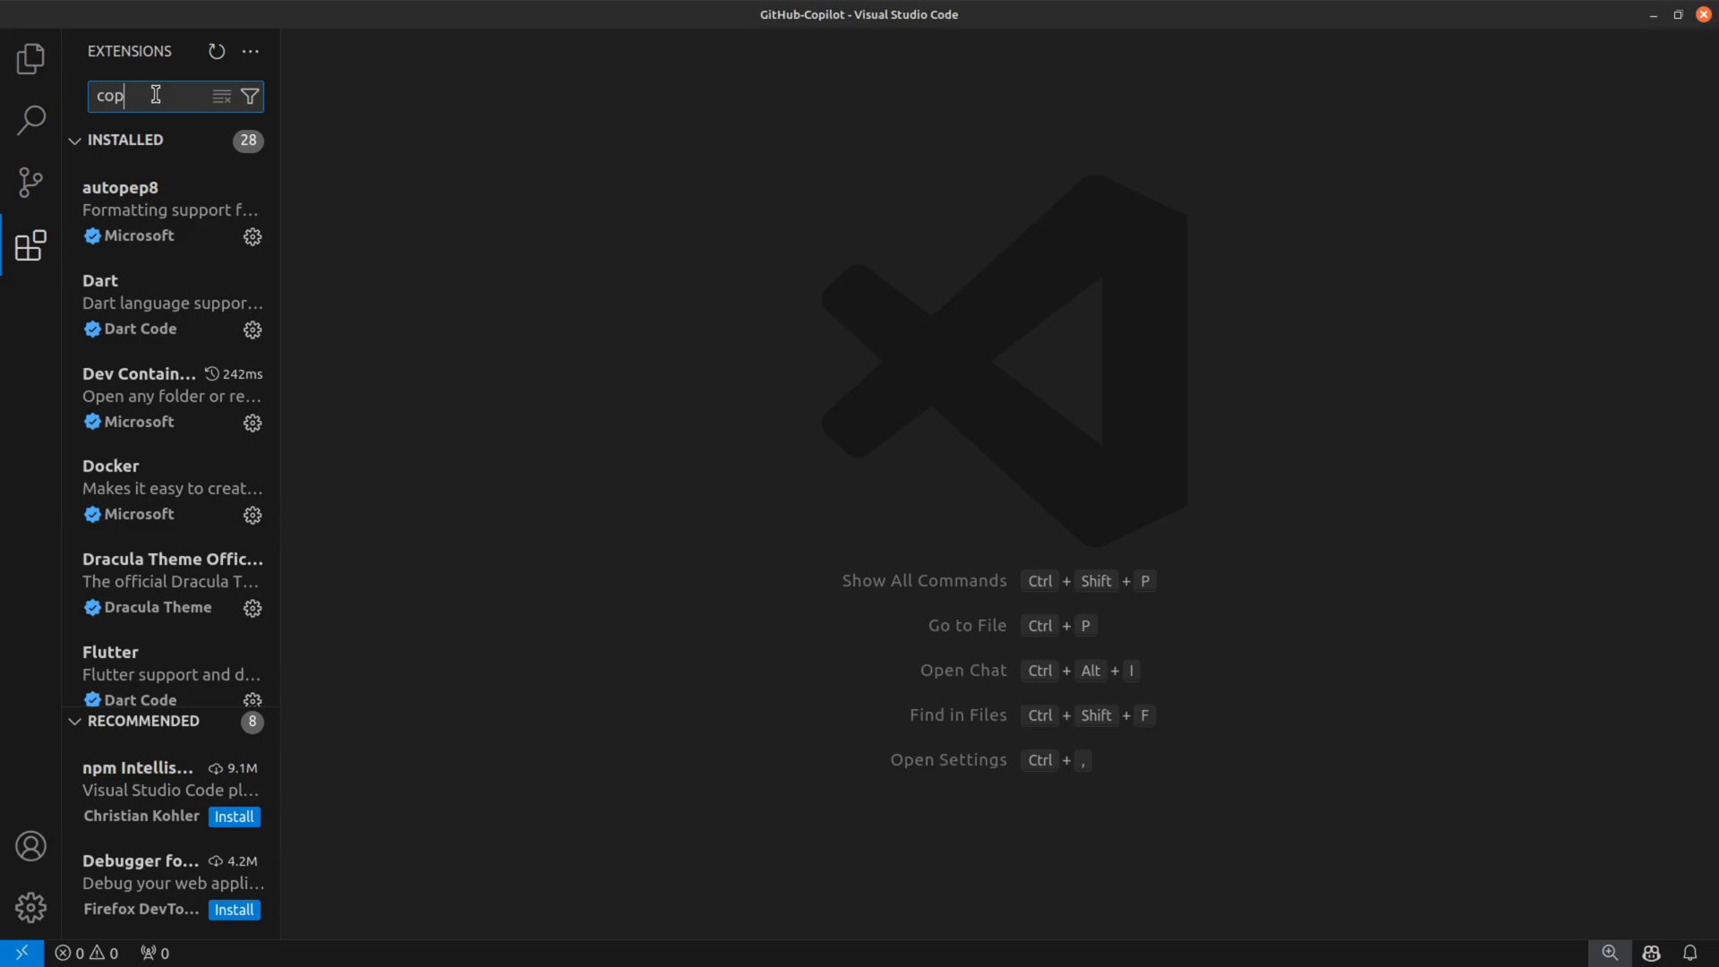
type("ilot")
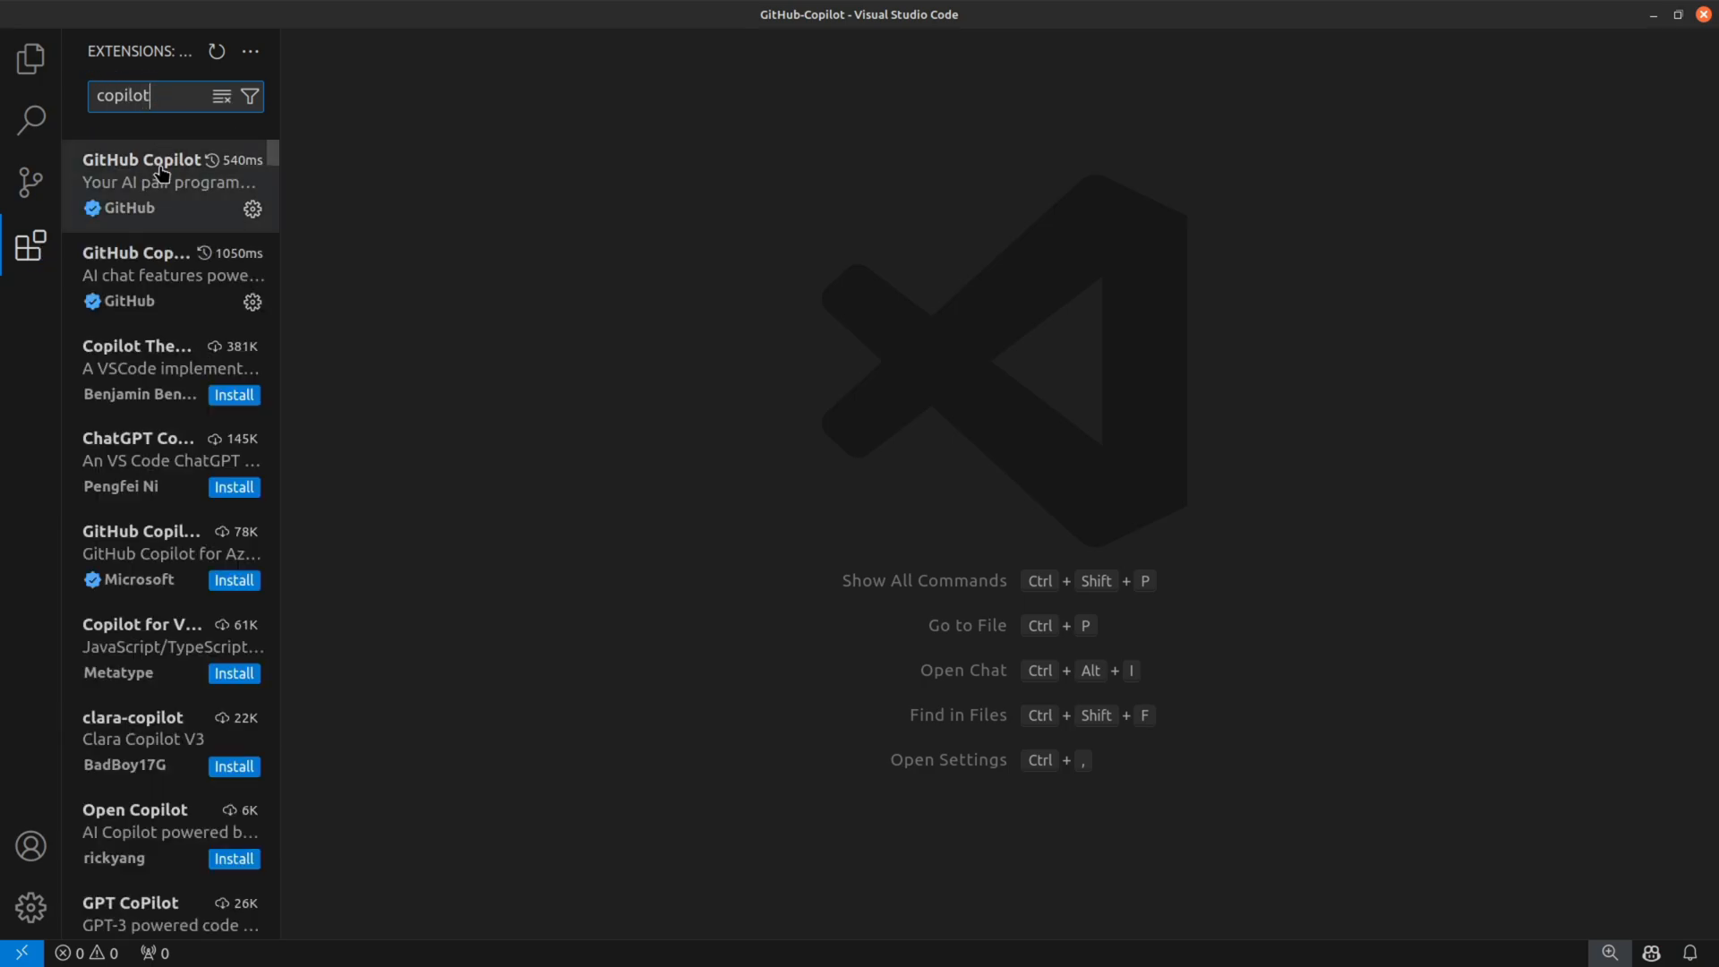
mouse_move(160, 181)
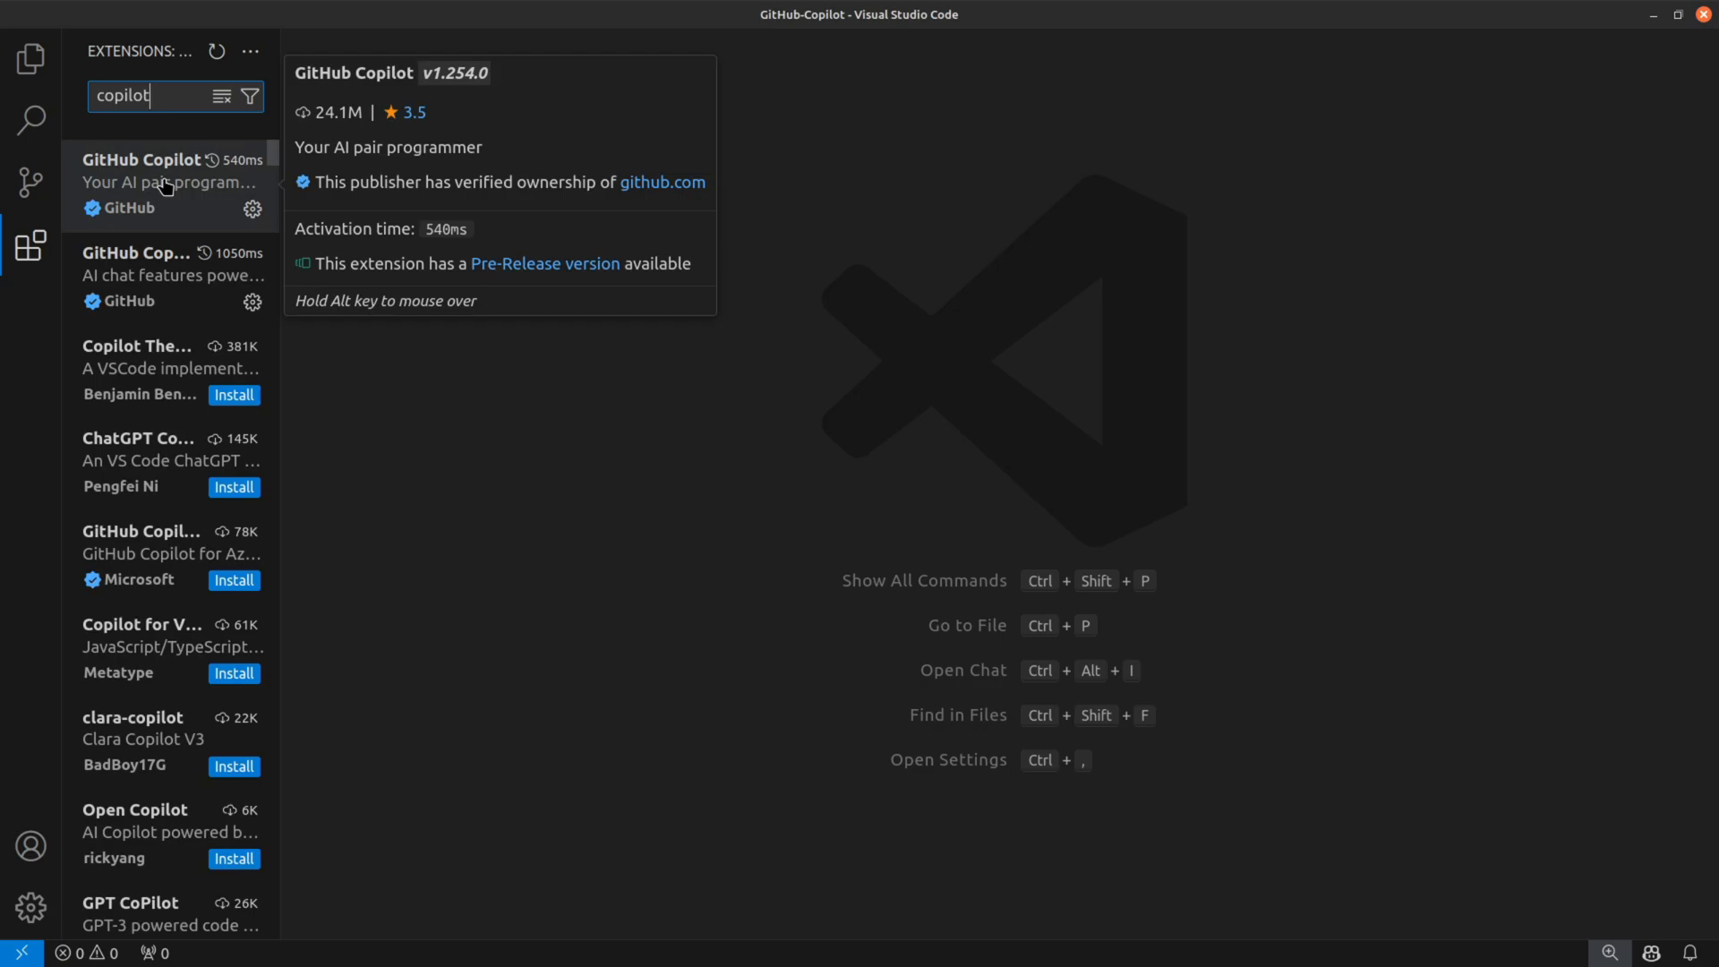
left_click(142, 170)
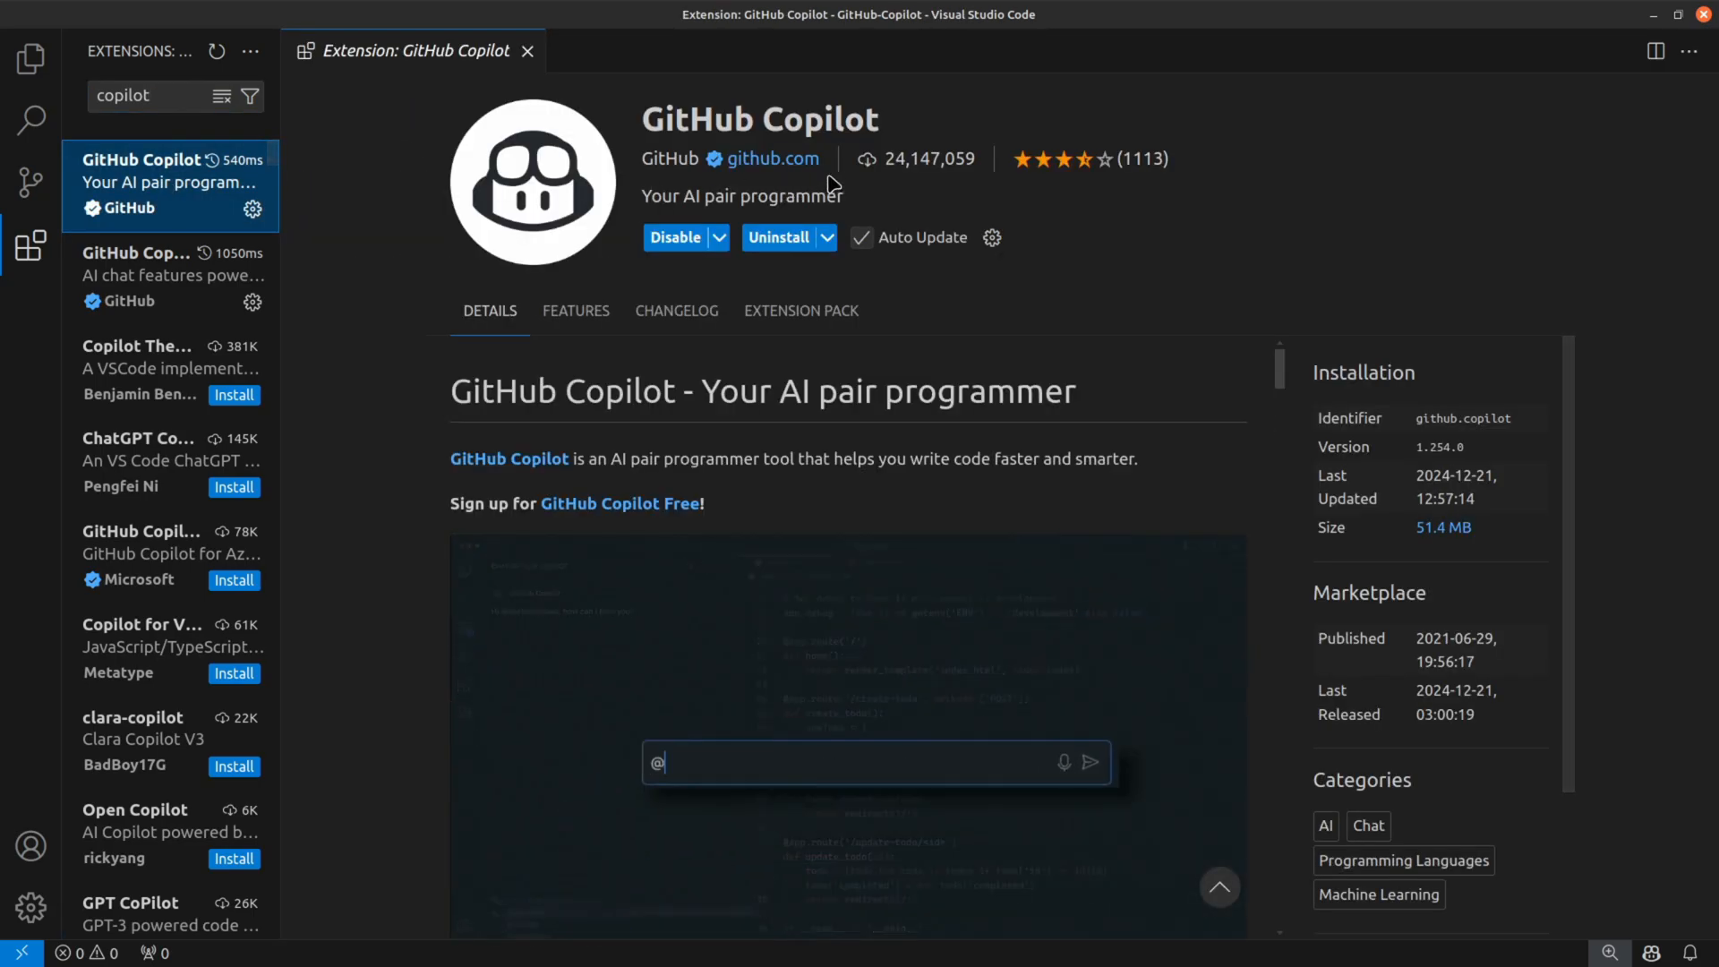
- Check that Copilot's status is Ready, then return to the Explorer file list
type("@workspace what does this p")
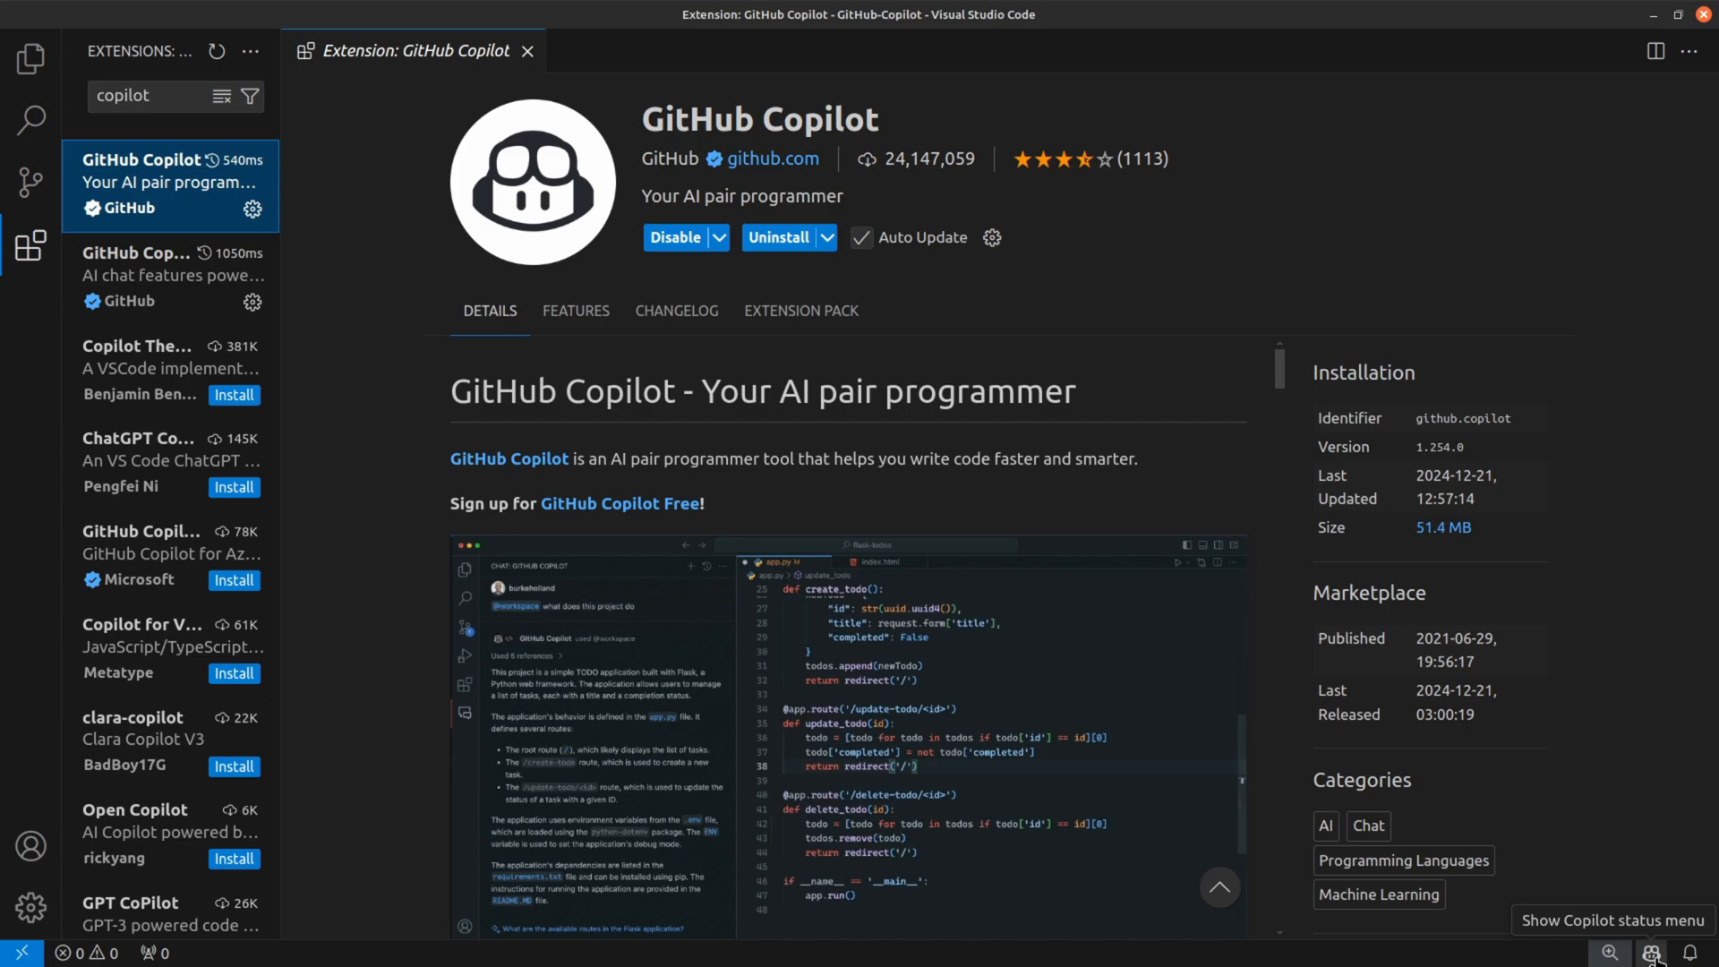
left_click(1647, 953)
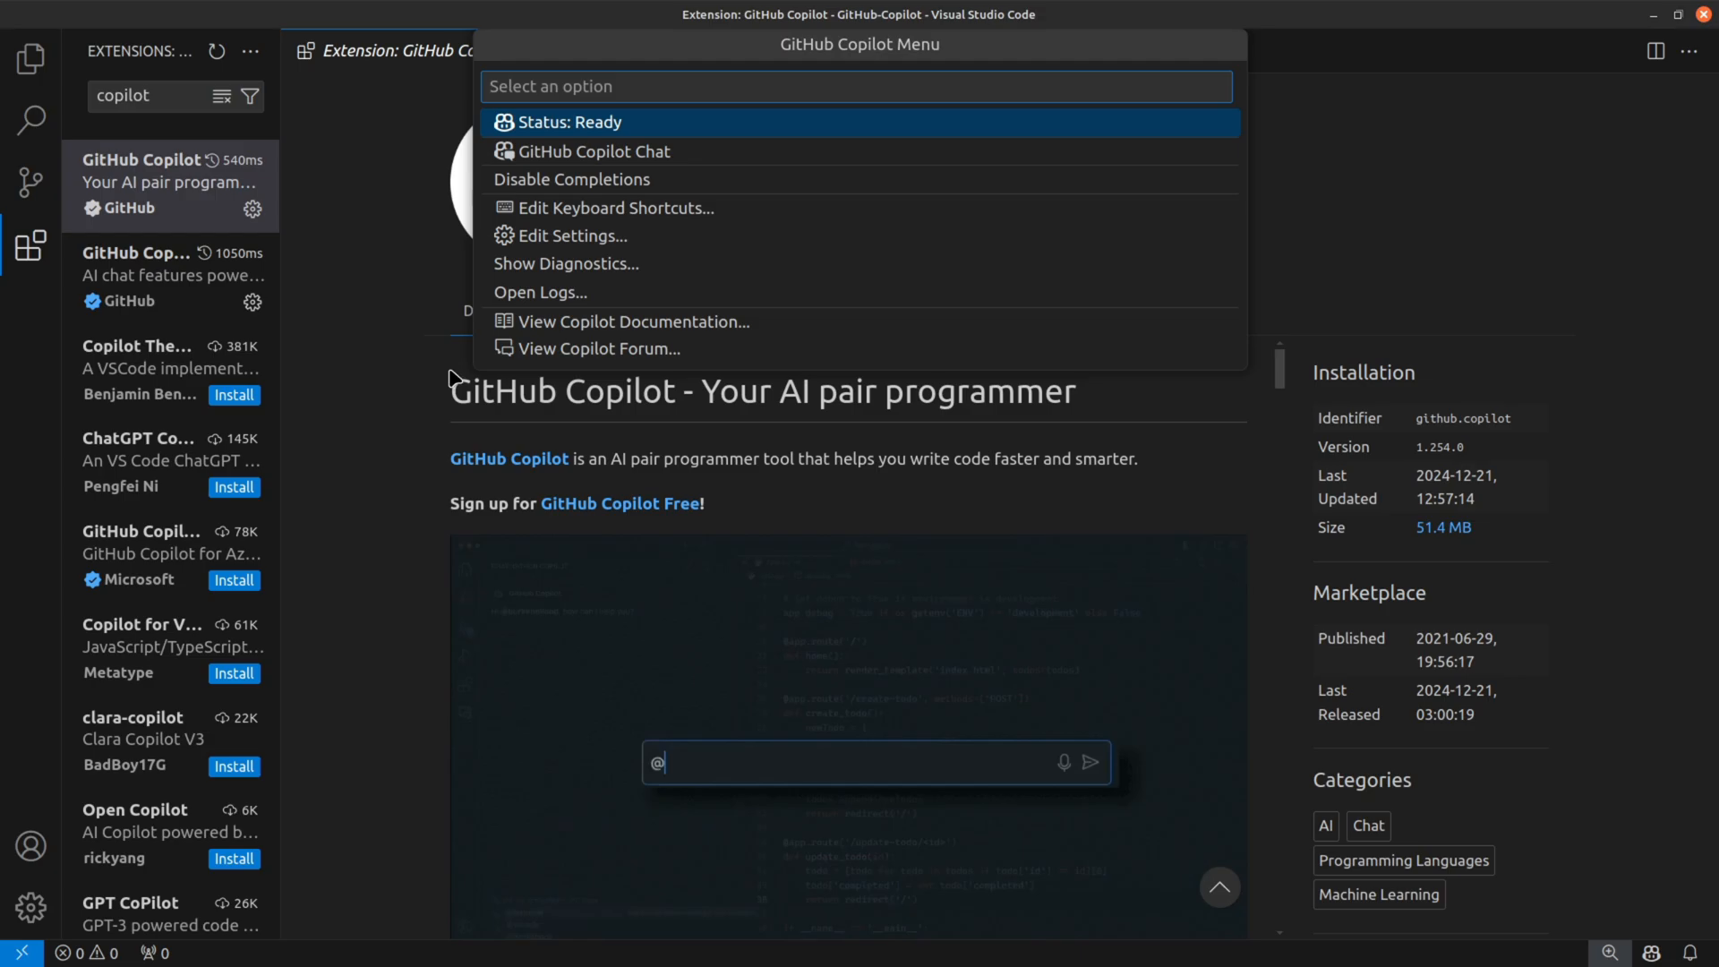
type("workspace what does this")
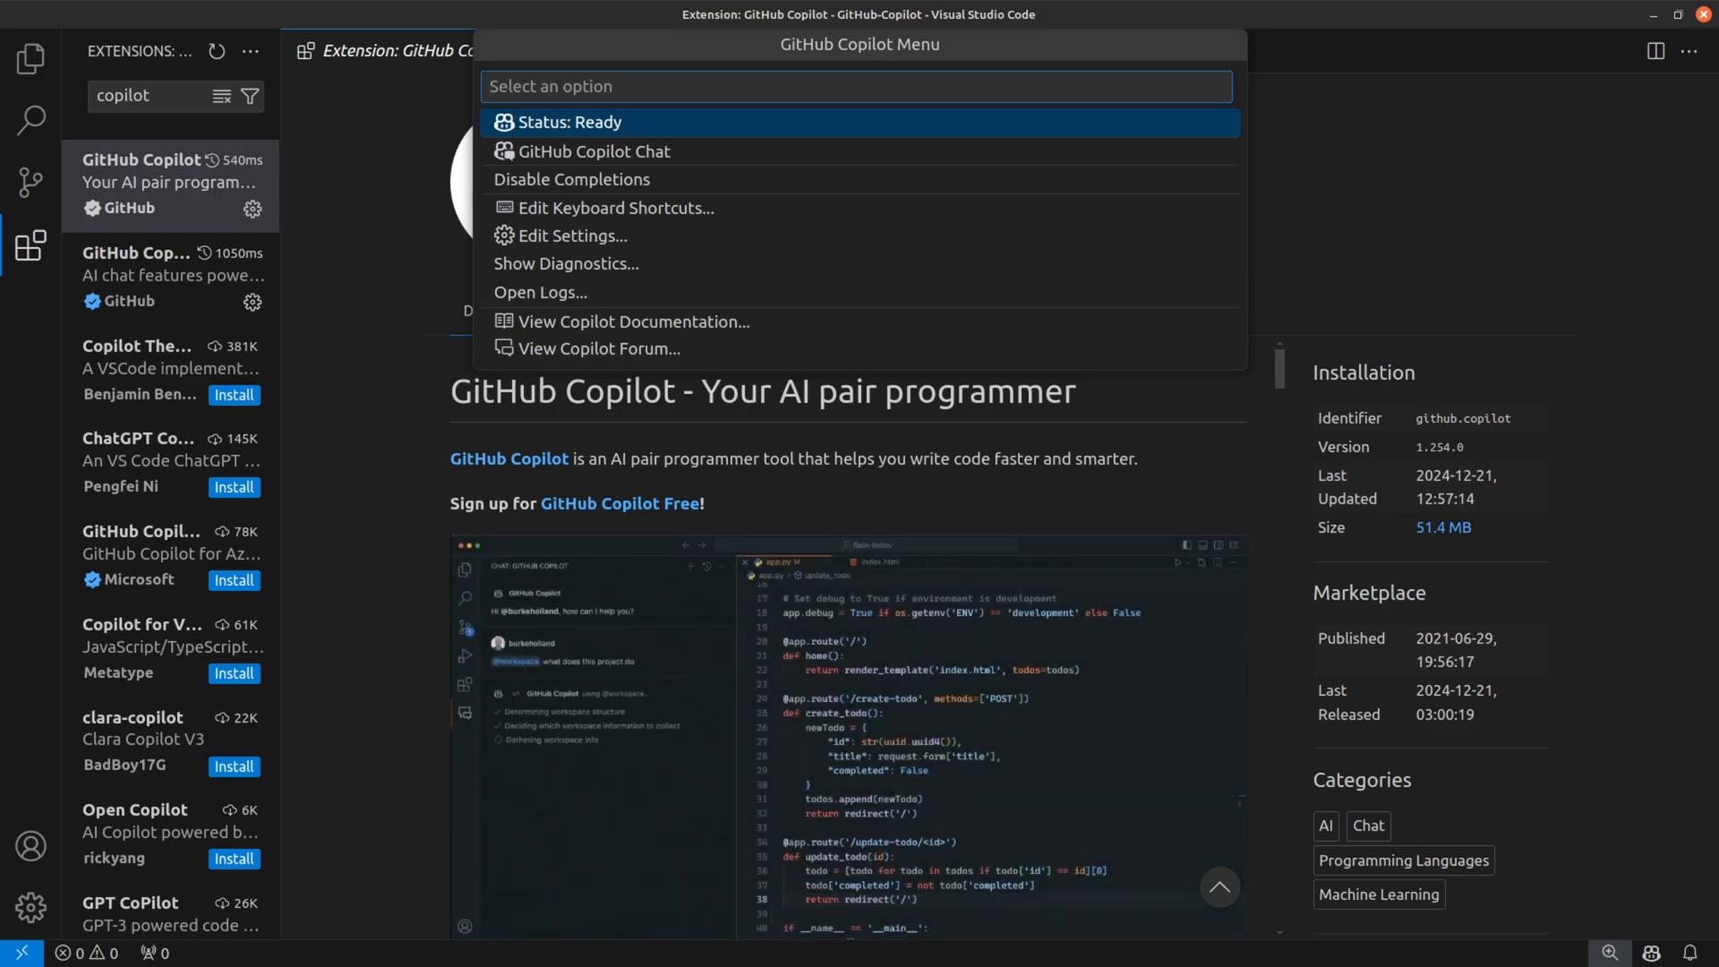
mouse_move(1255, 270)
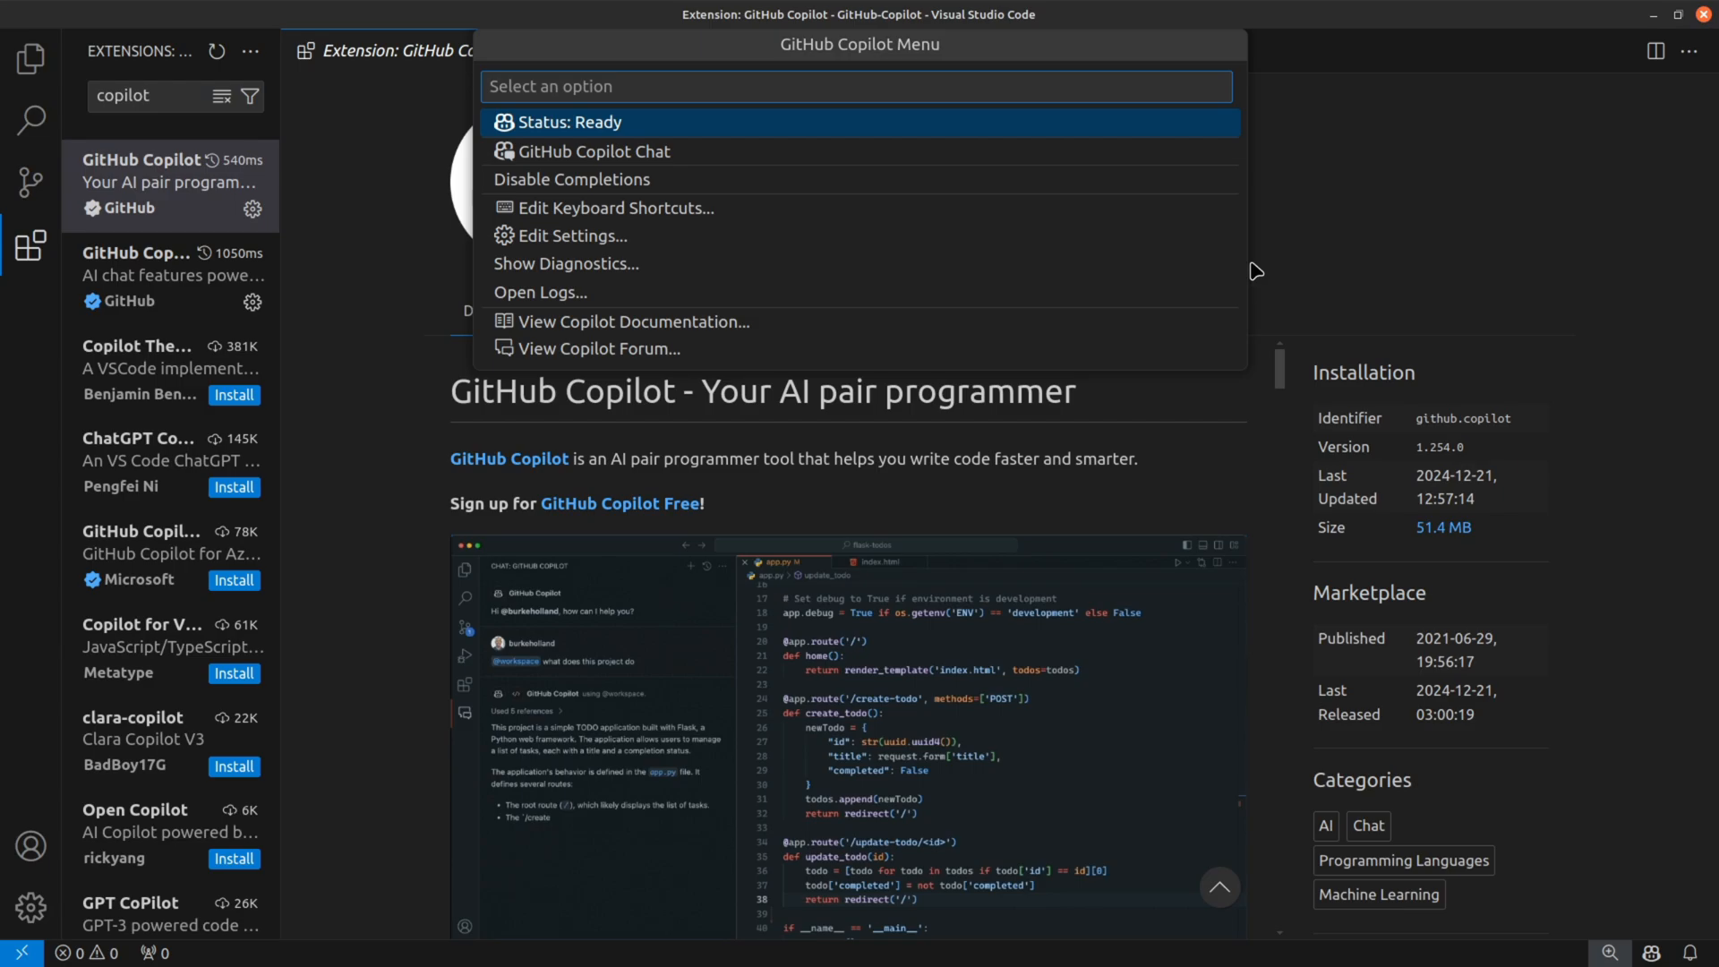
key("Escape")
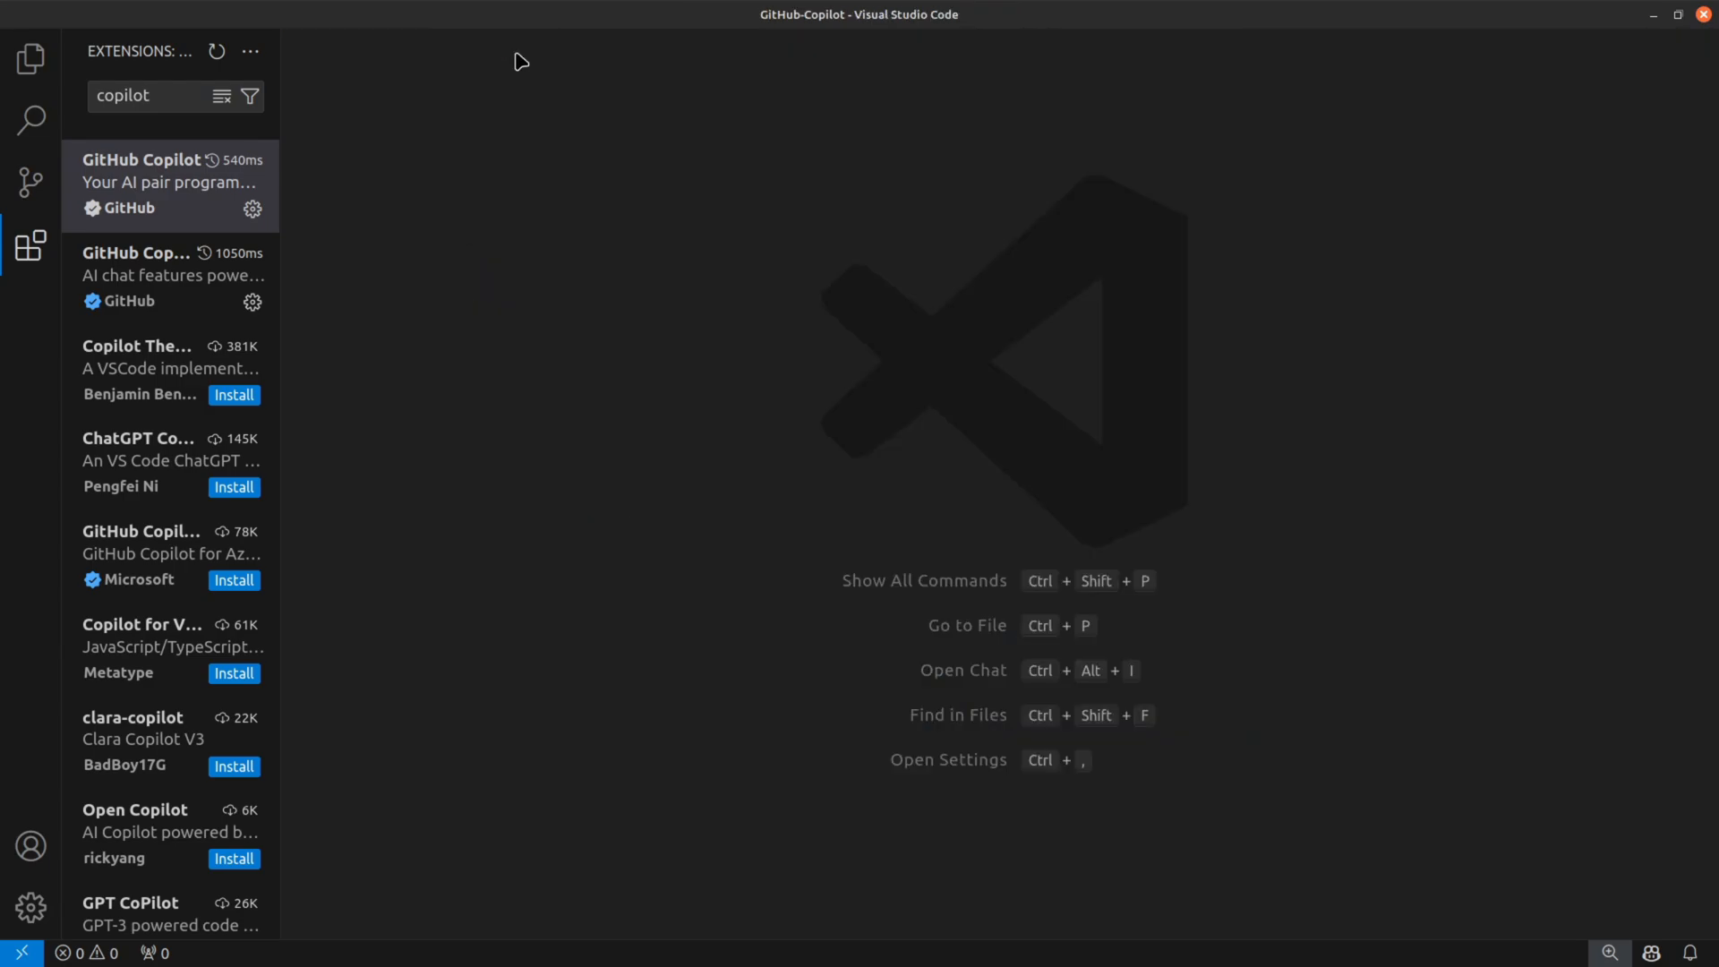
left_click(30, 59)
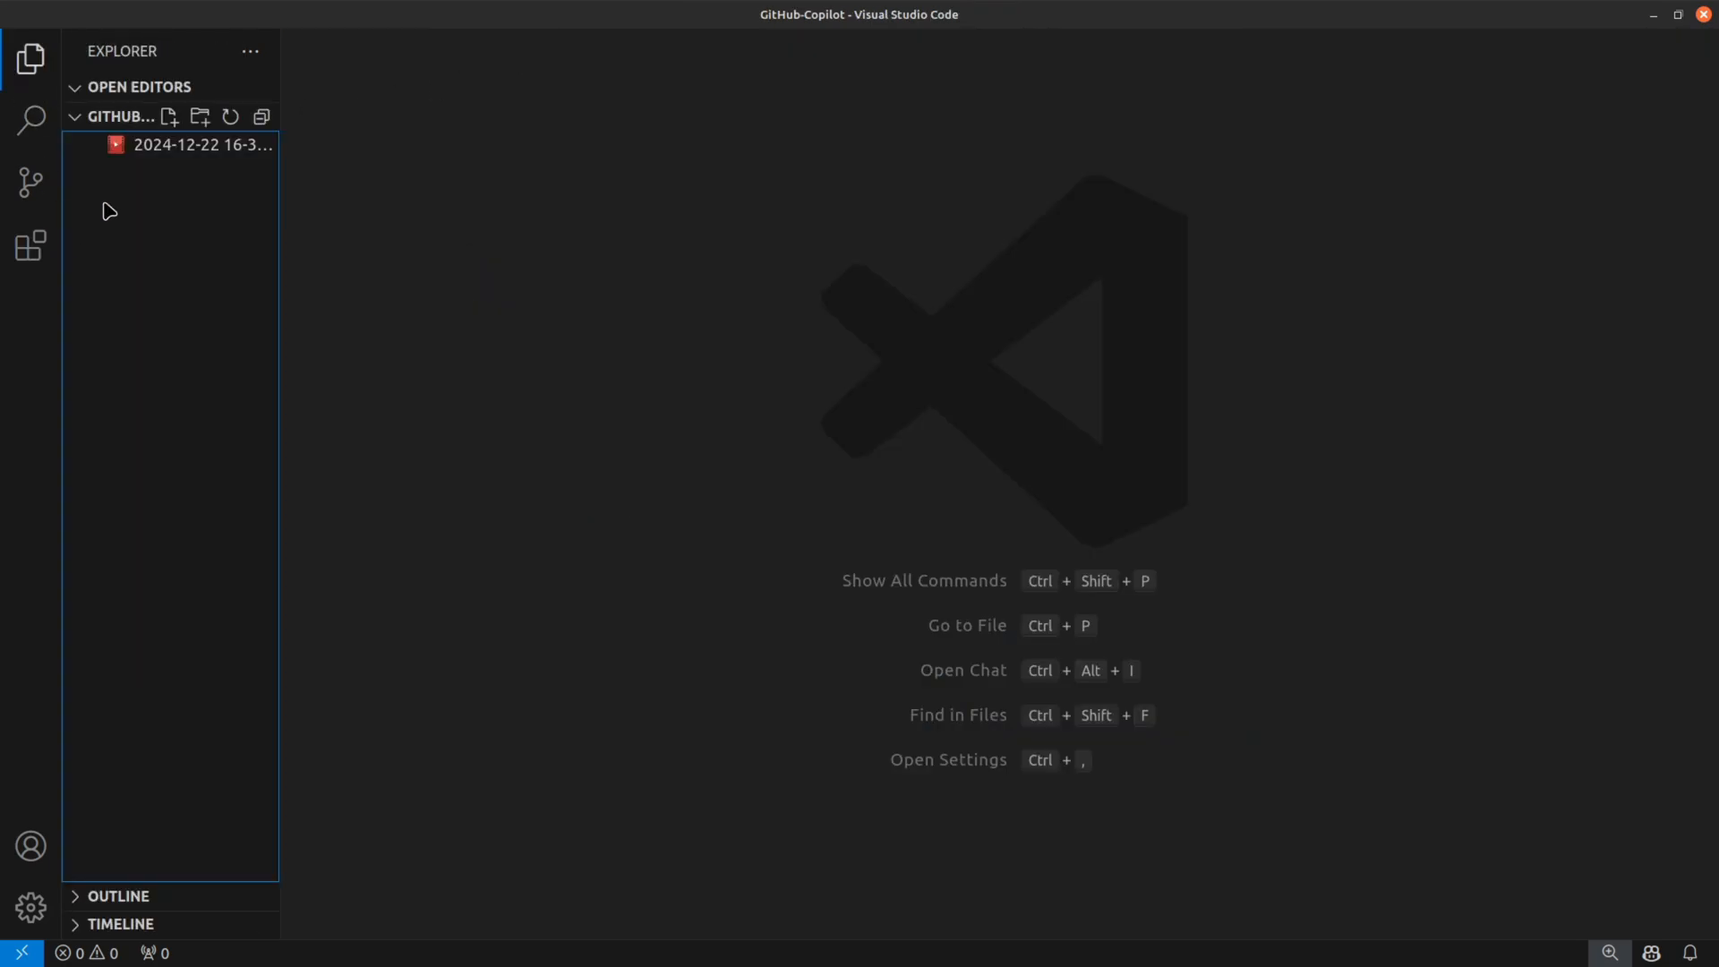
mouse_move(117, 195)
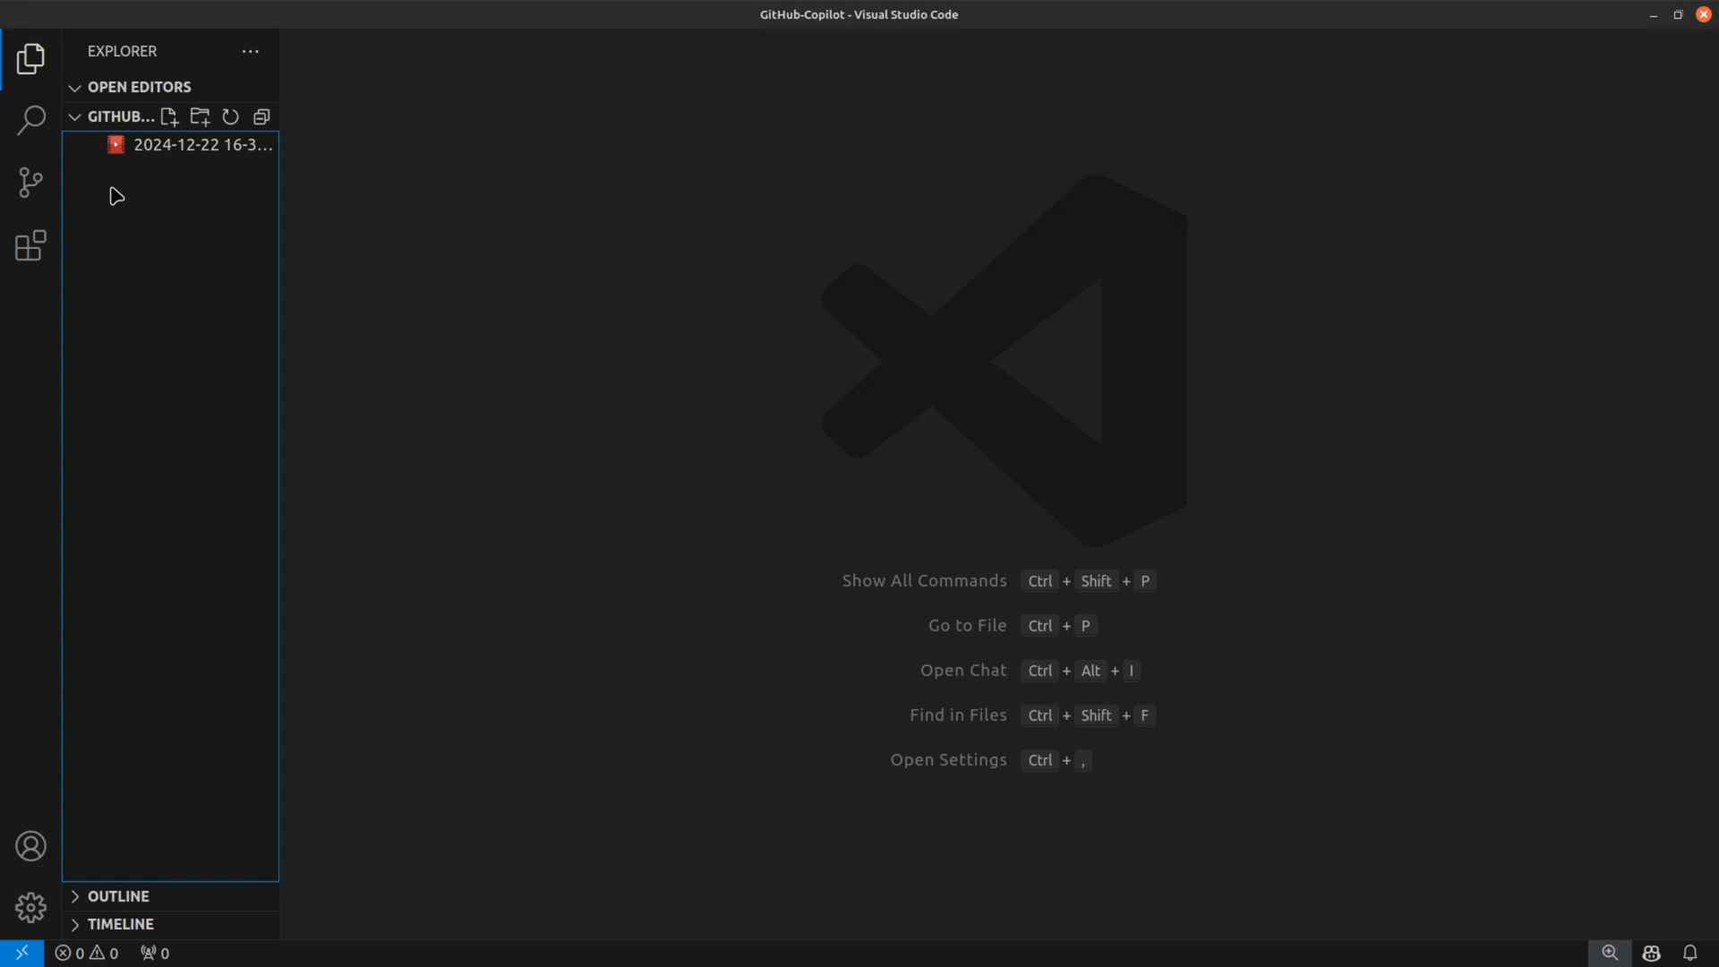
mouse_move(727, 405)
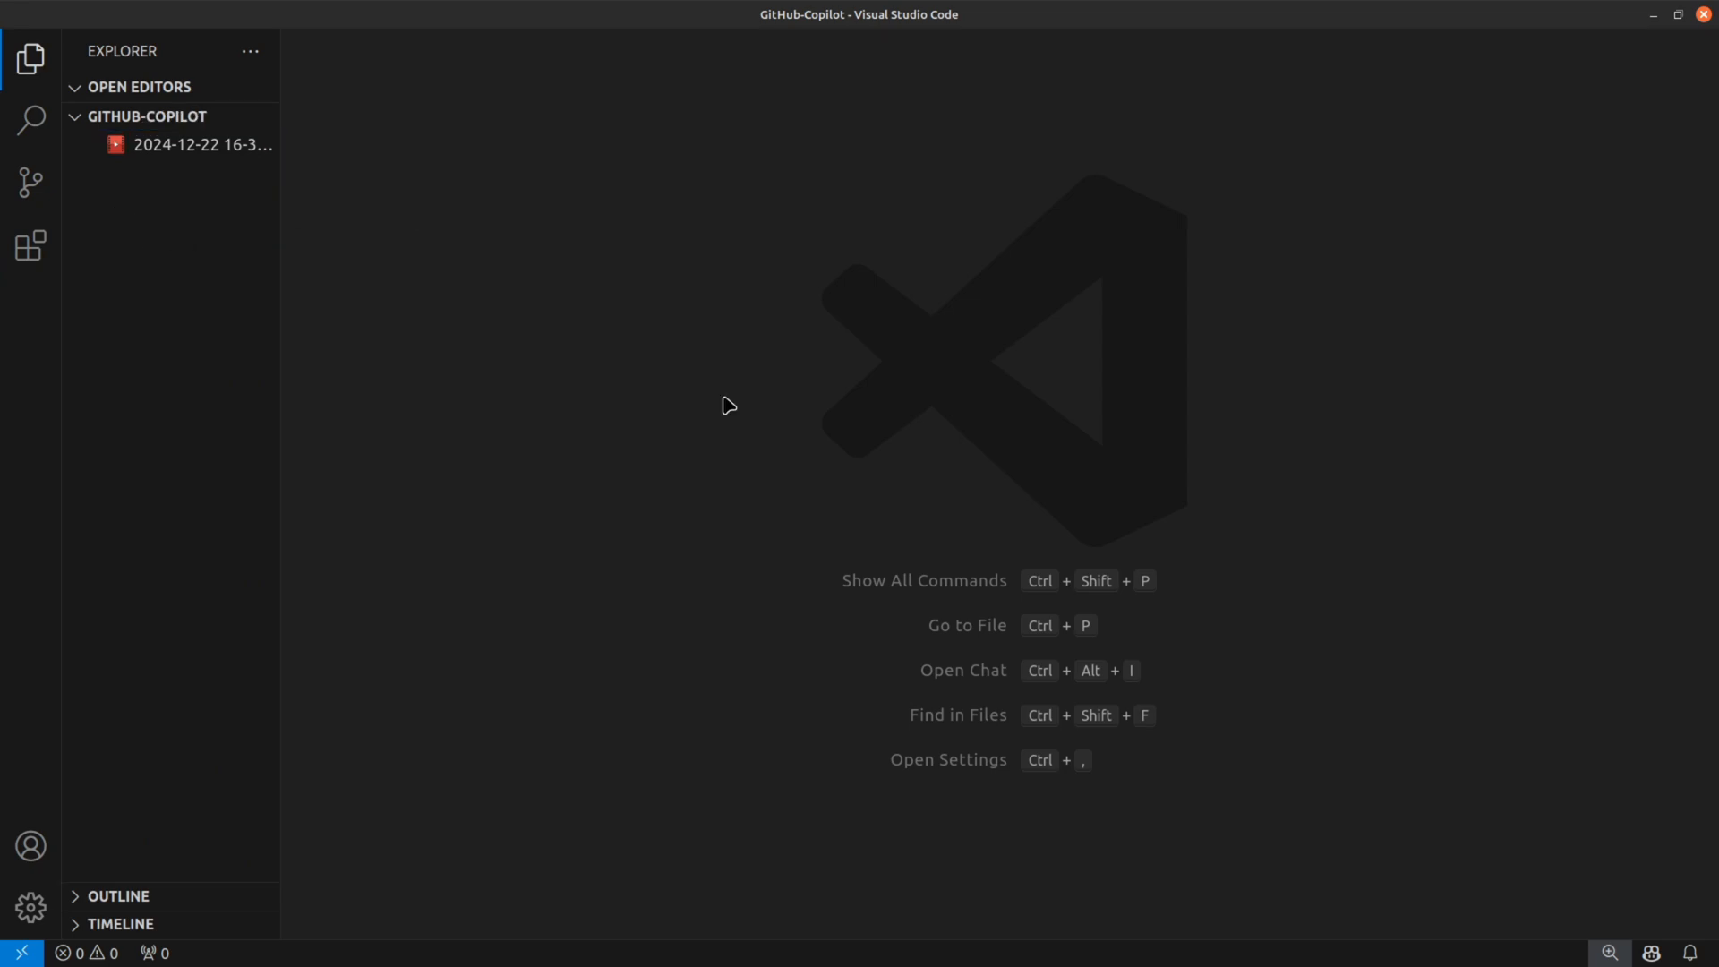
mouse_move(726, 416)
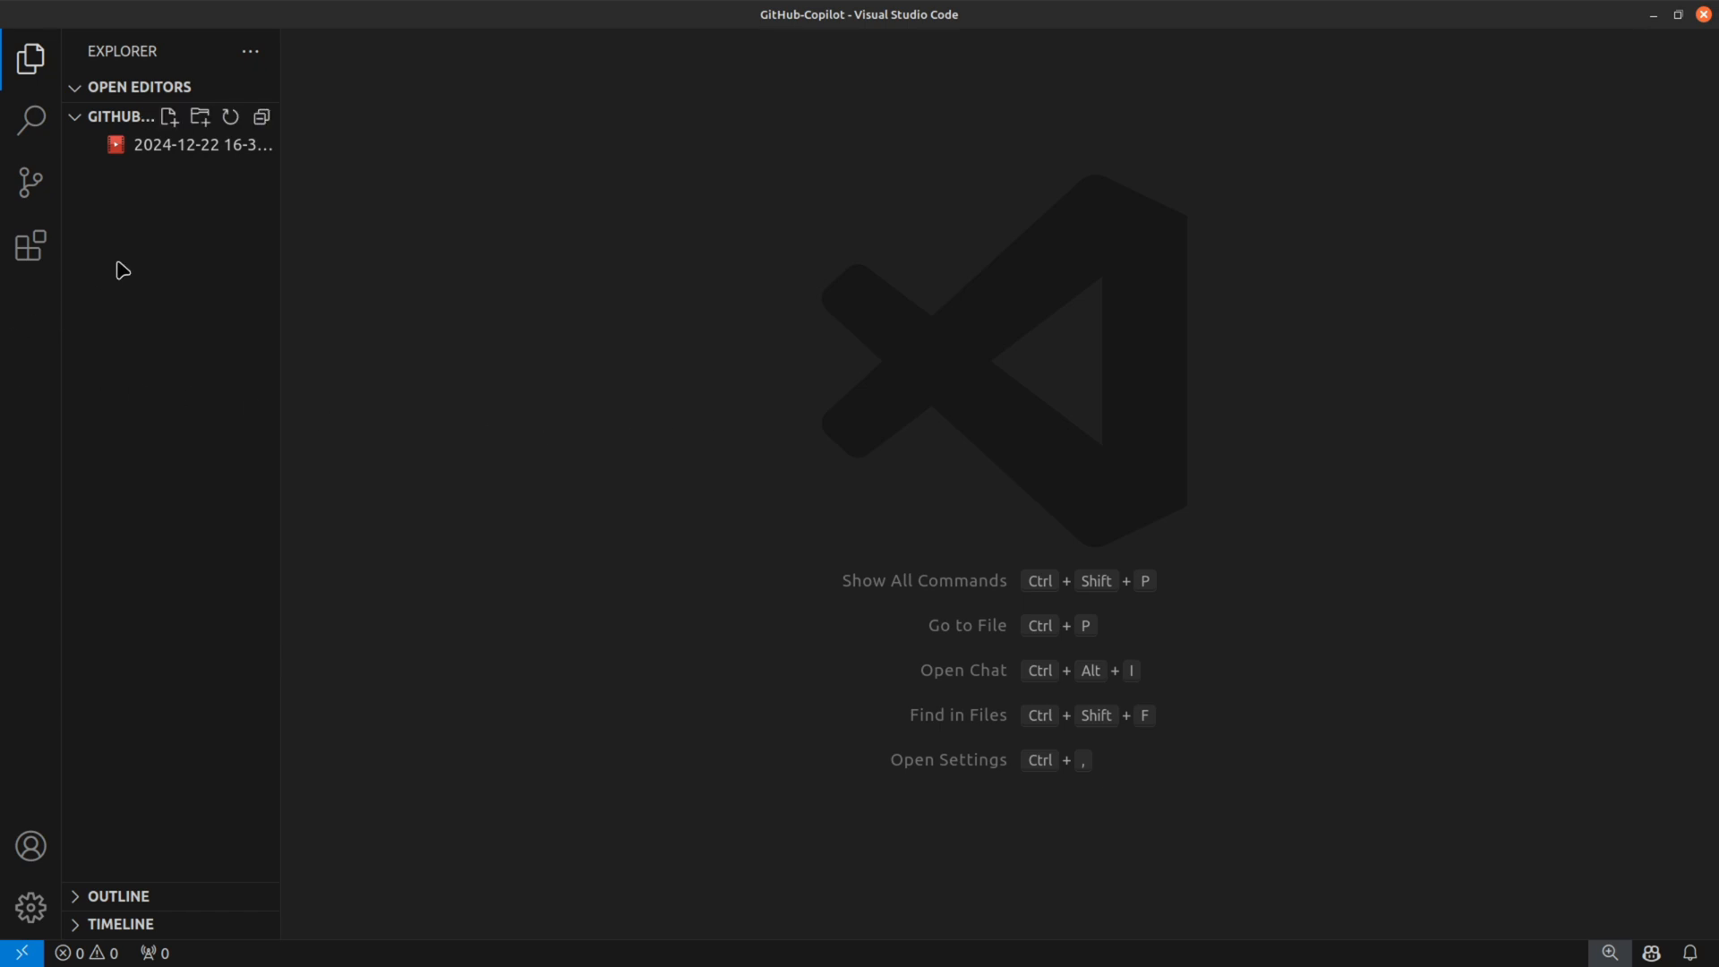
- Create a new main.py file in the GitHub-Copilot workspace
left_click(167, 116)
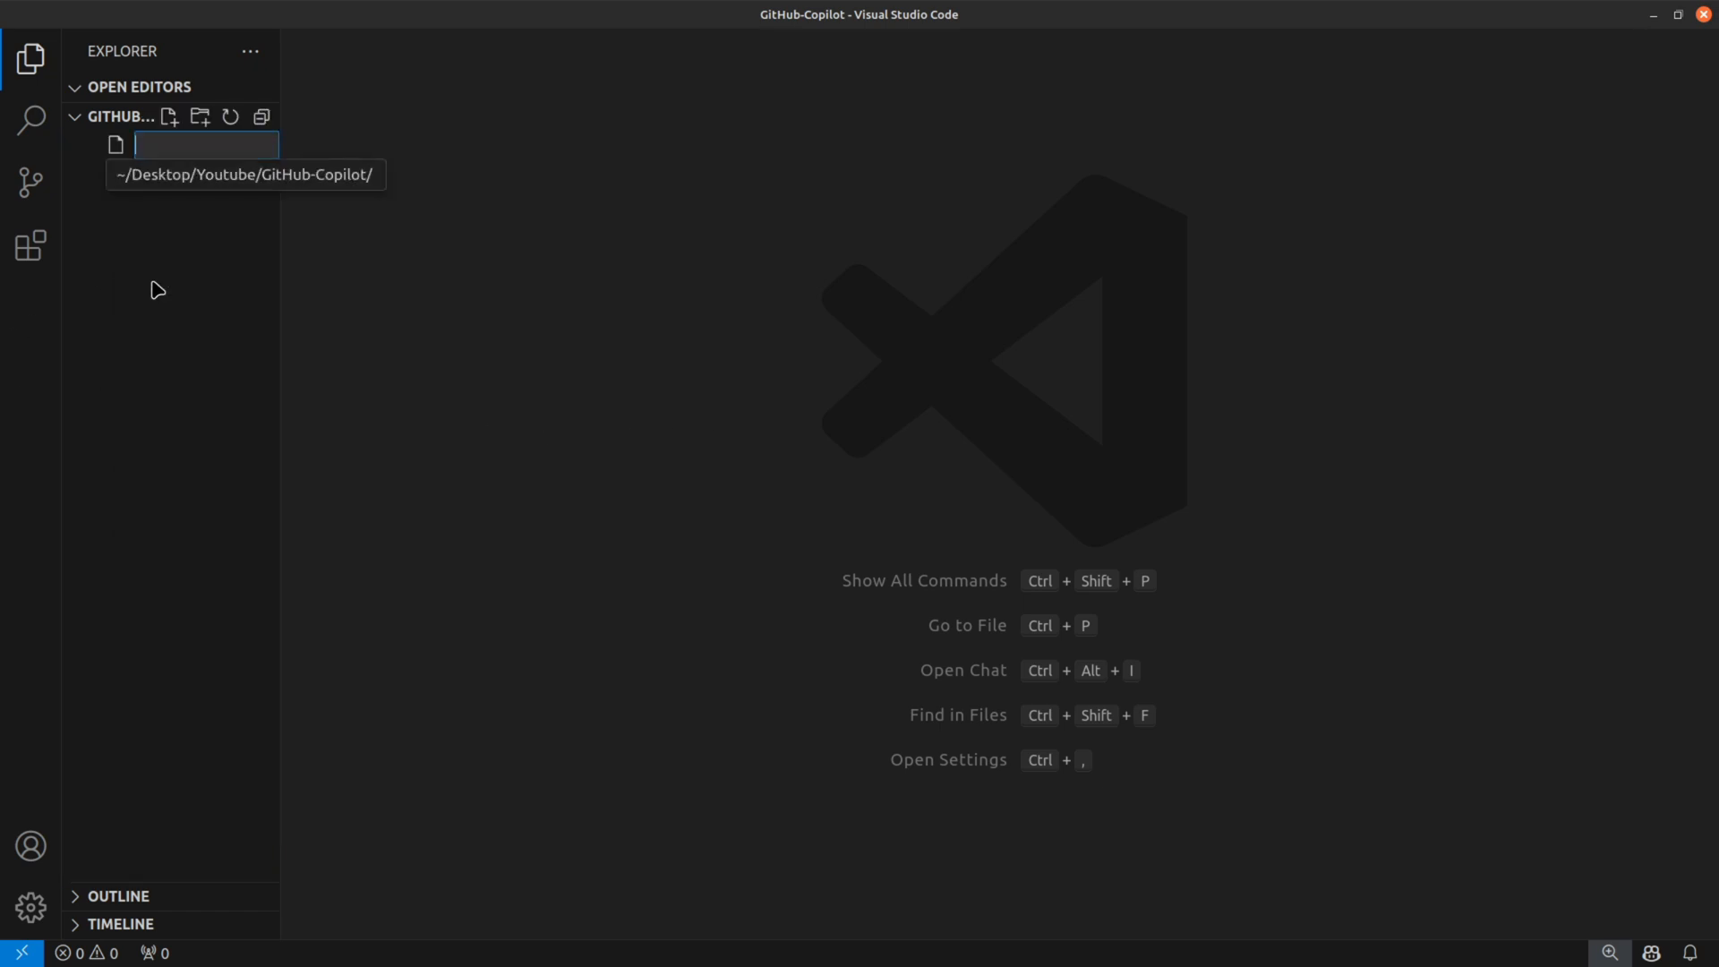
type("mai")
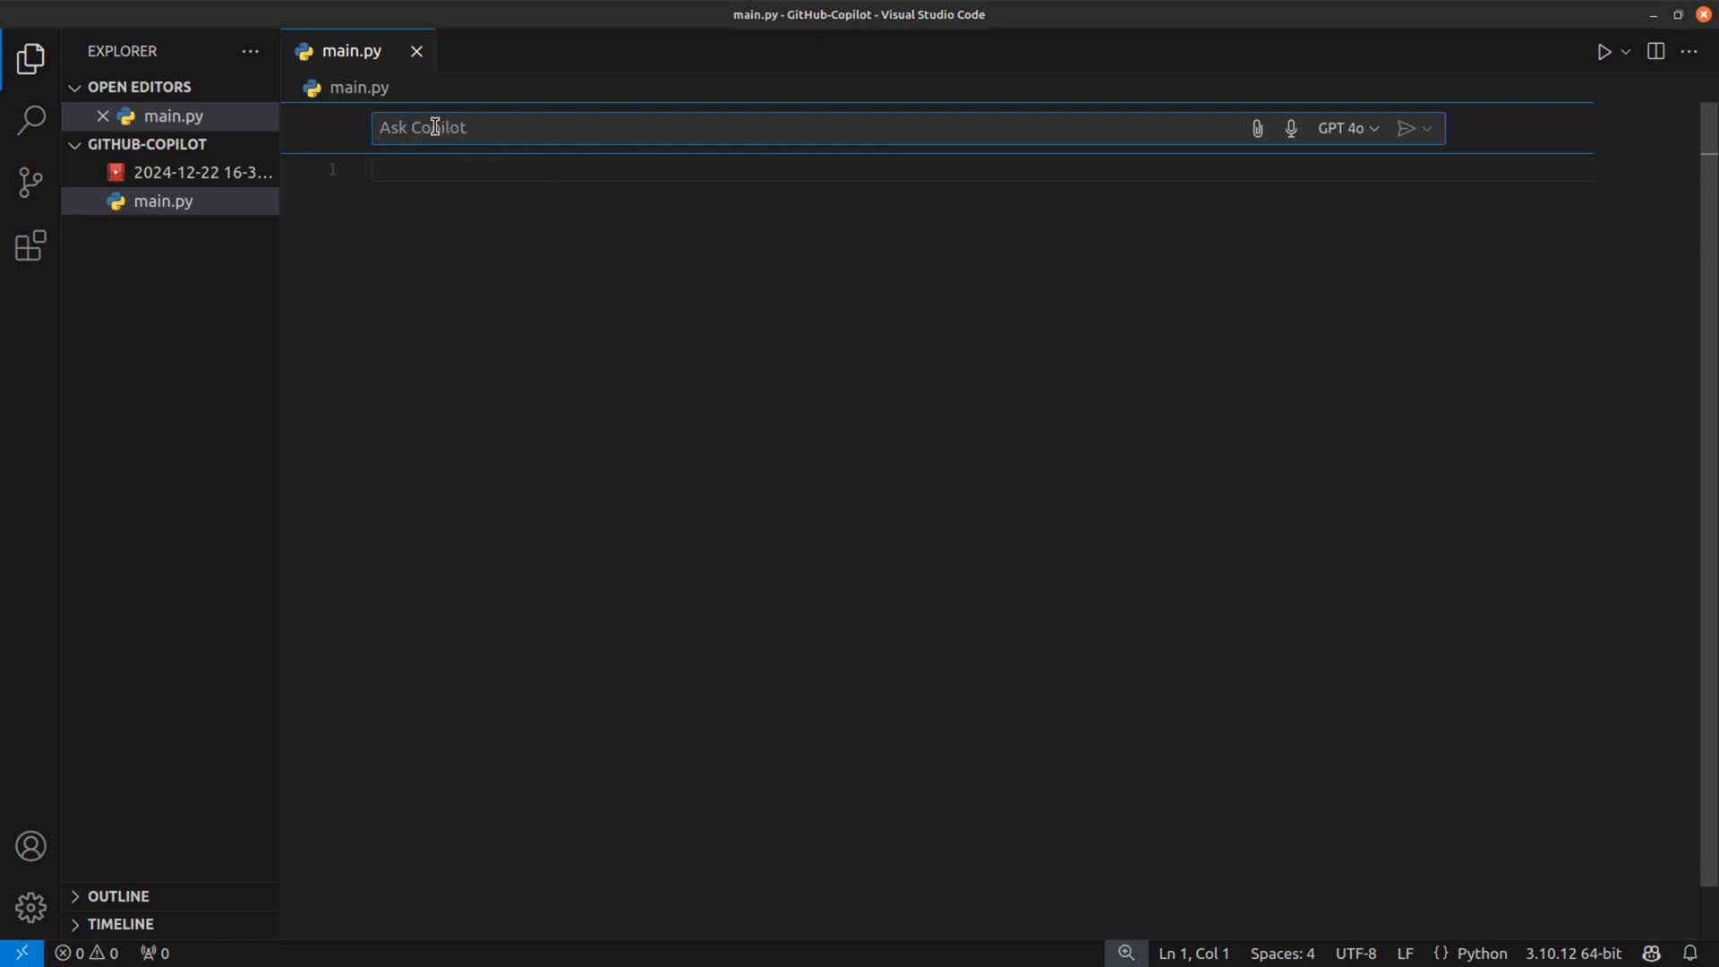
mouse_move(1256, 128)
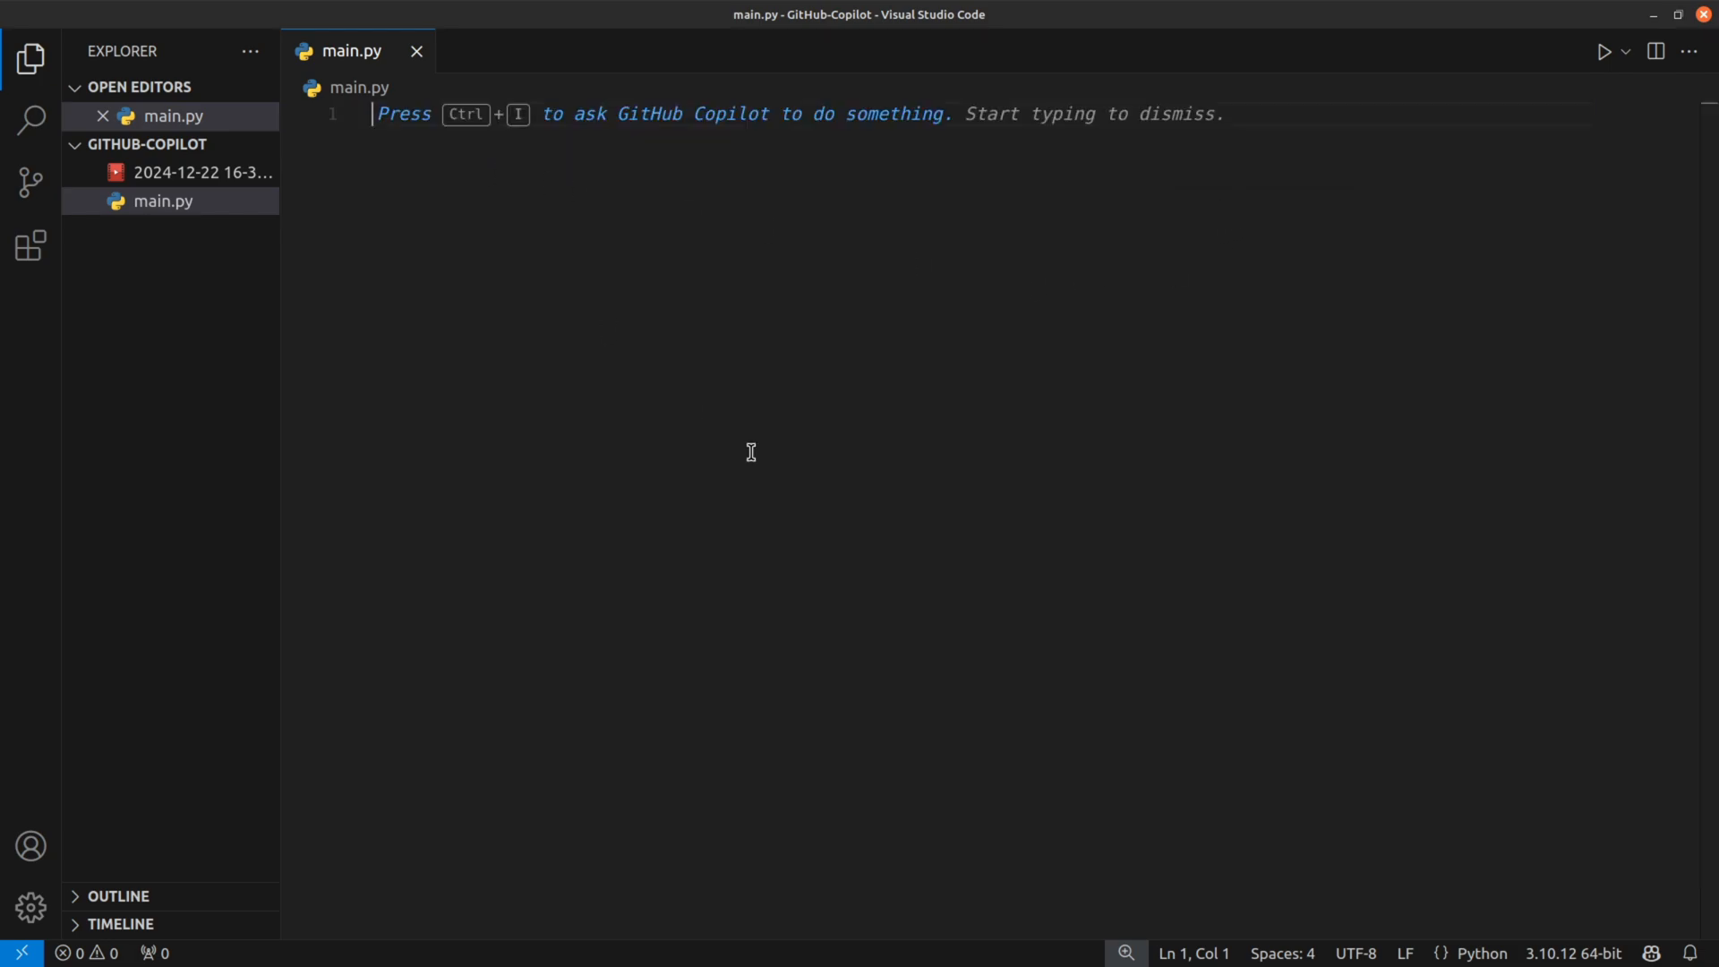
- Type a comment requesting a recursive Fibonacci-printing function, accepting Copilot's completion
type("// W")
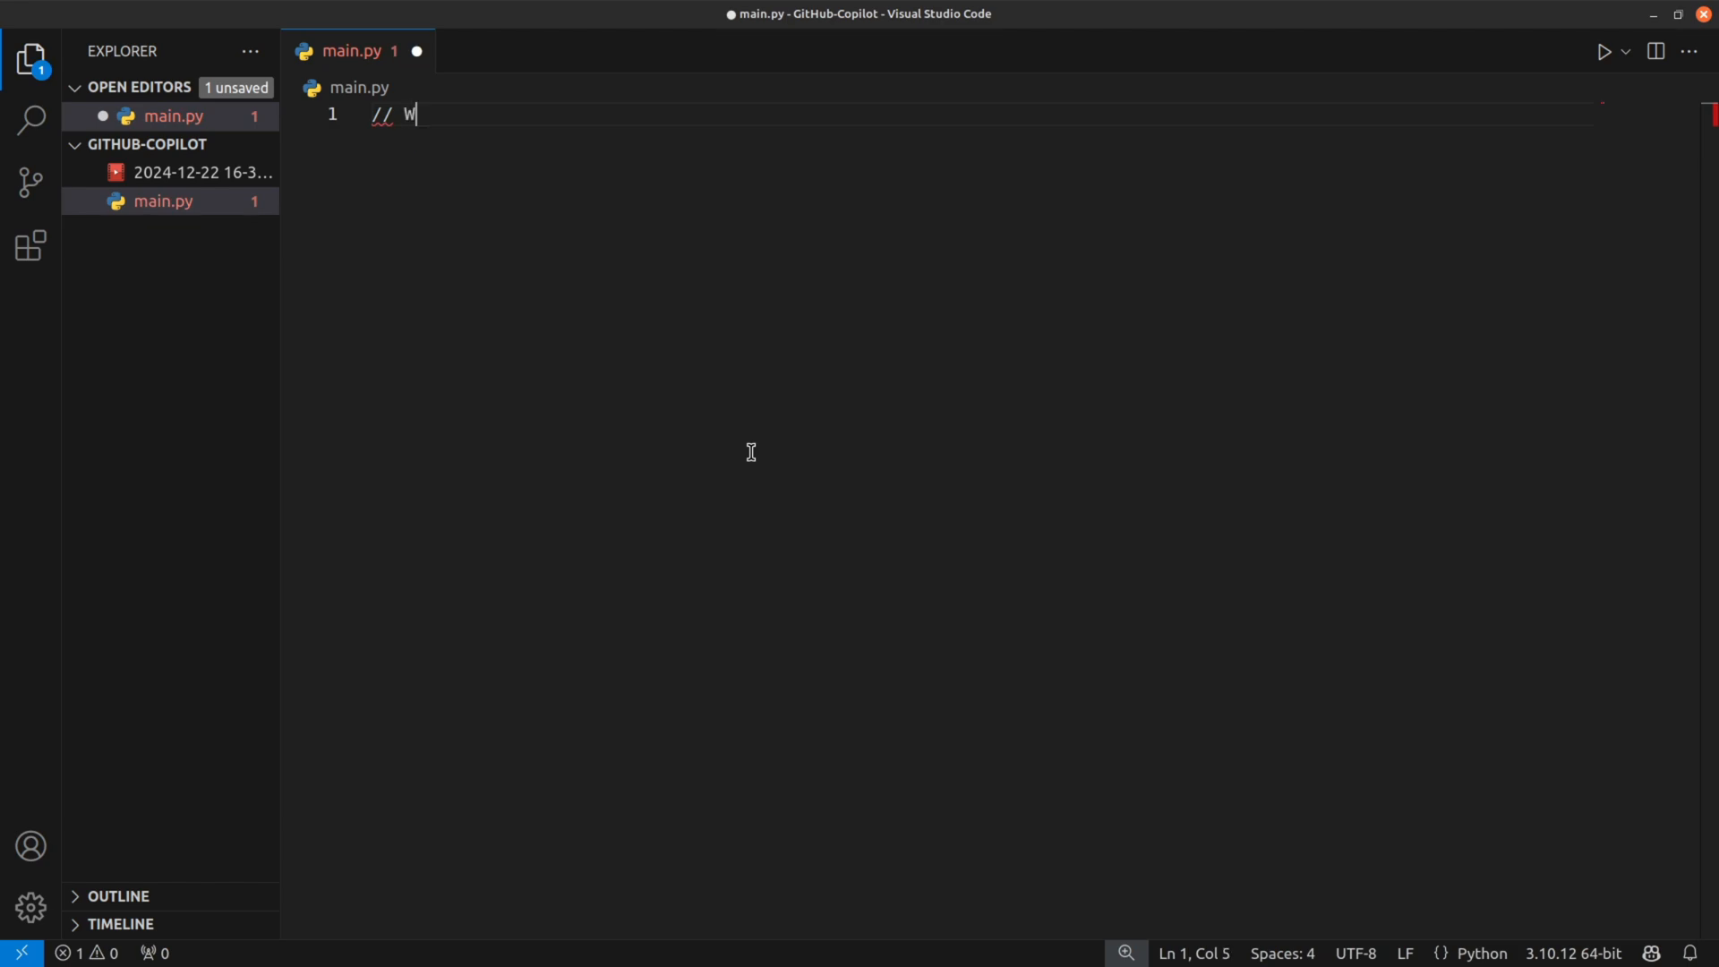
type("rtie")
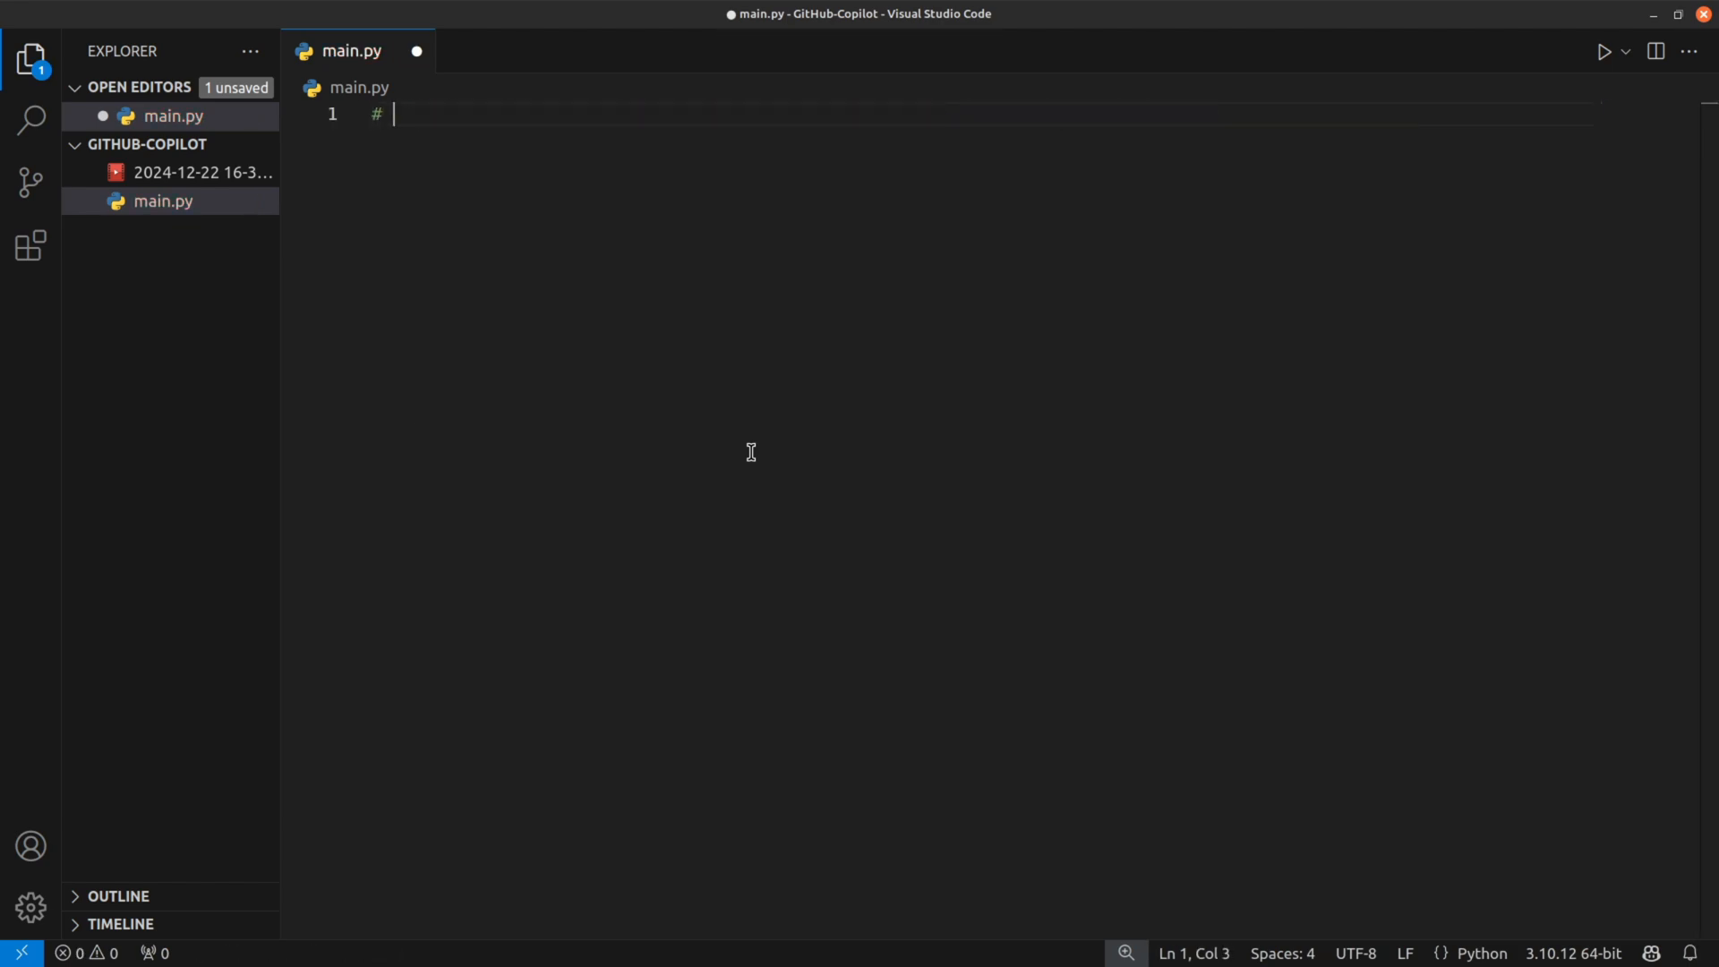
type("Write")
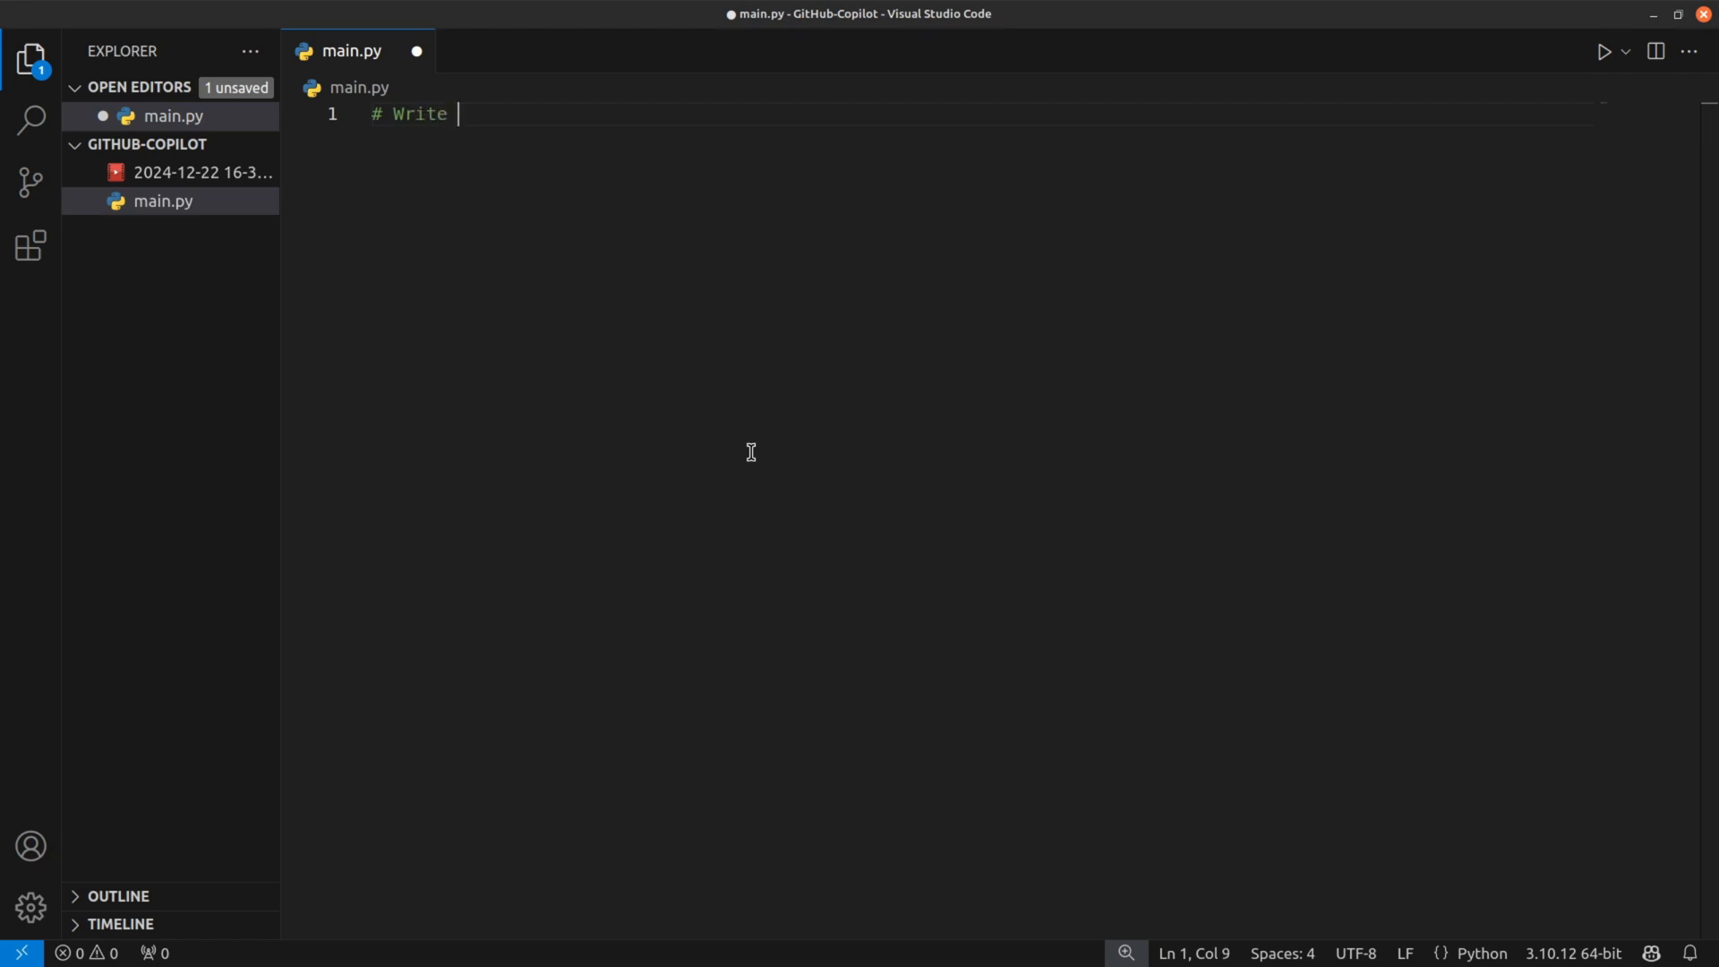
type("a recurs")
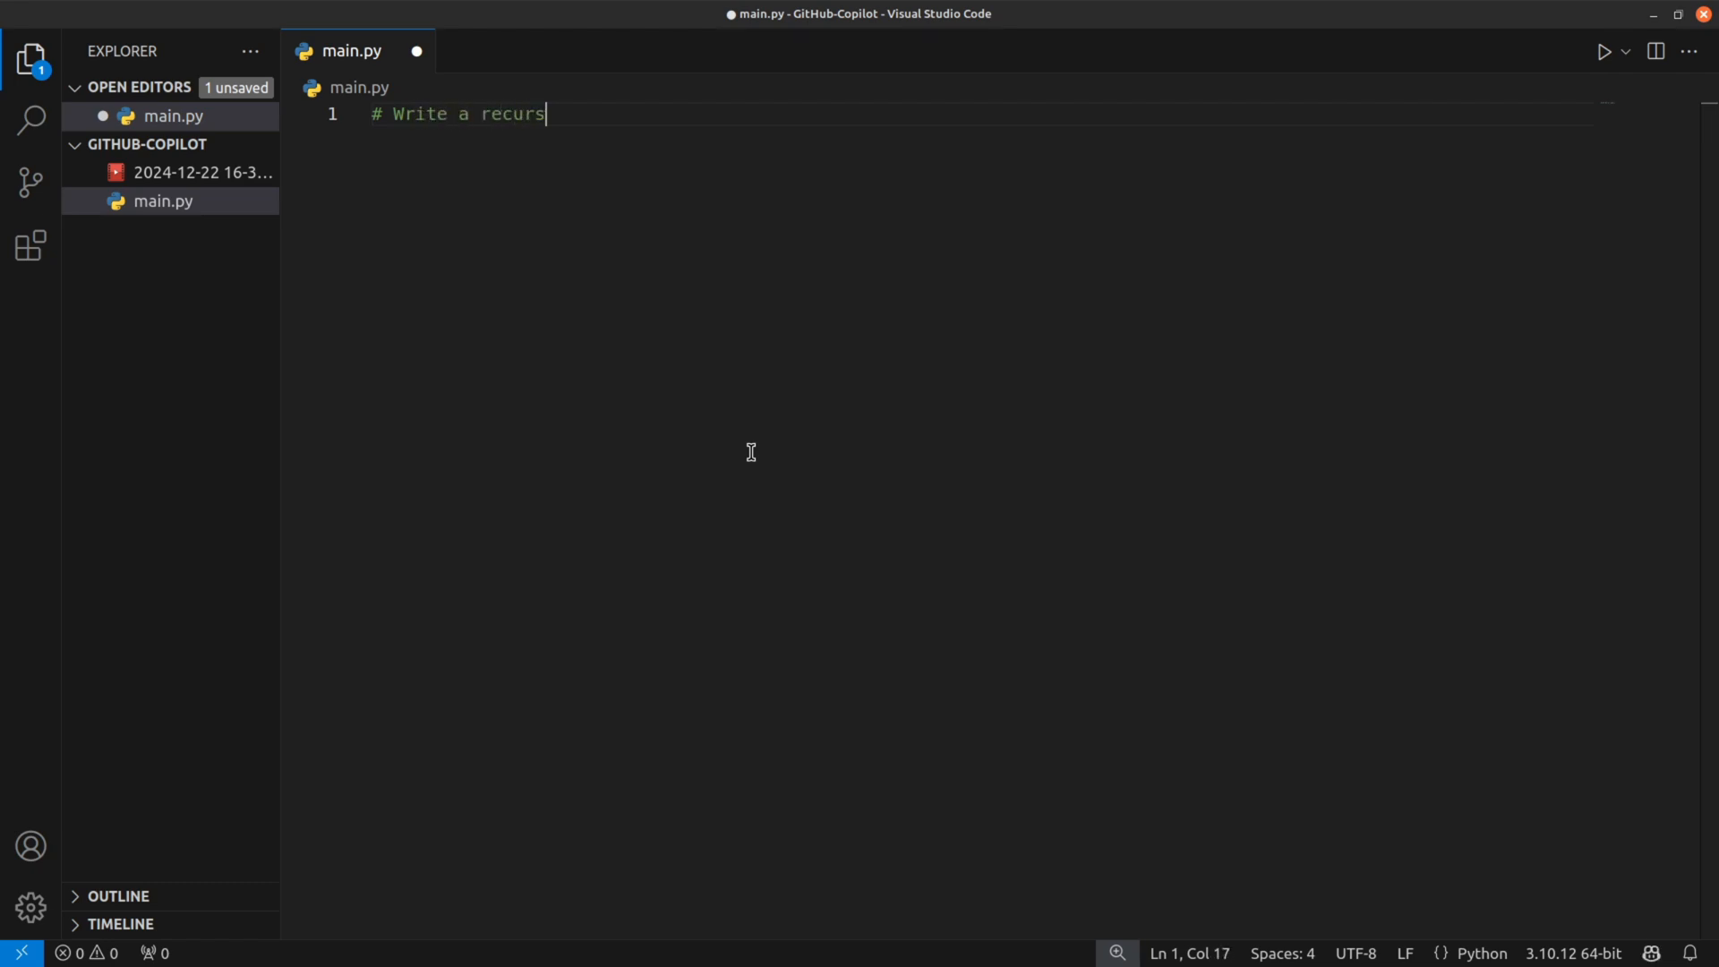
type("ive function to")
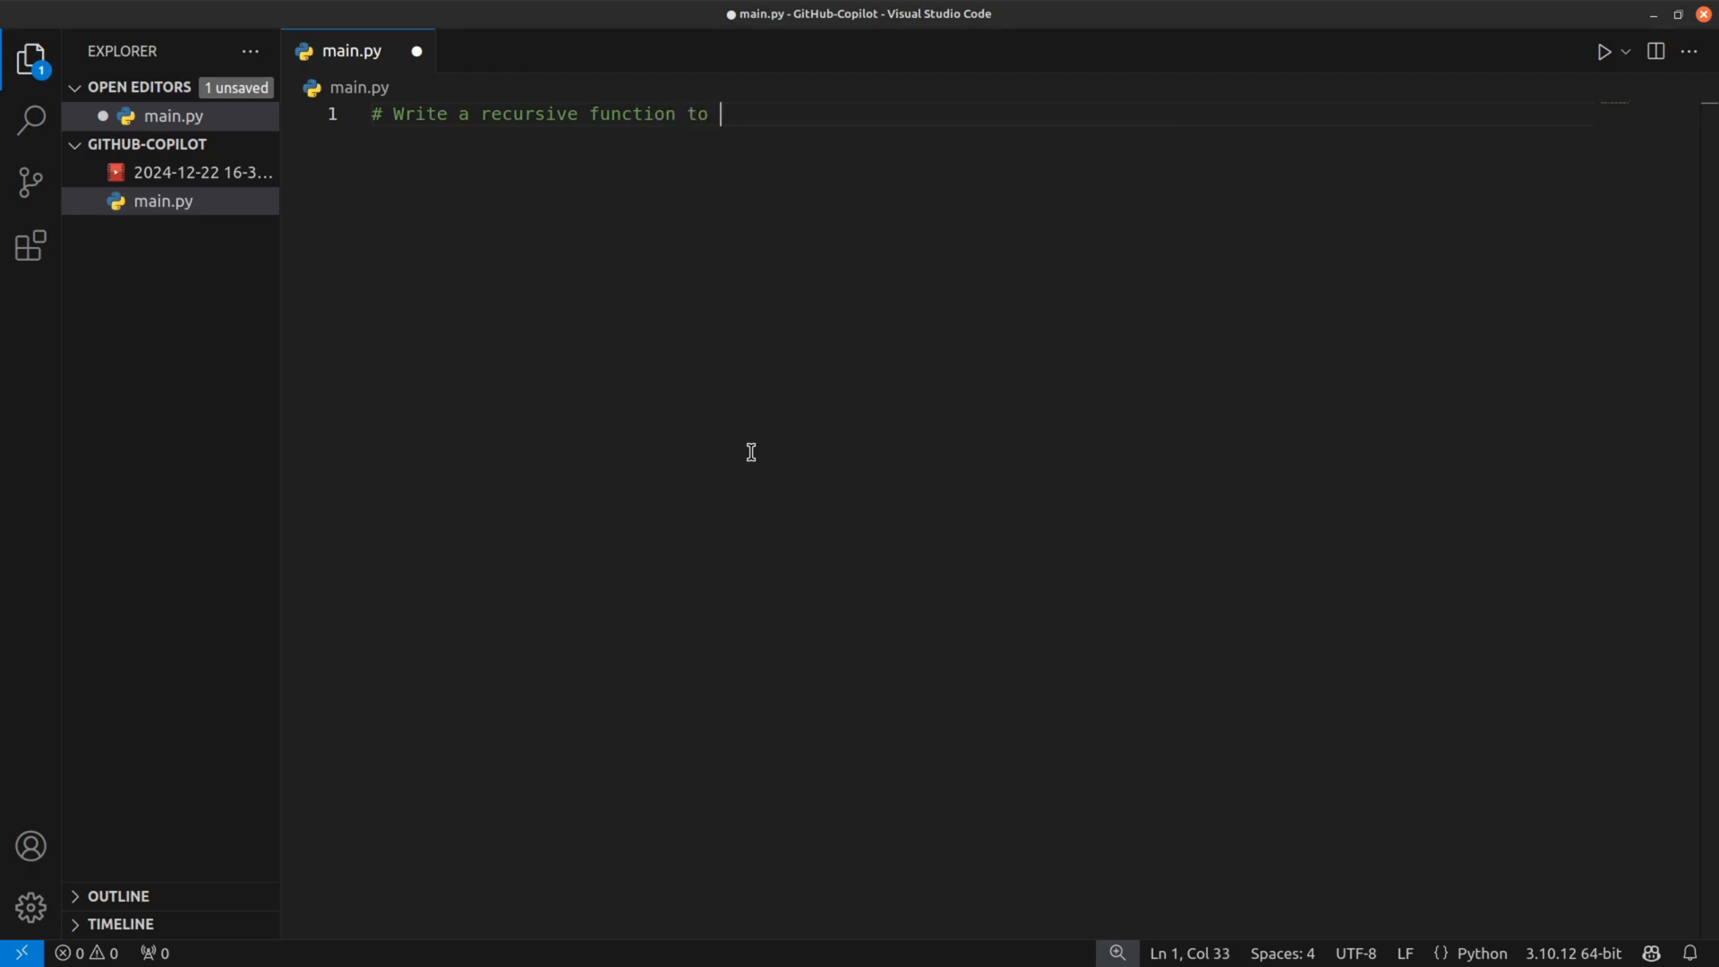
type("print the Fibonacci sequence up to the nth term. The Fibonacci sequence is a ser")
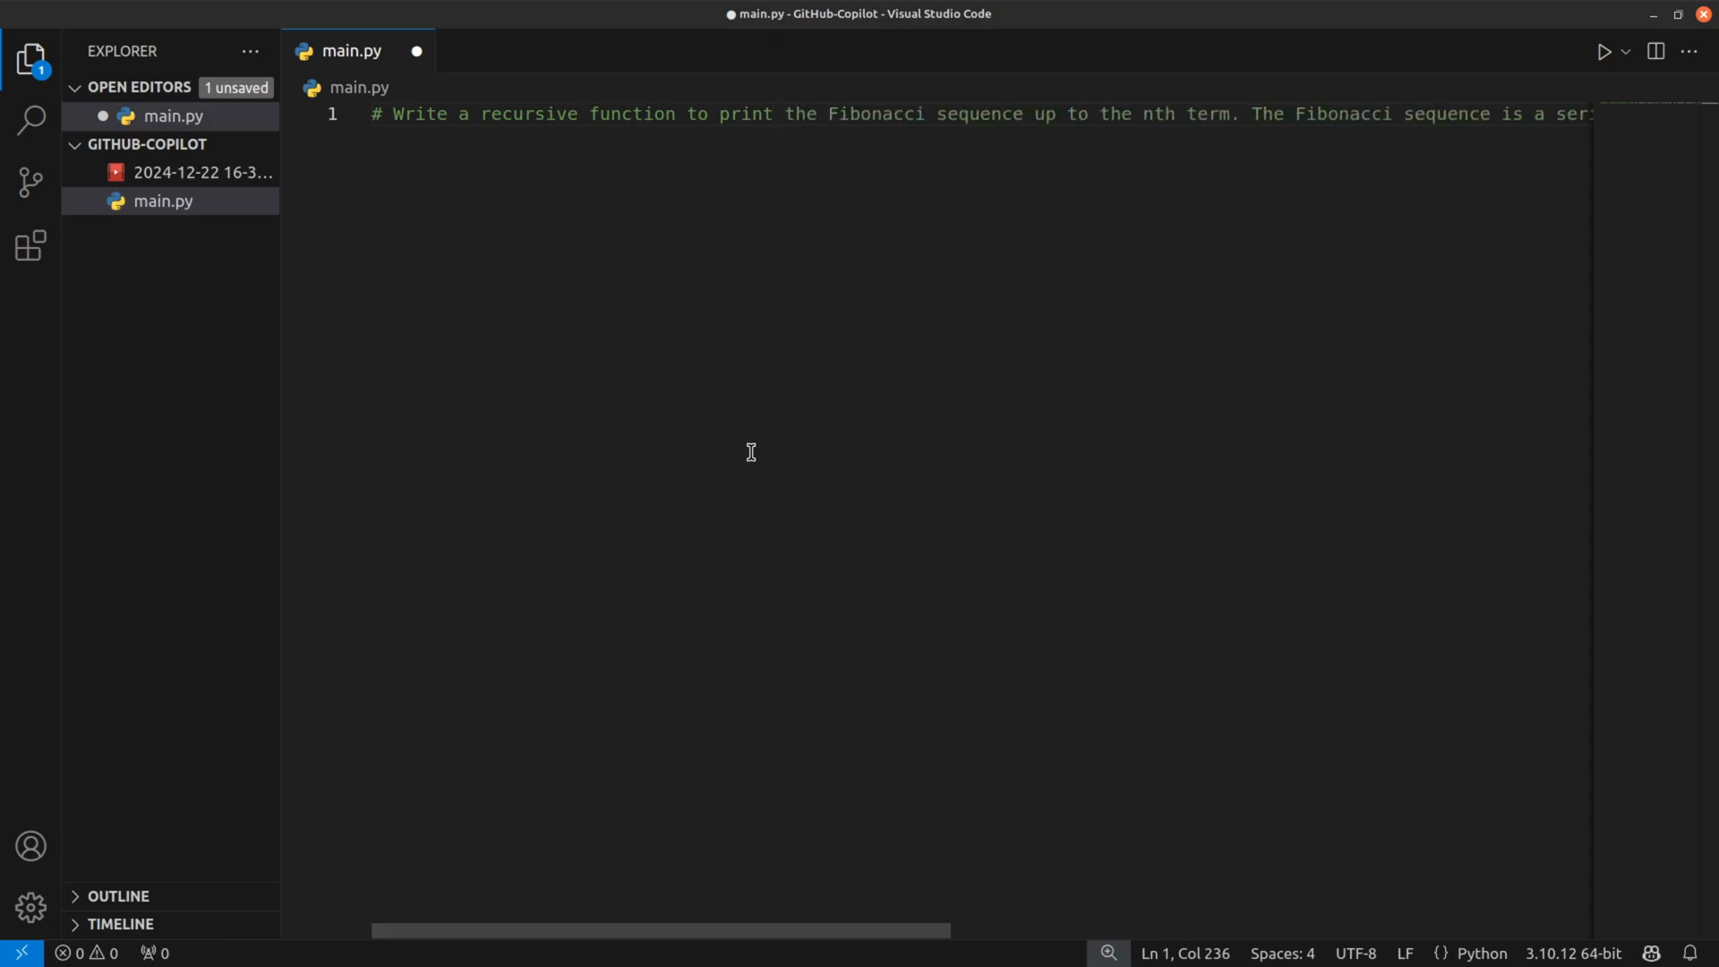
mouse_move(1242, 129)
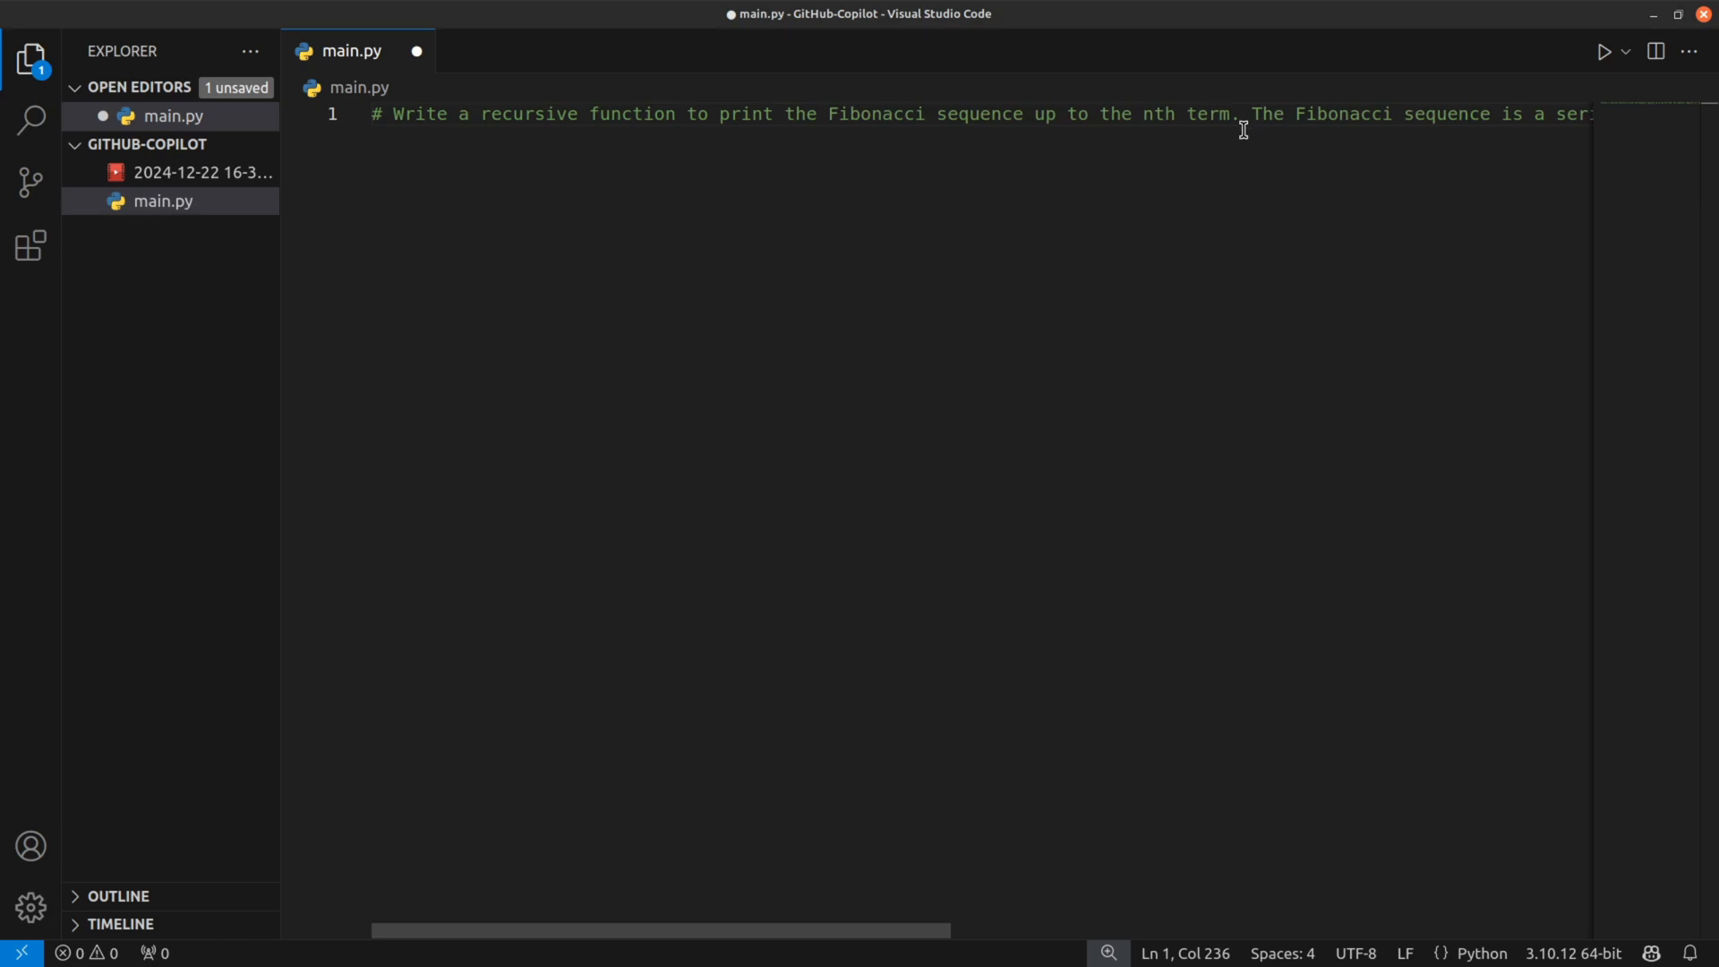
- Break the comment into three lines and place the cursor at its end
left_click(1239, 113)
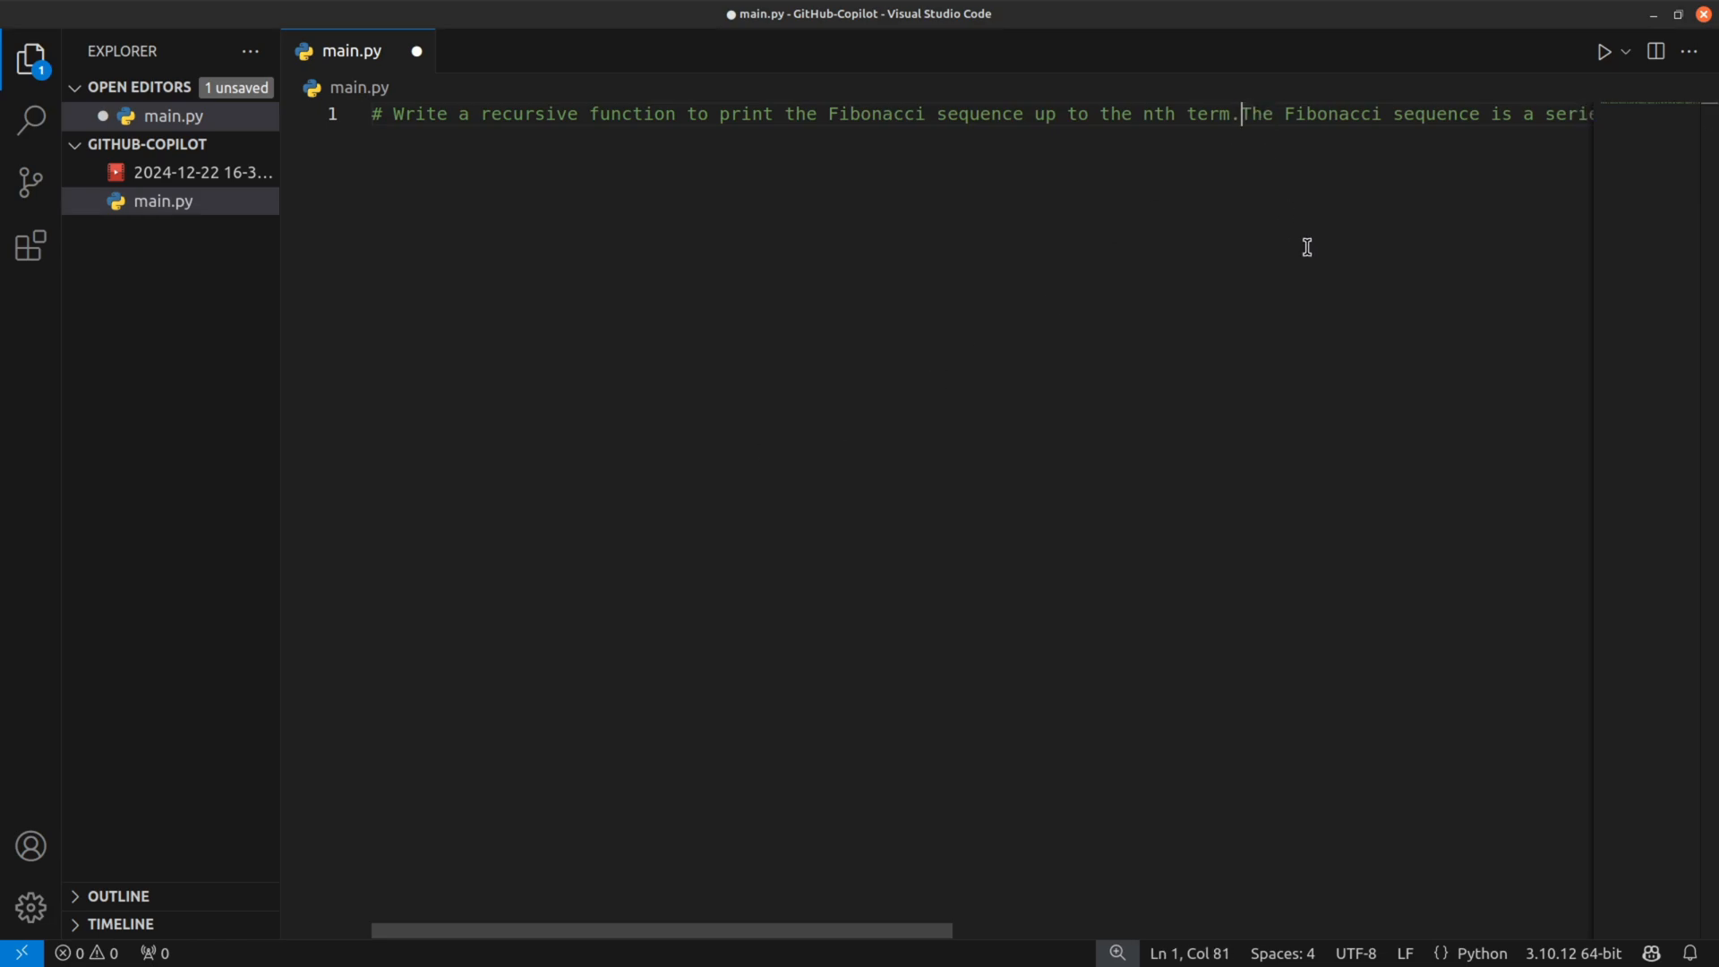
key("Enter")
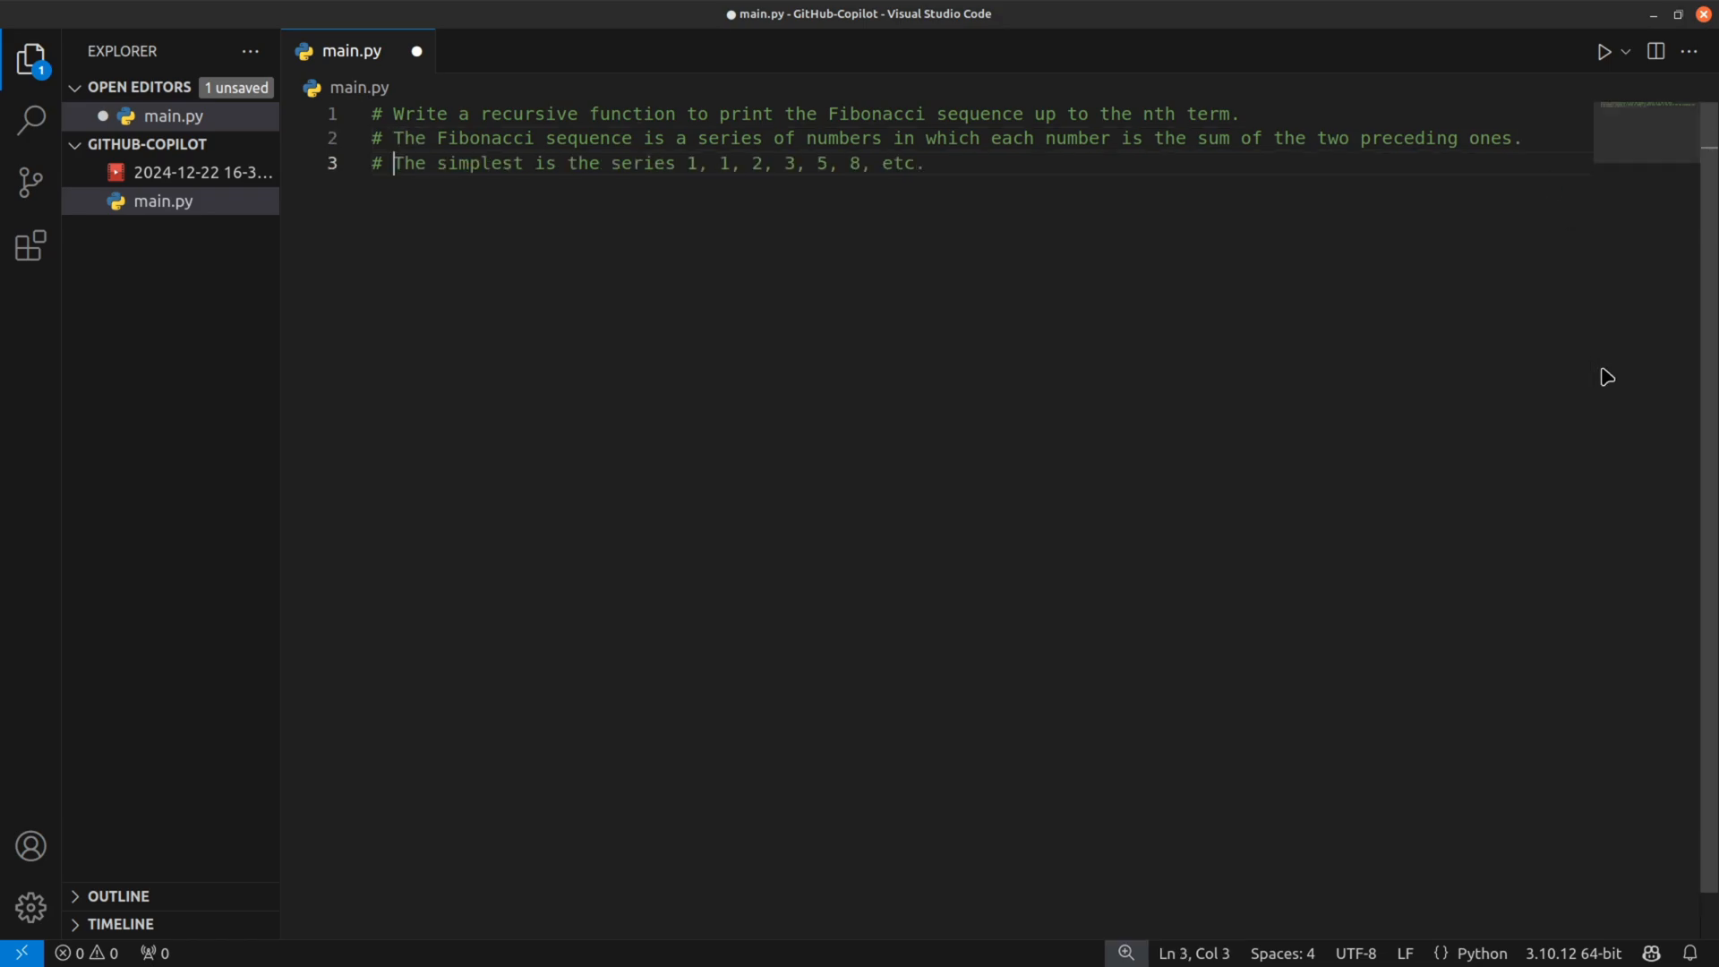
left_click(924, 163)
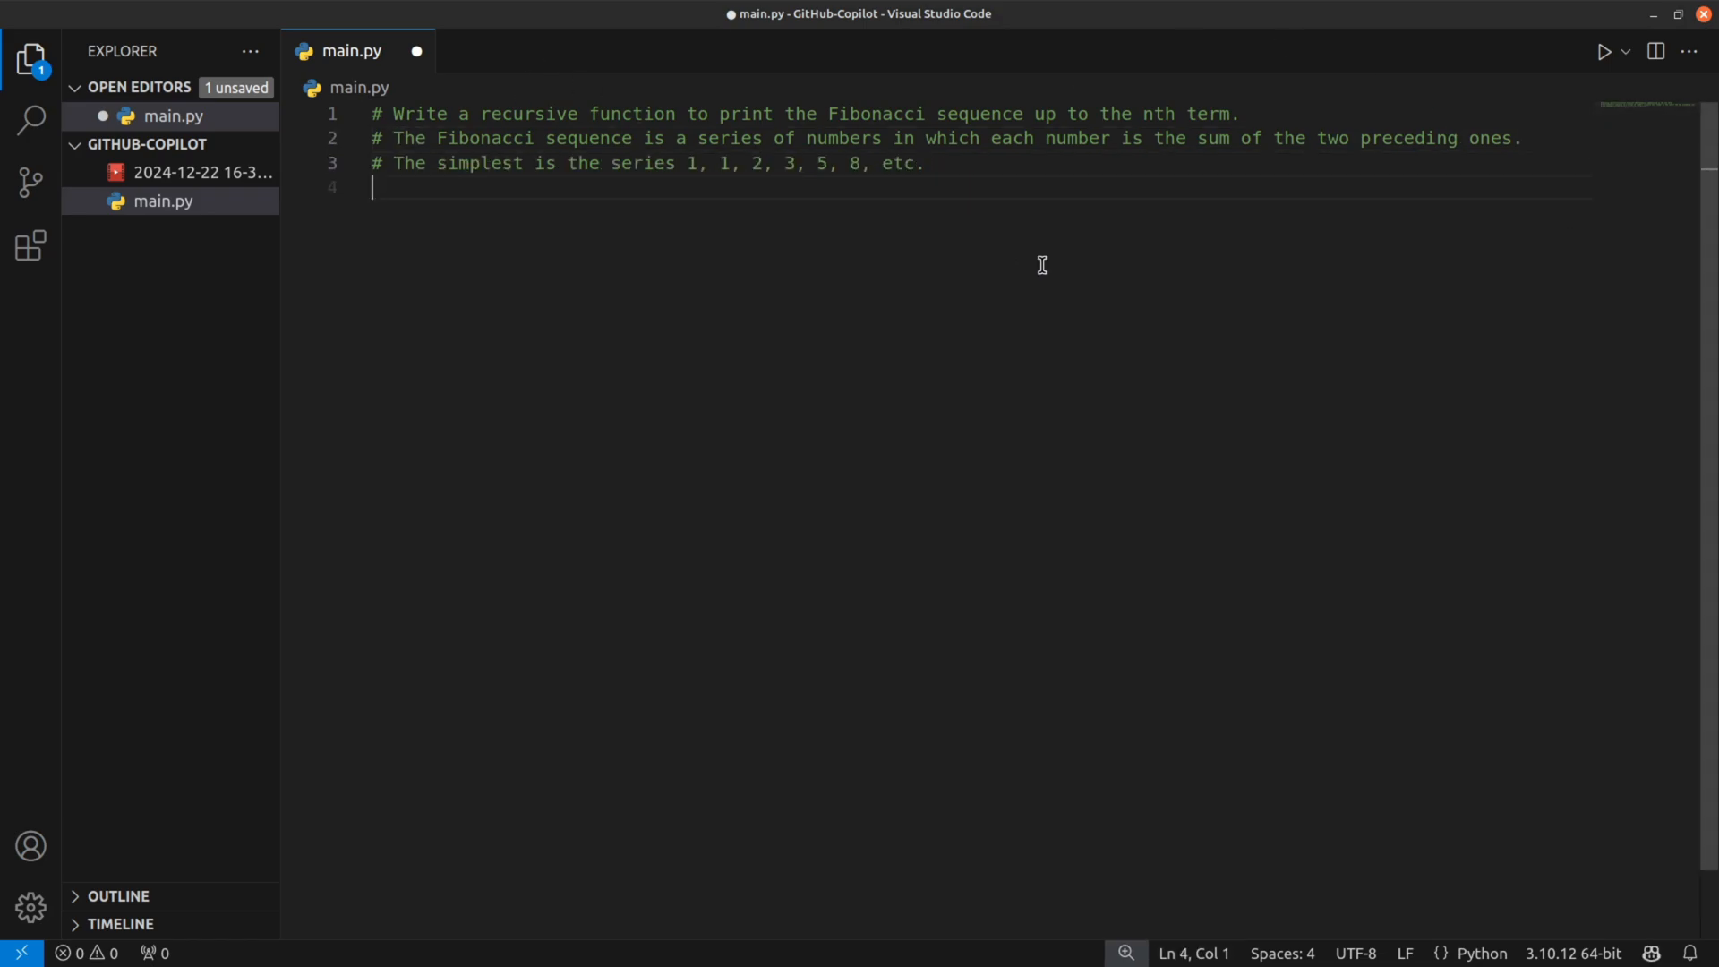
- Add Copilot's fibonacci(n), print_fibonacci(n) and print_fibonacci(10) code, then open the terminal
type("def fibonacci(n):")
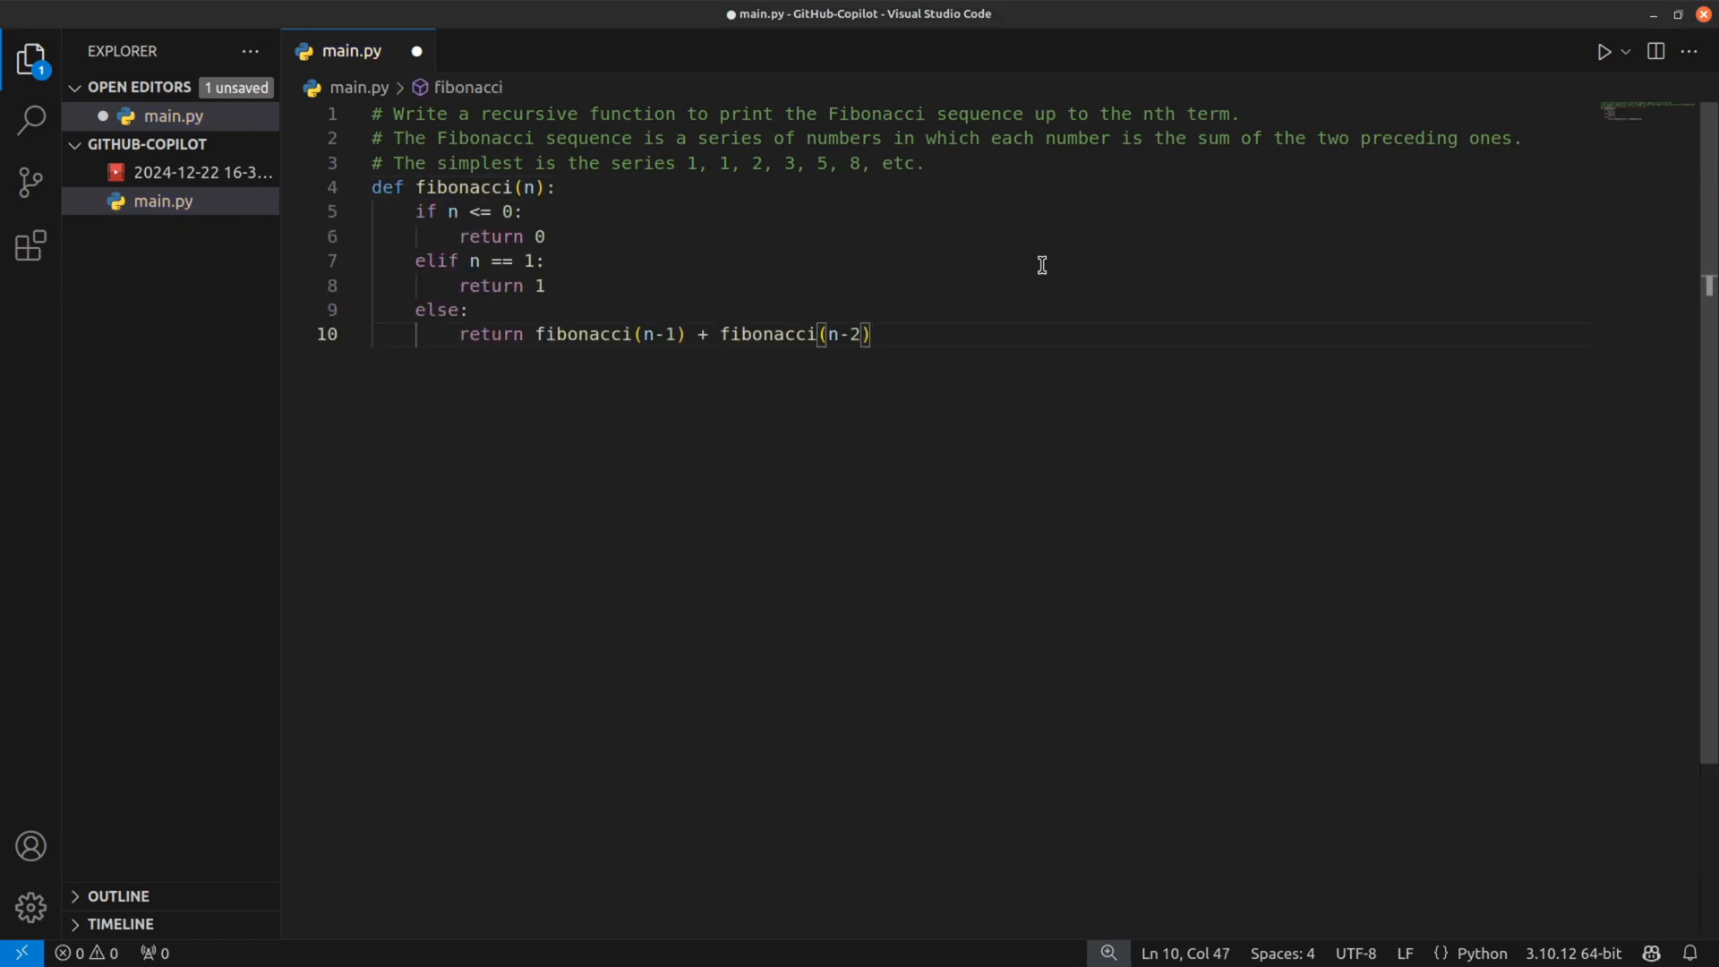
key("Enter")
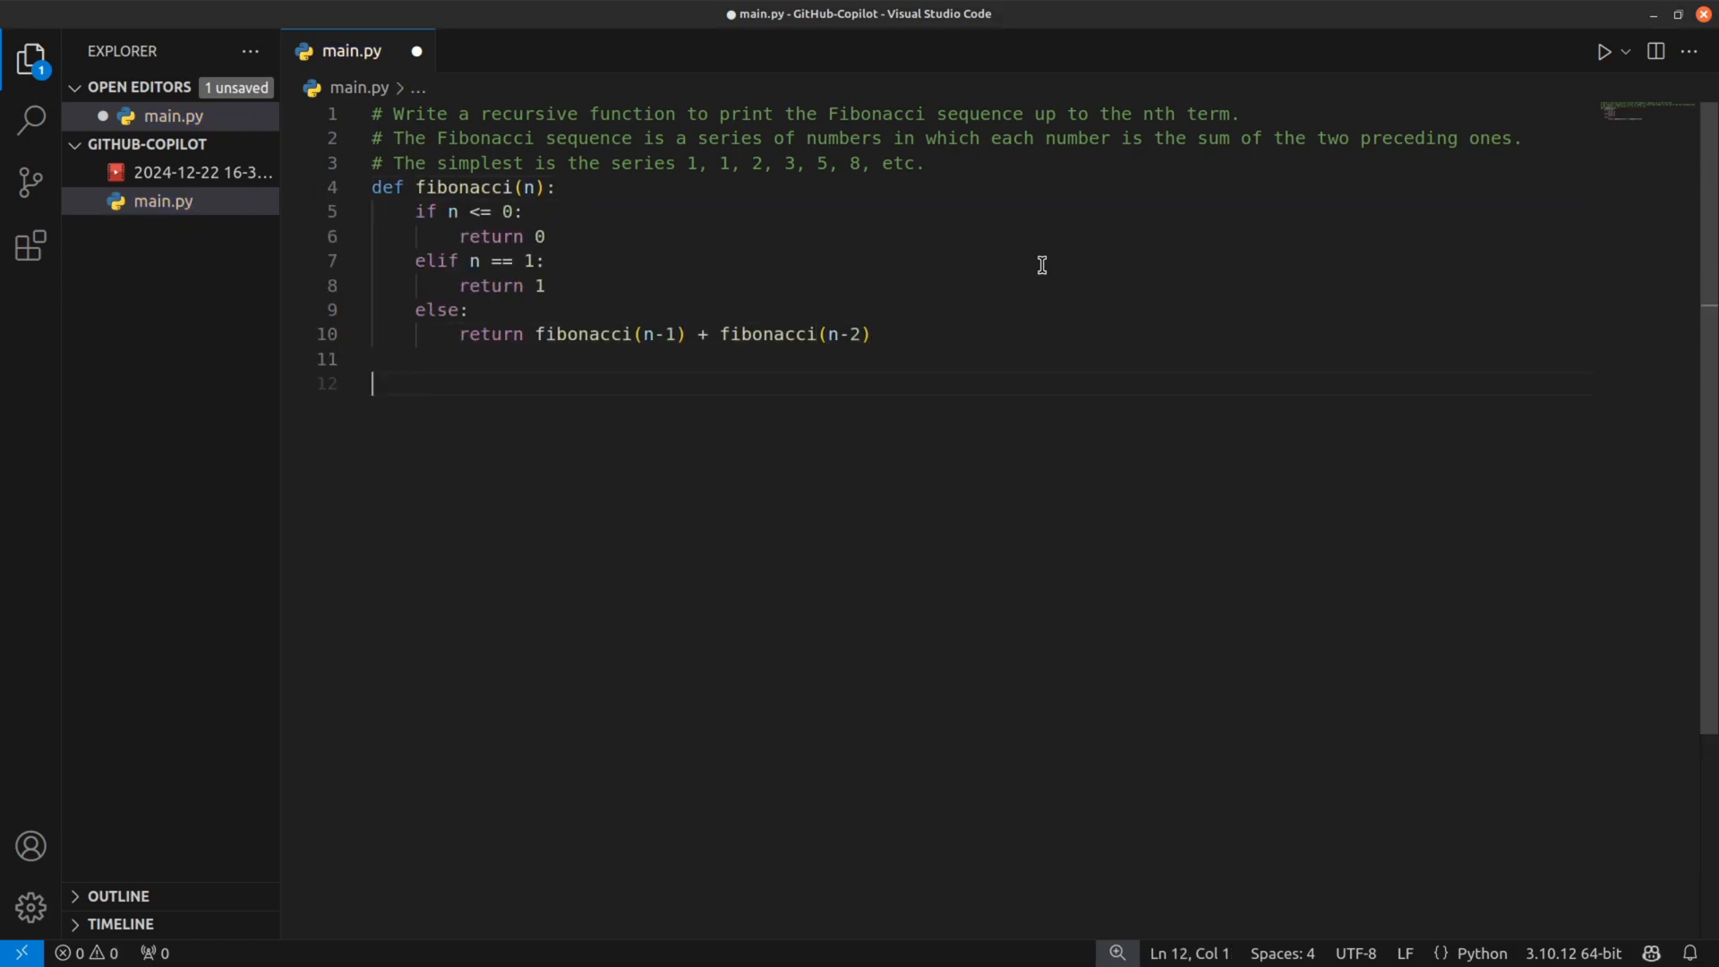
type("def print_fibonacci(n):")
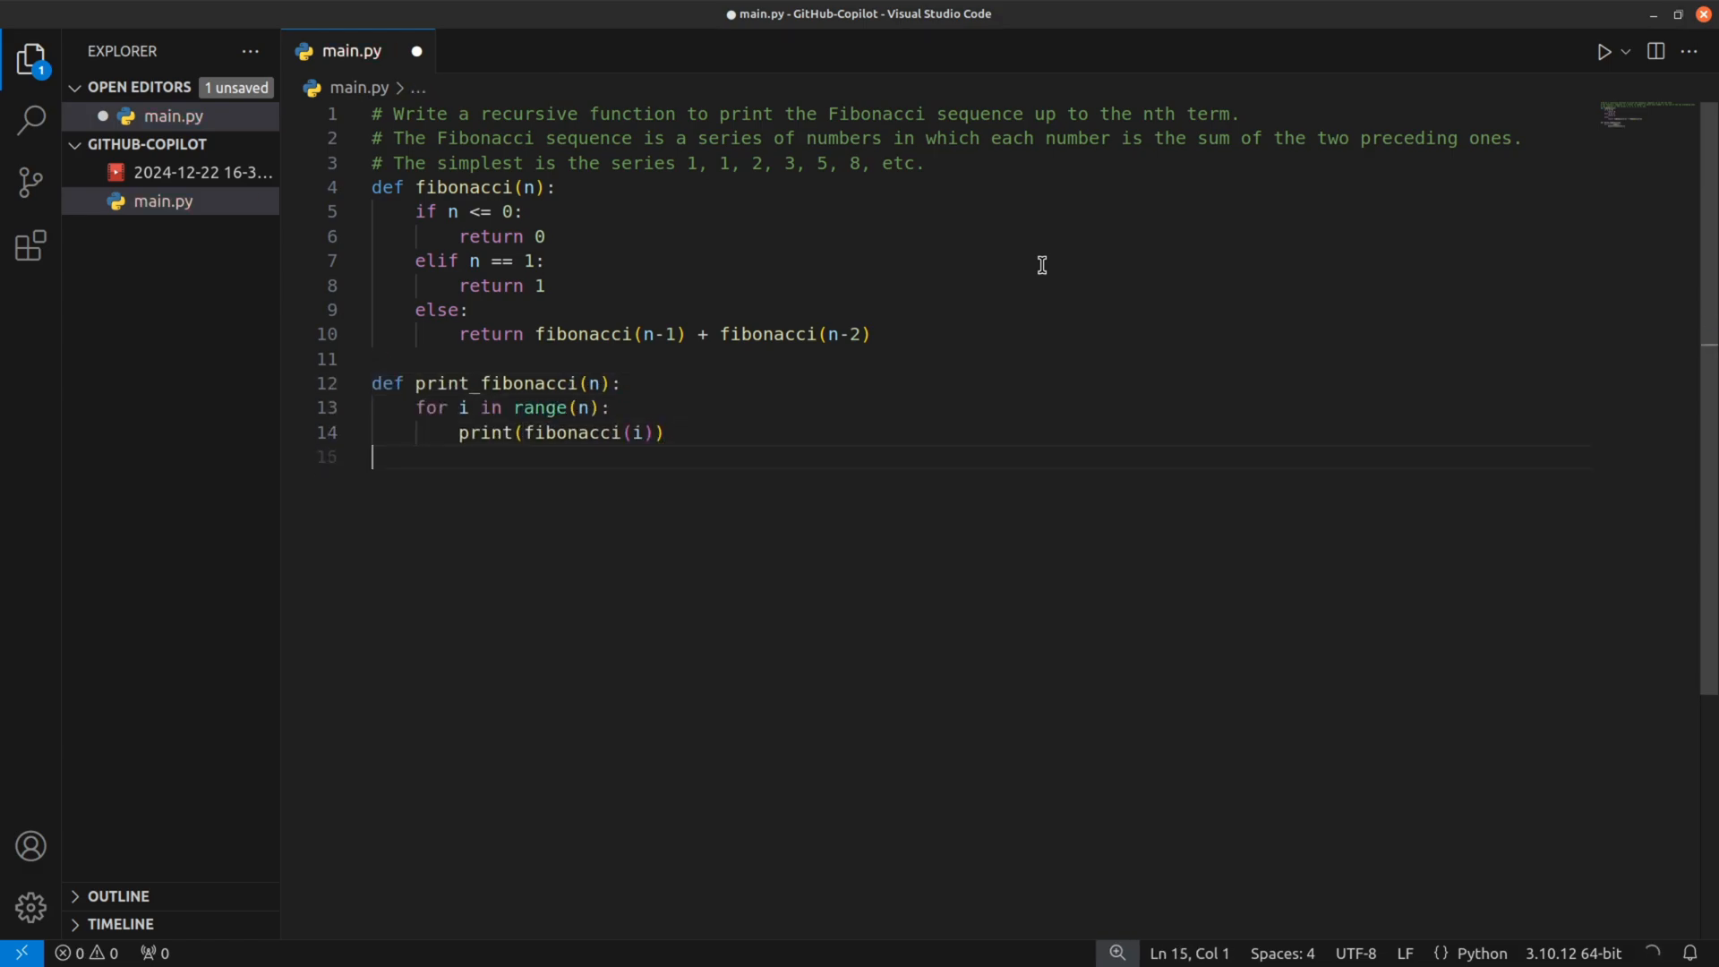
type("print_fibonacci(10)")
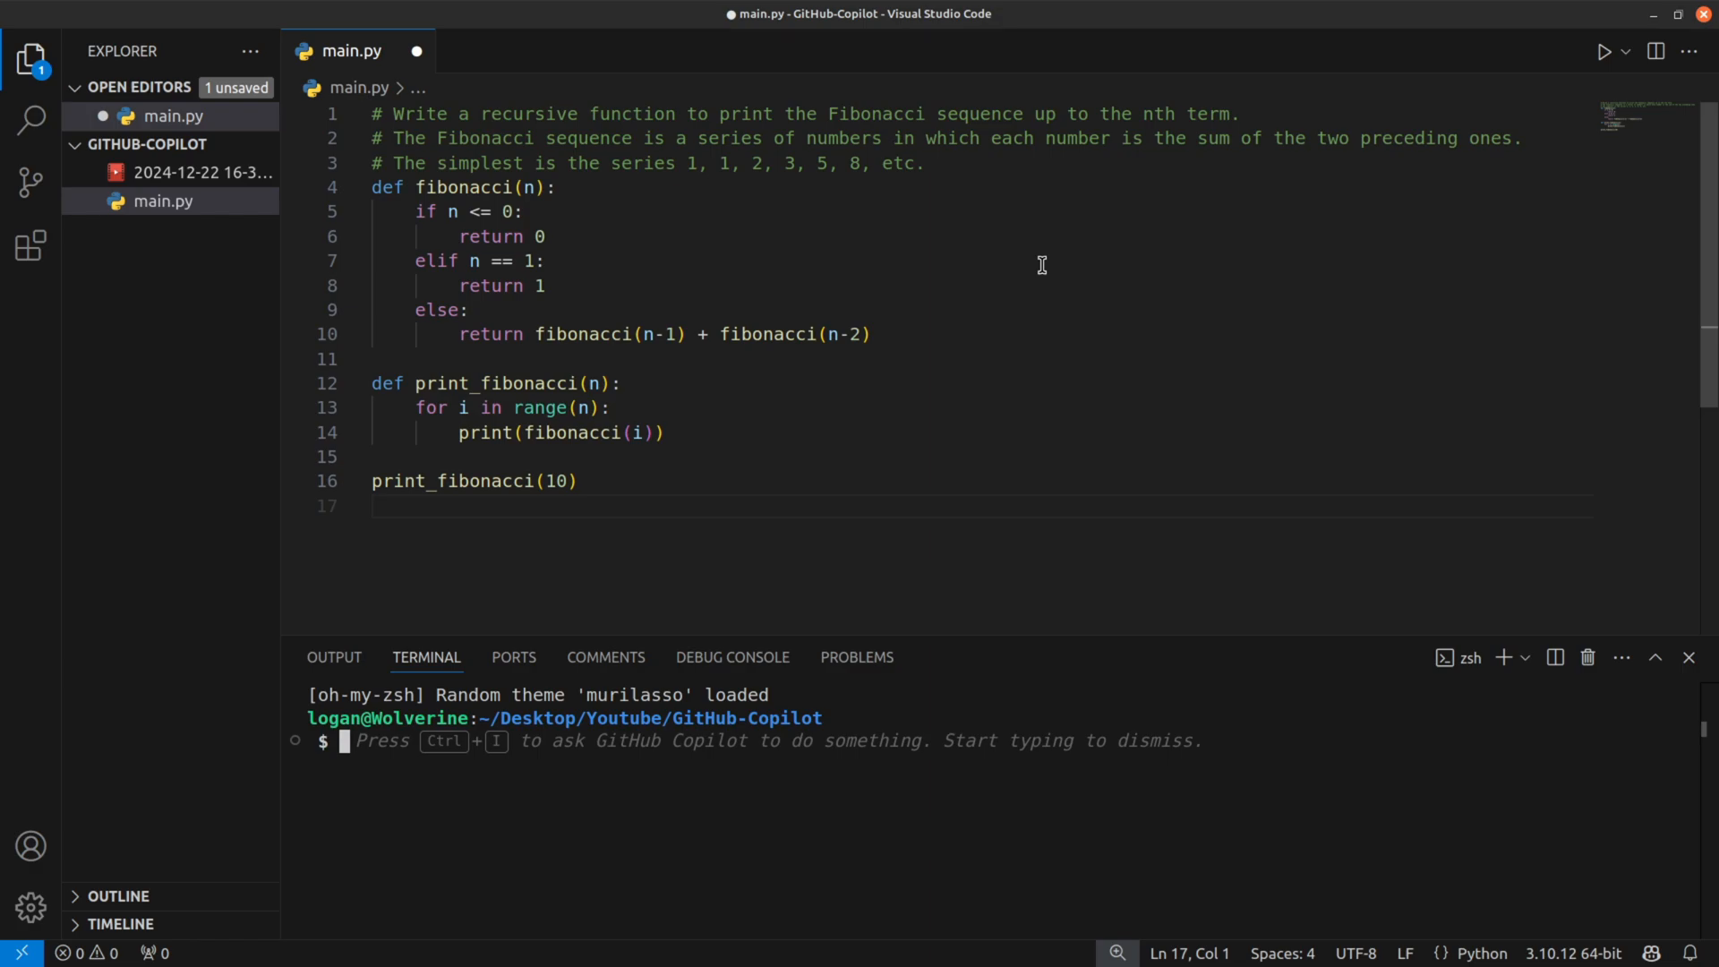
- Save main.py and try python main.py, which reports command not found
type("p")
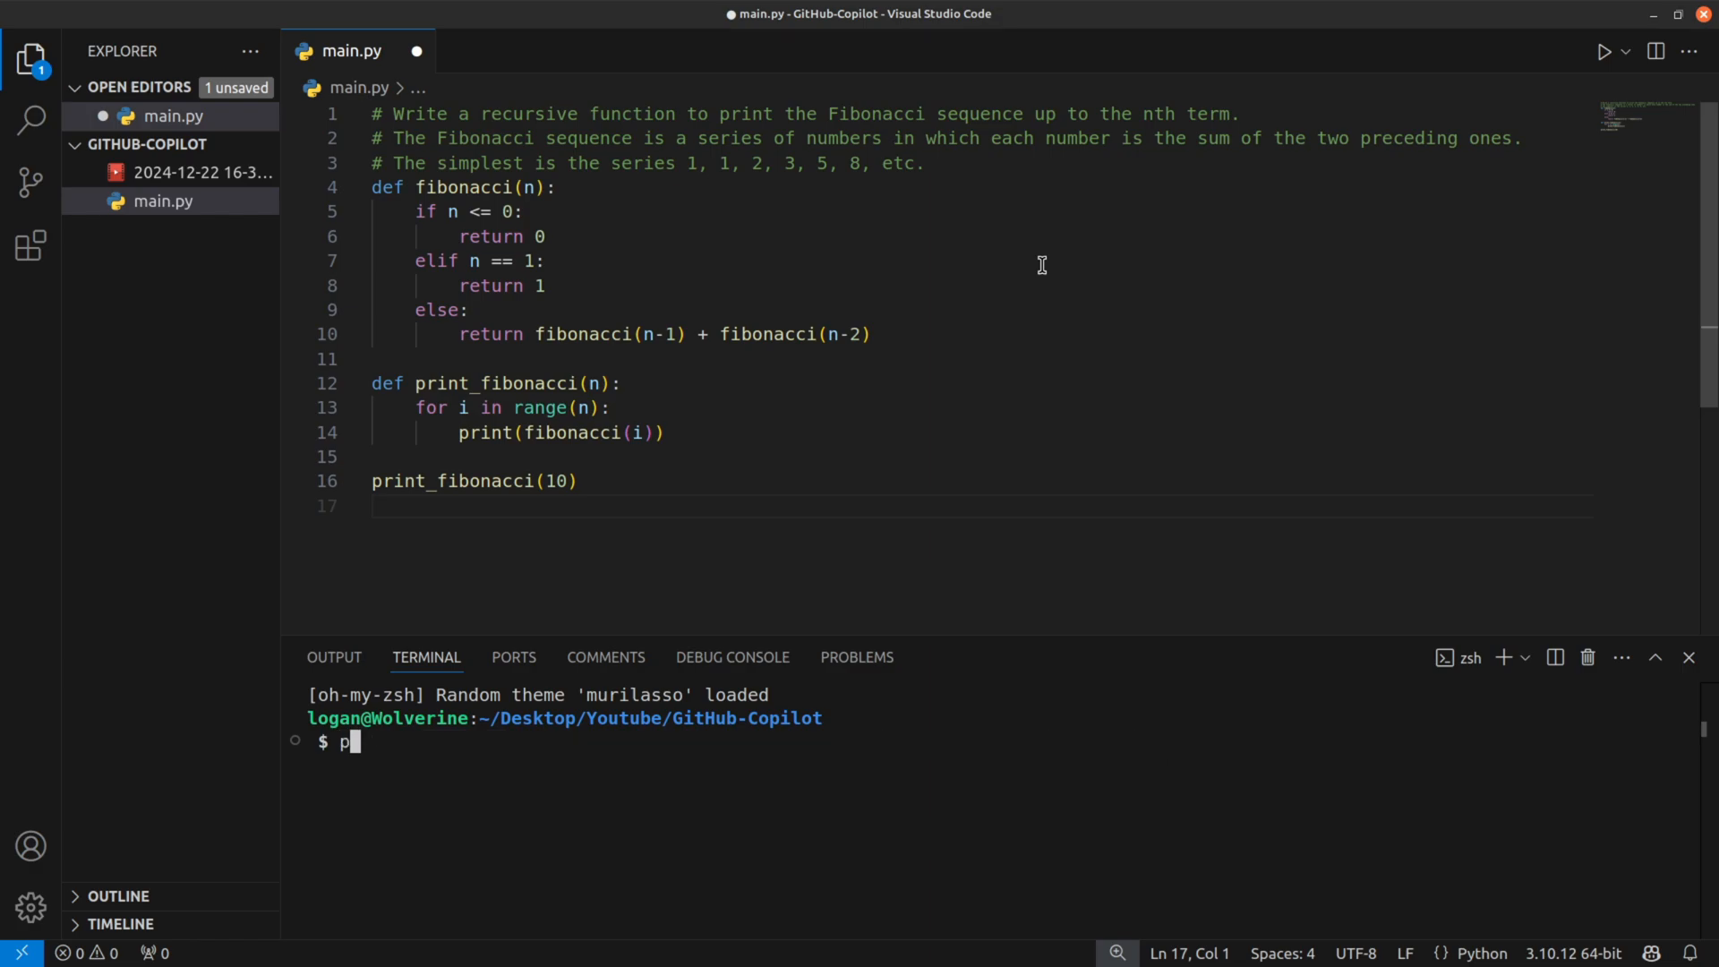
left_click(871, 334)
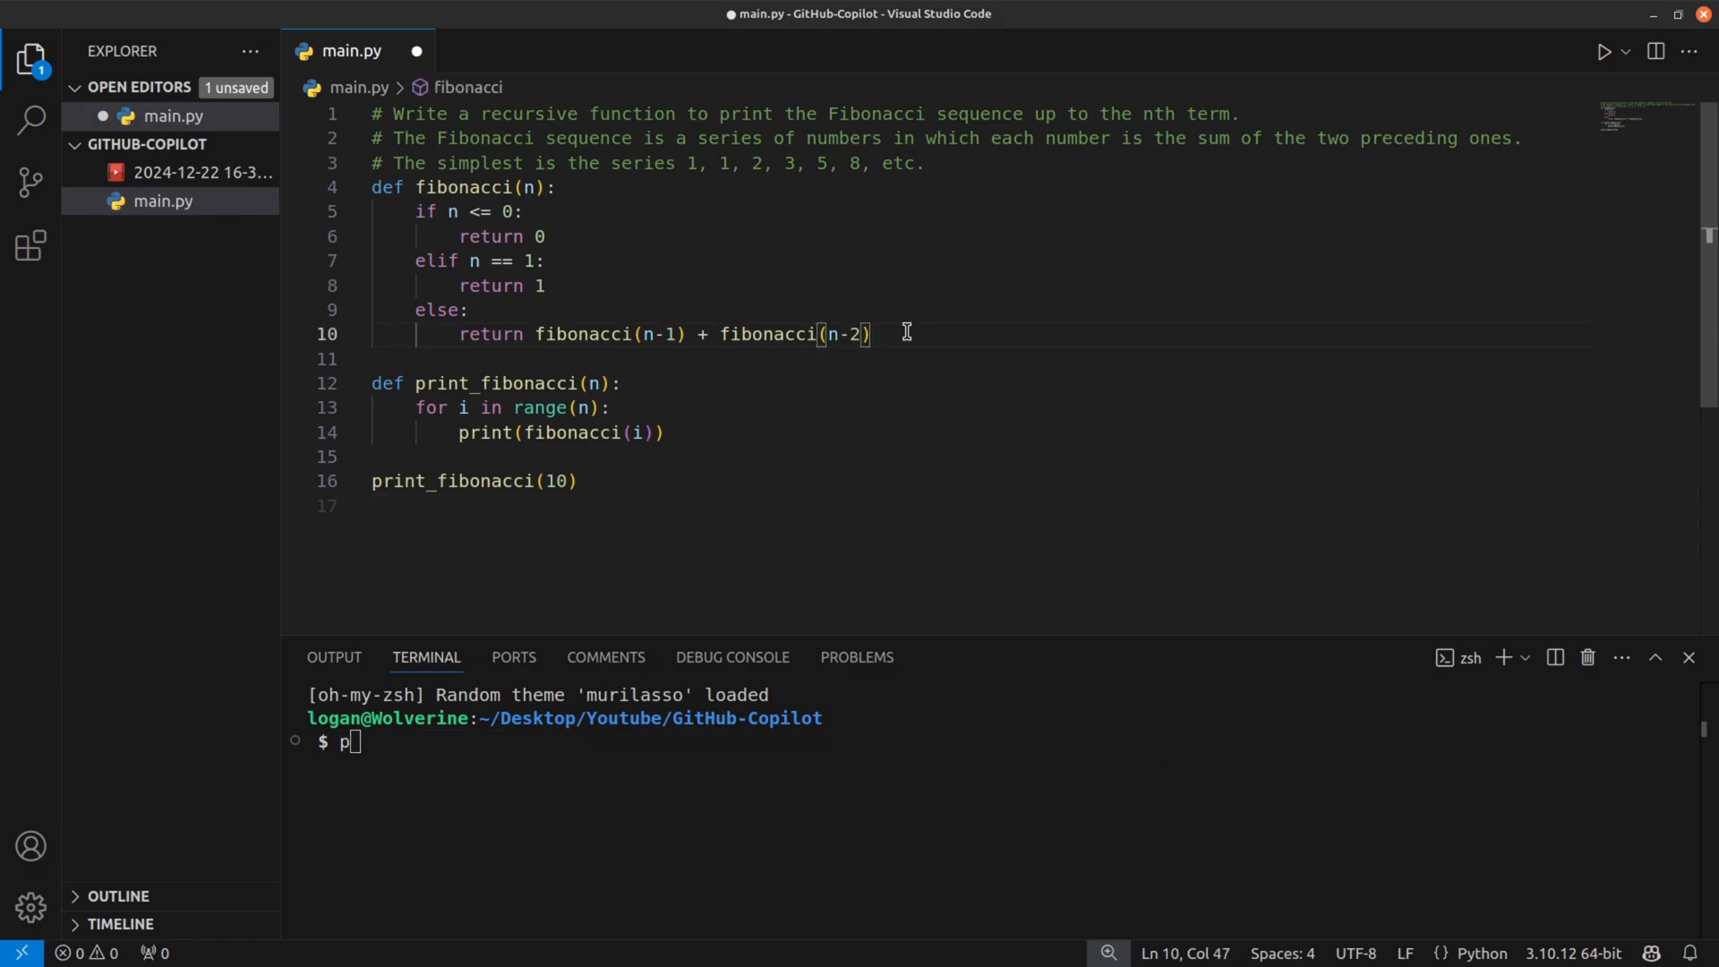
type("yth")
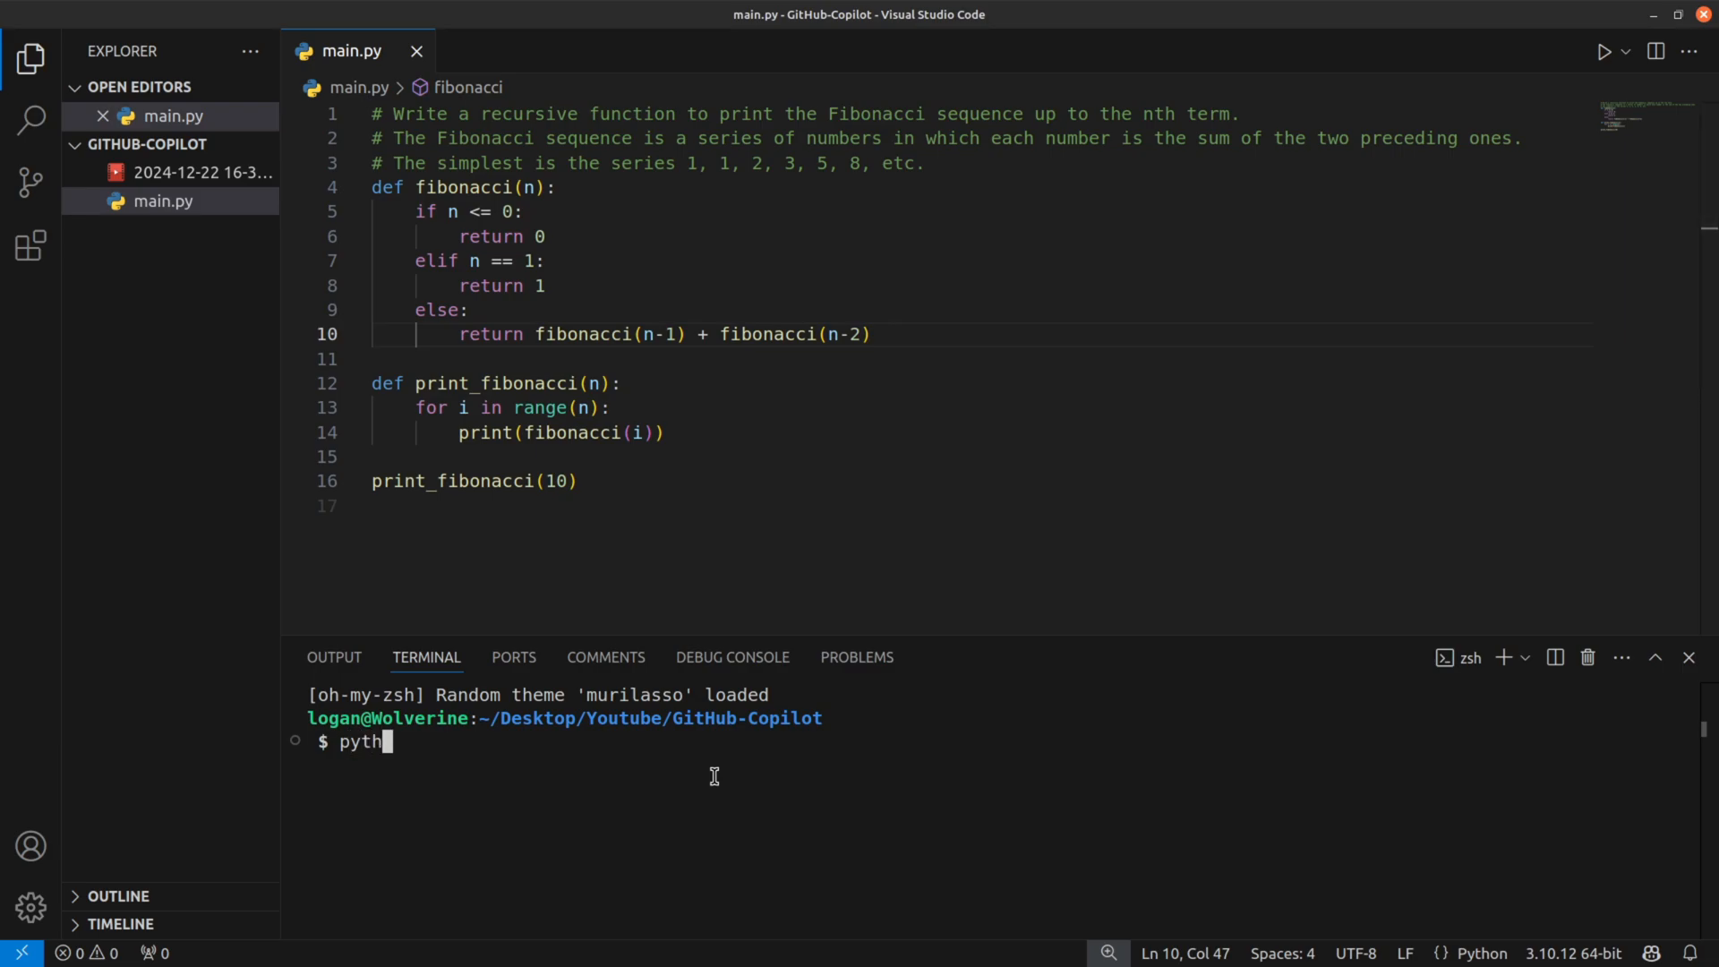
type("on")
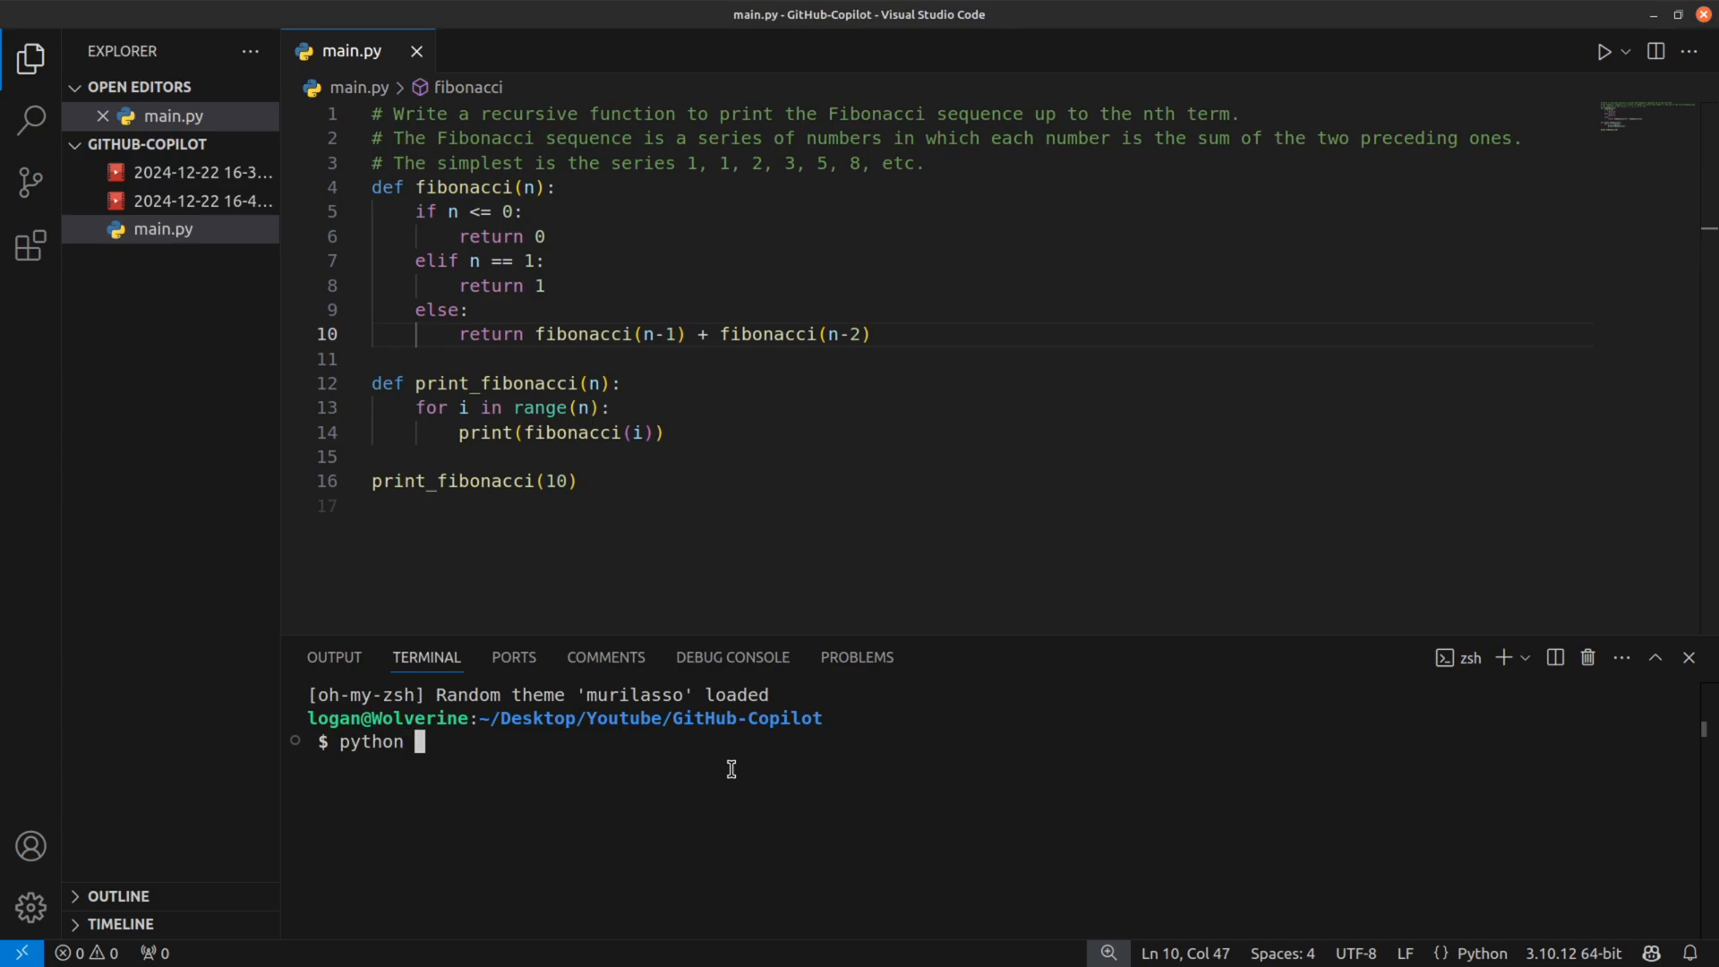
type("ma")
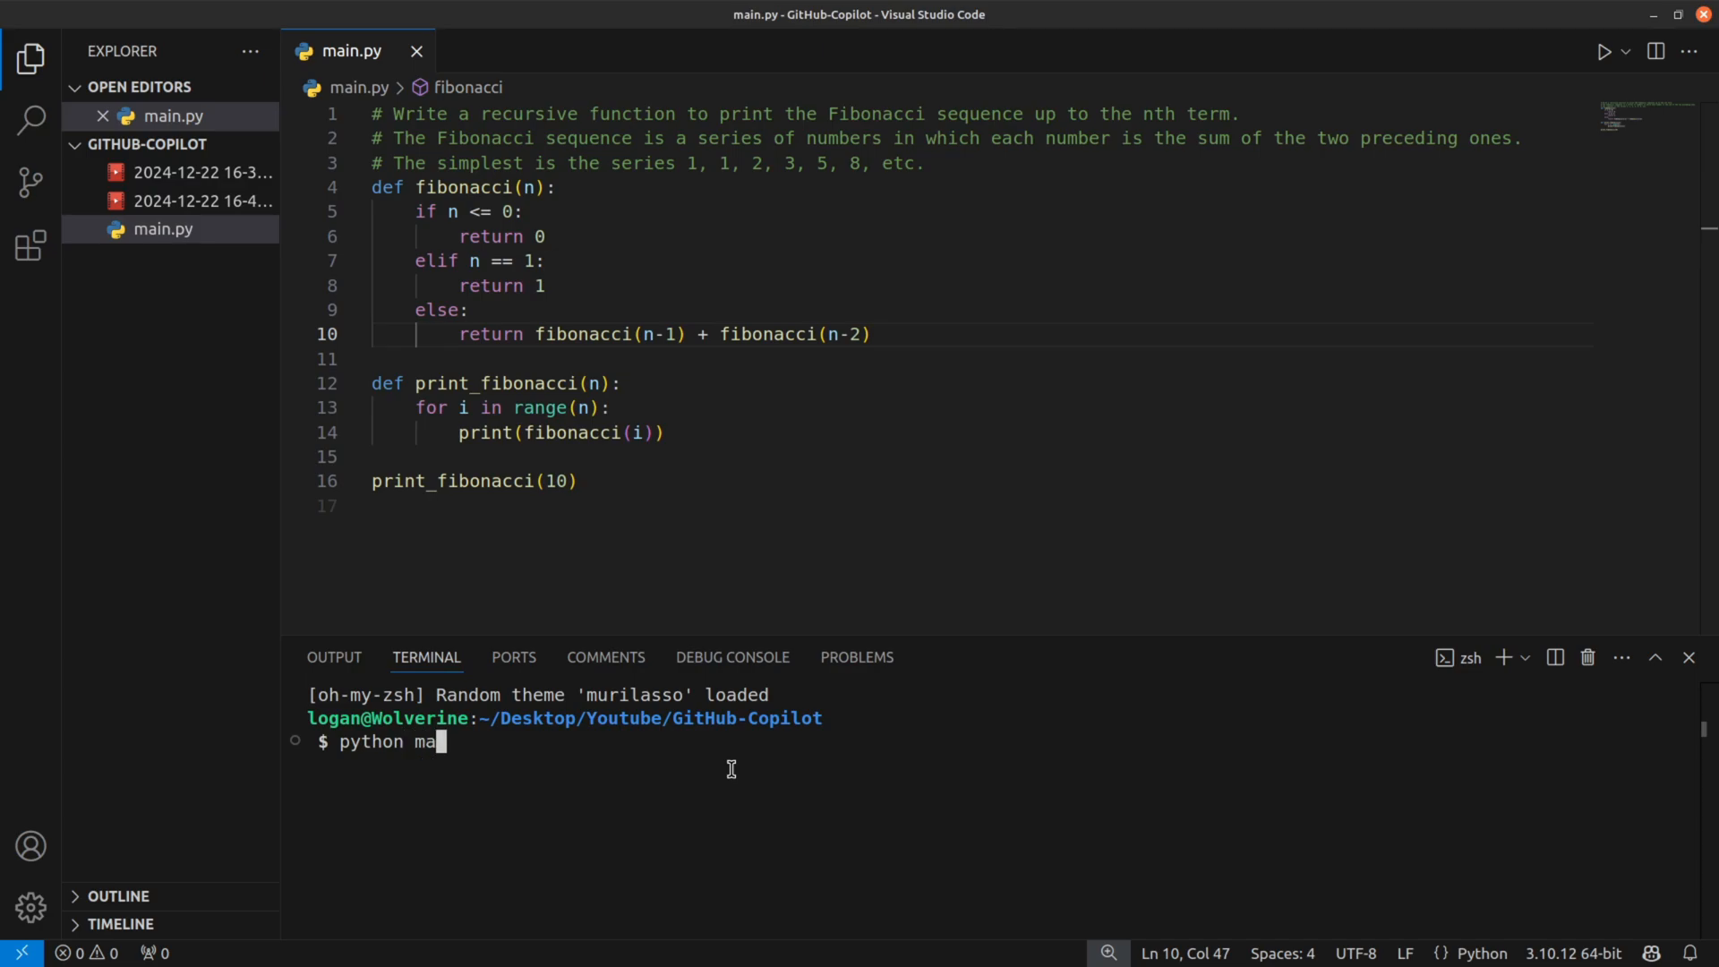
key("Return")
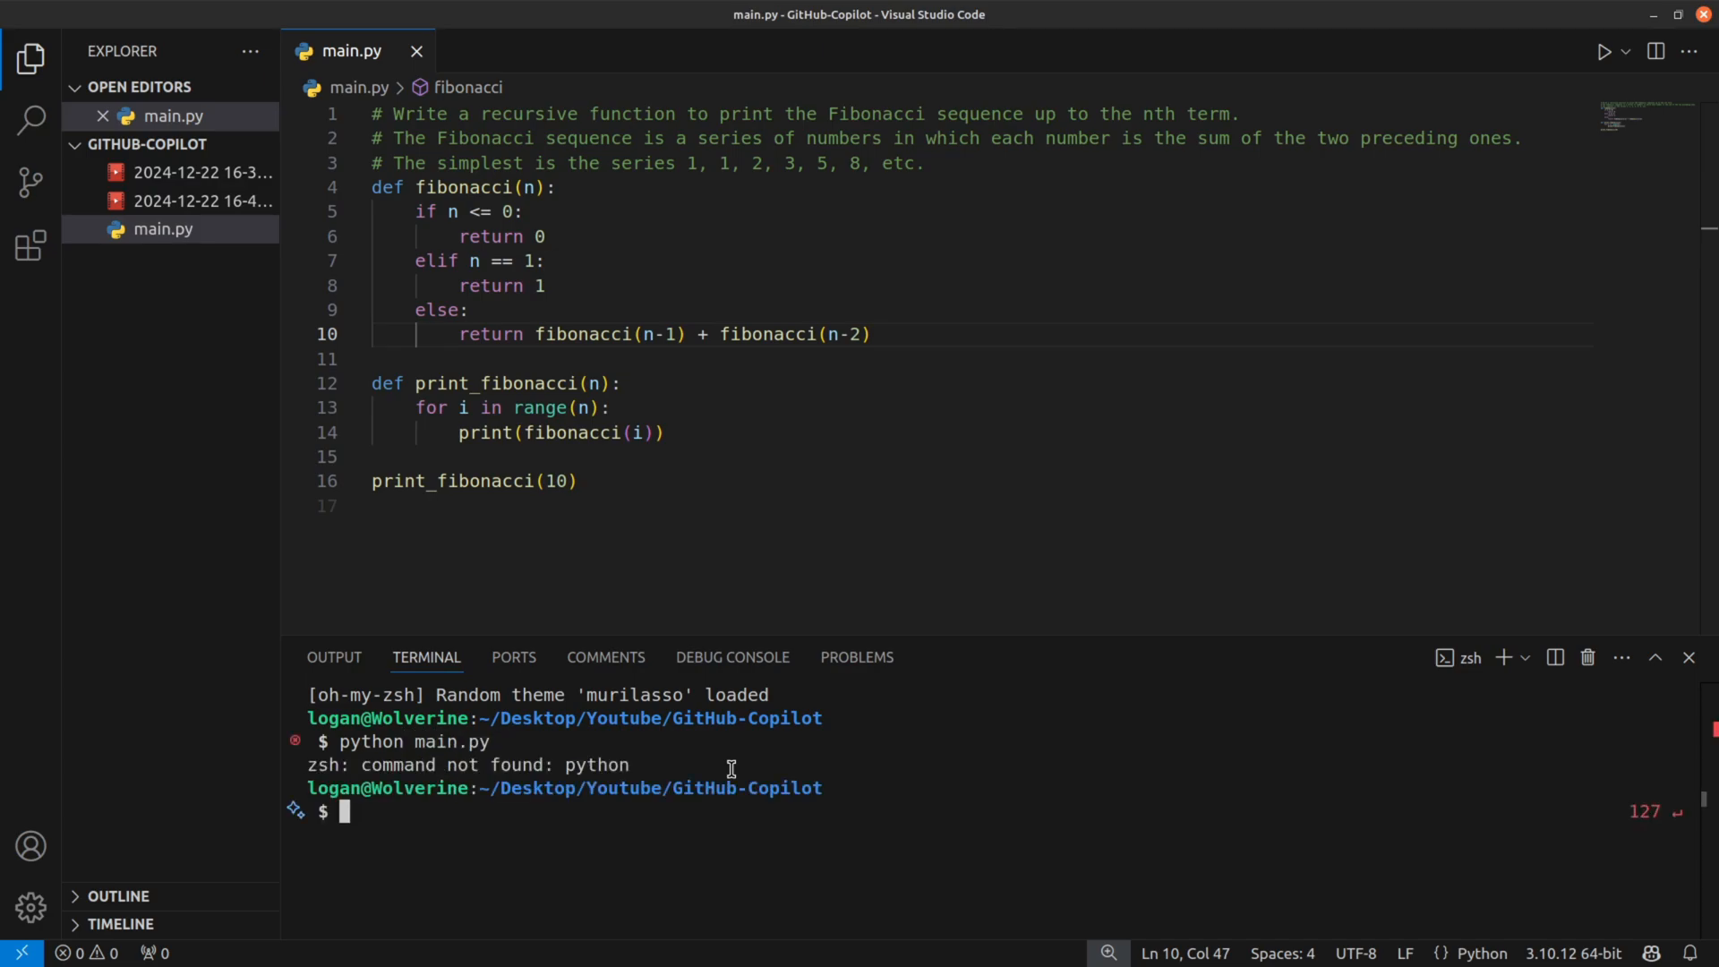
- Run python3 main.py to print the Fibonacci numbers 0 through 34
type("python main.py")
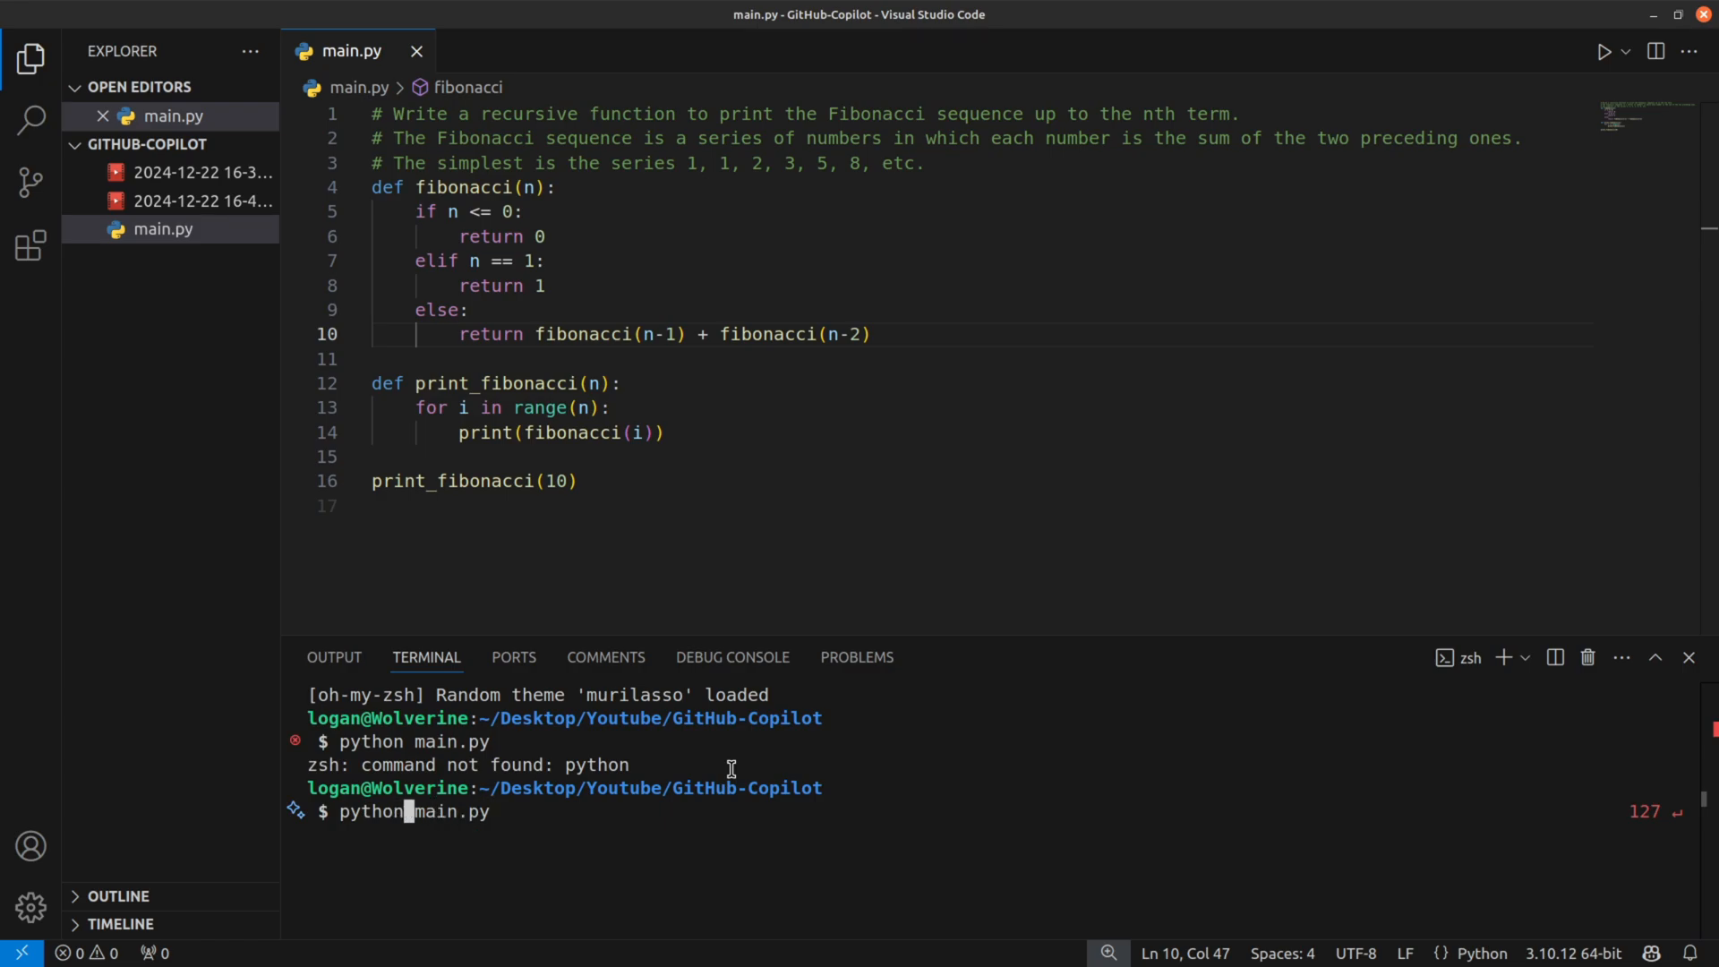
key("Return")
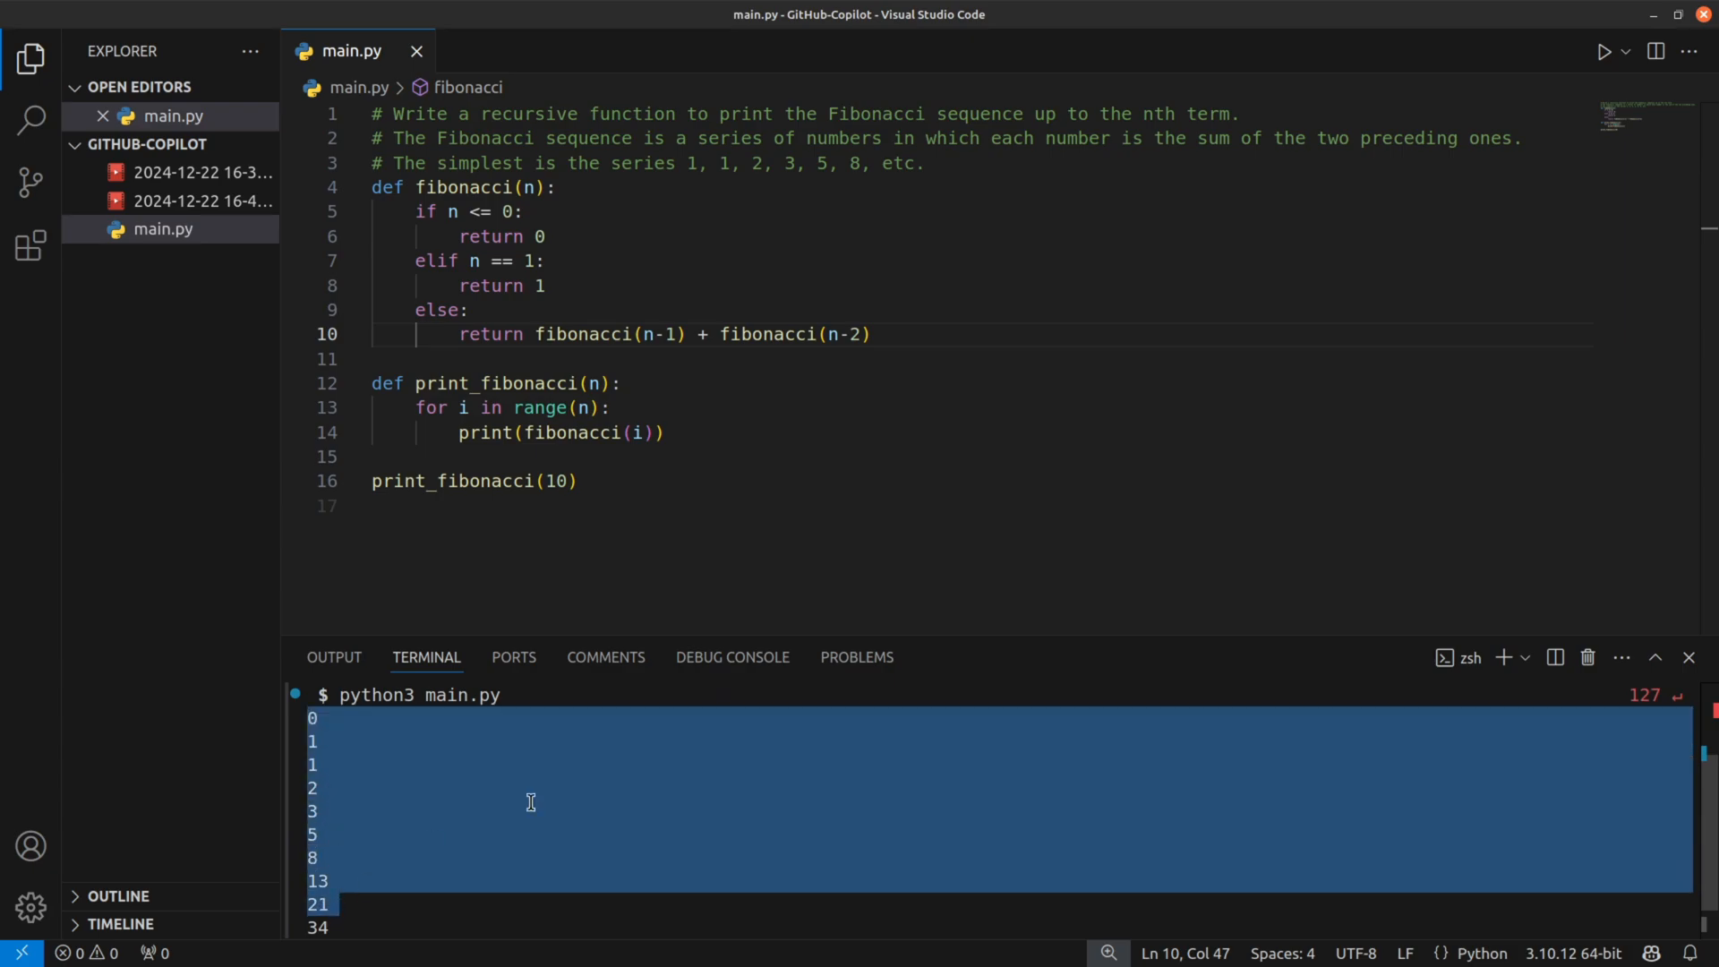
scroll("down", 3)
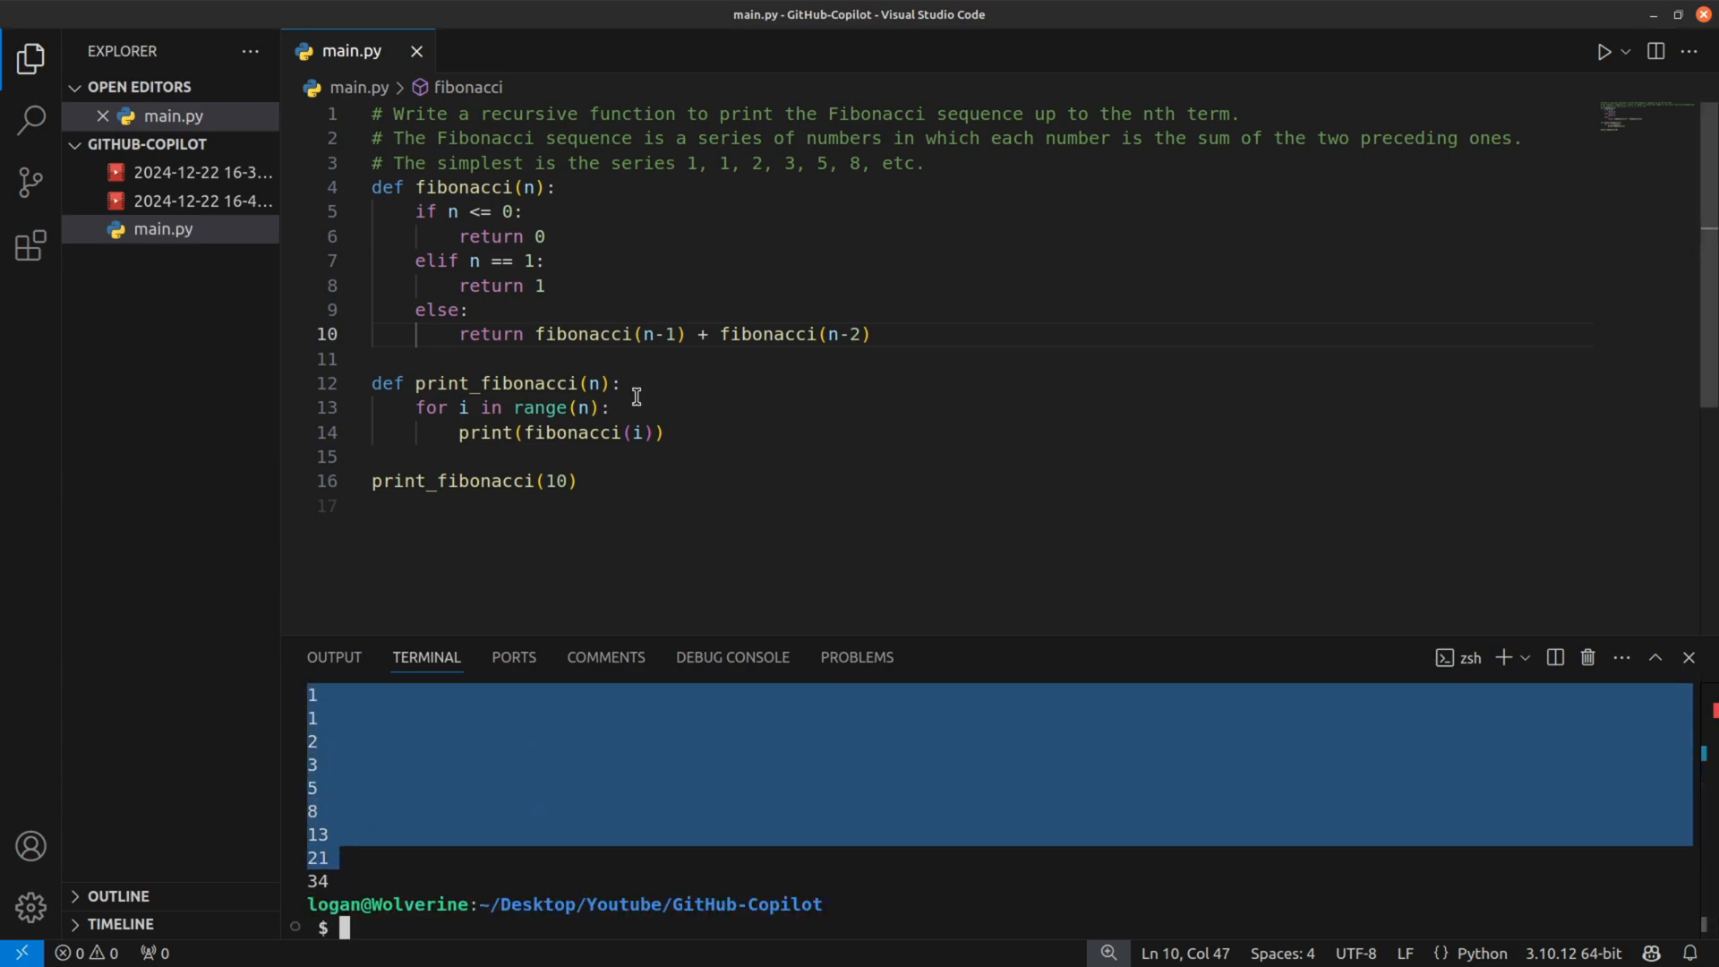
mouse_move(460, 165)
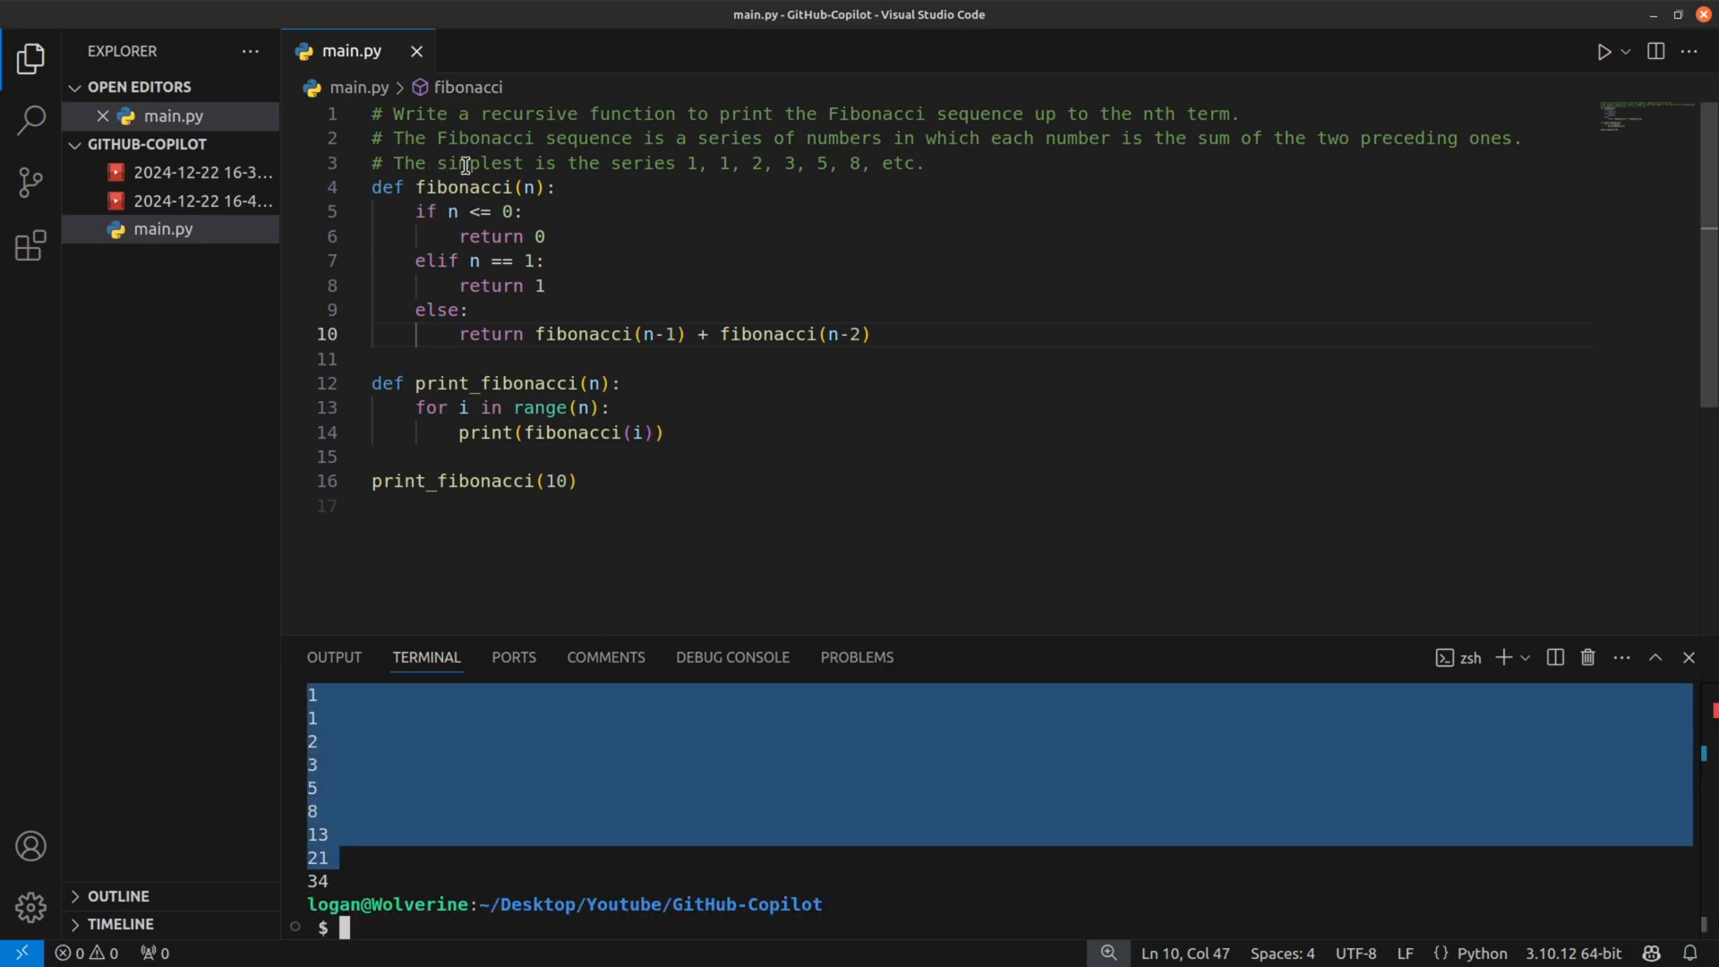
mouse_move(830, 333)
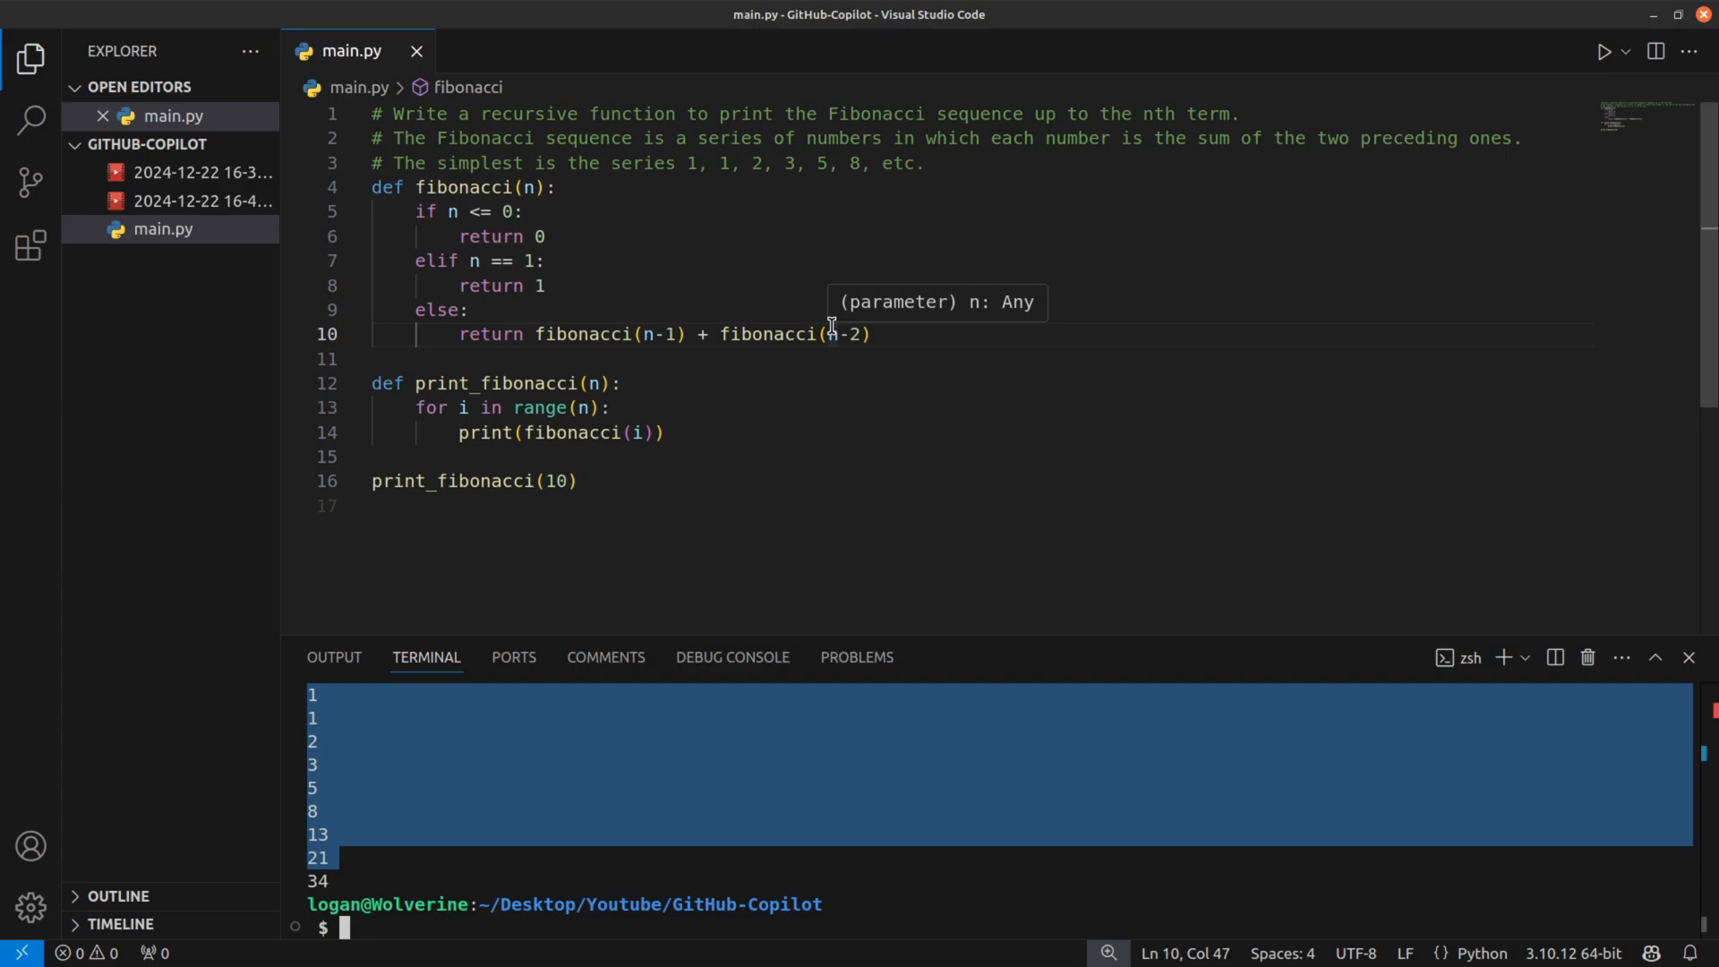